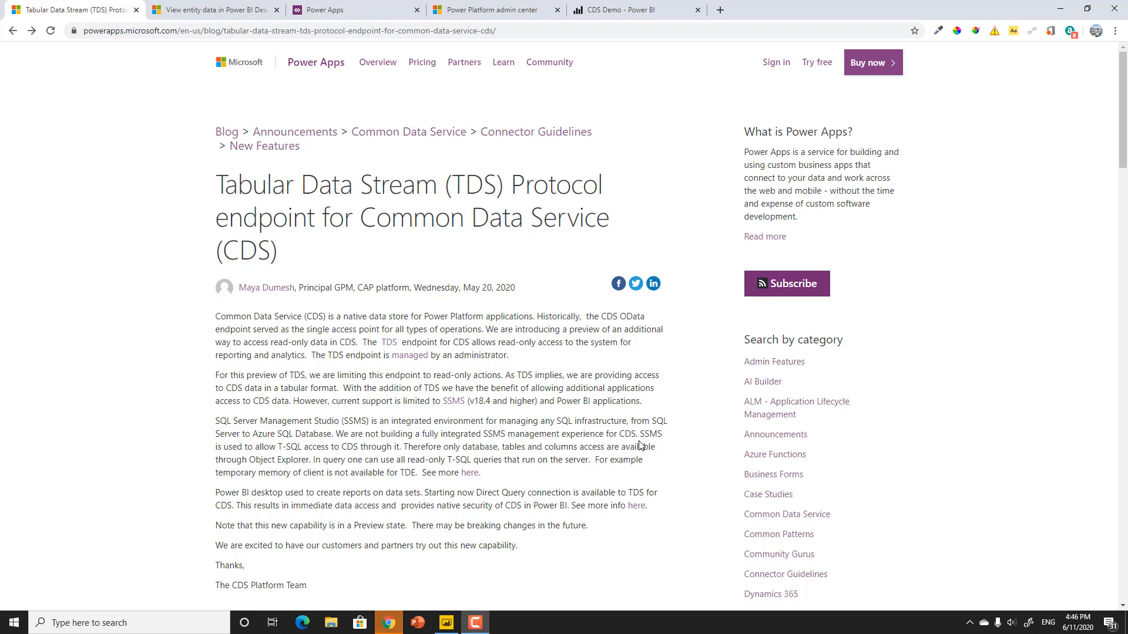
mouse_move(201, 268)
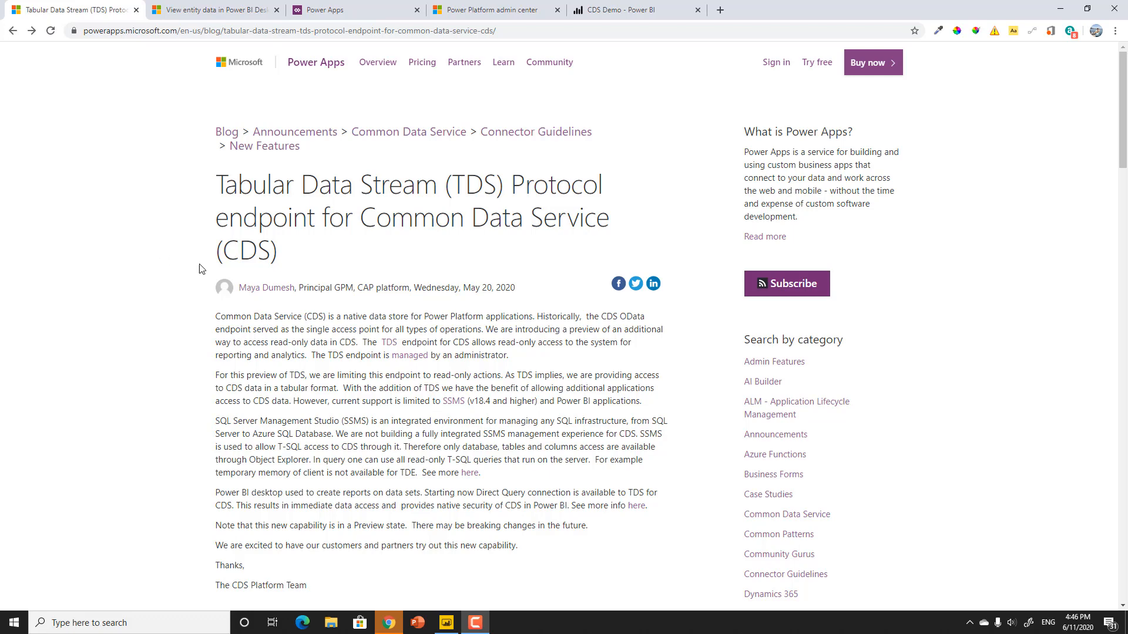
Step: Switch to the 'View entity data in Power BI Desktop' article and highlight the required version 9.1.0.17437
scroll(down, 3)
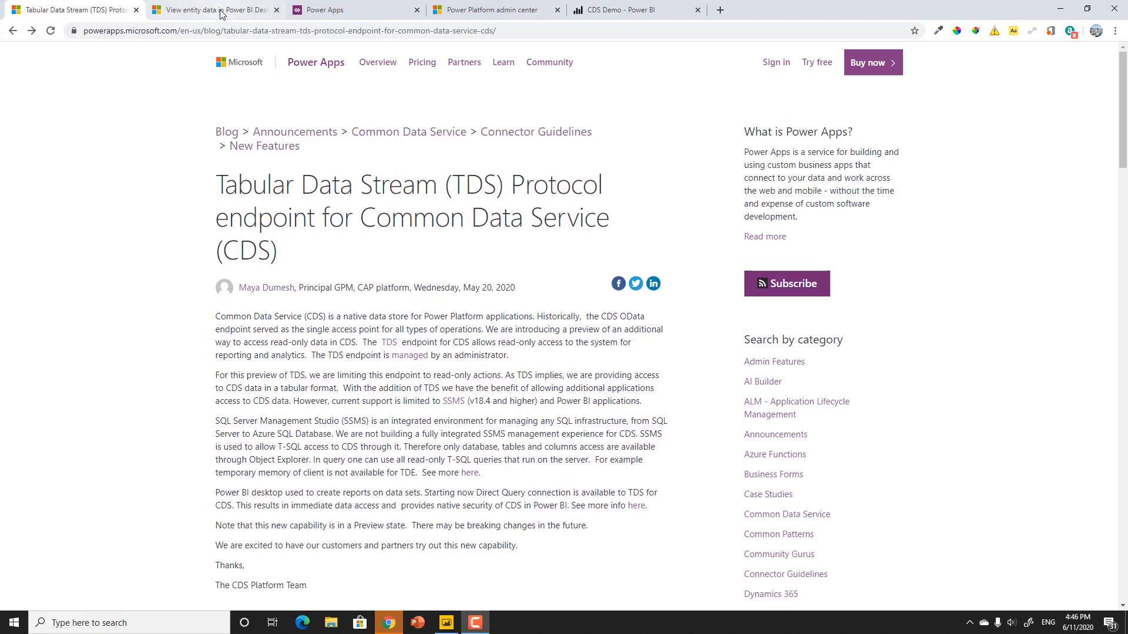
click(213, 9)
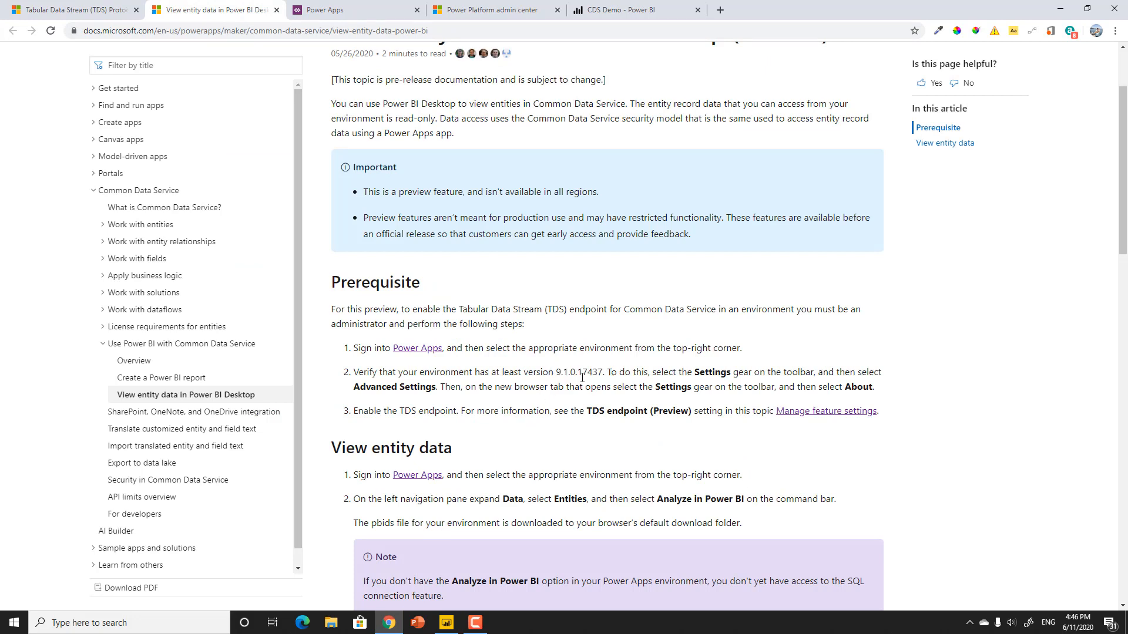
double_click(594, 372)
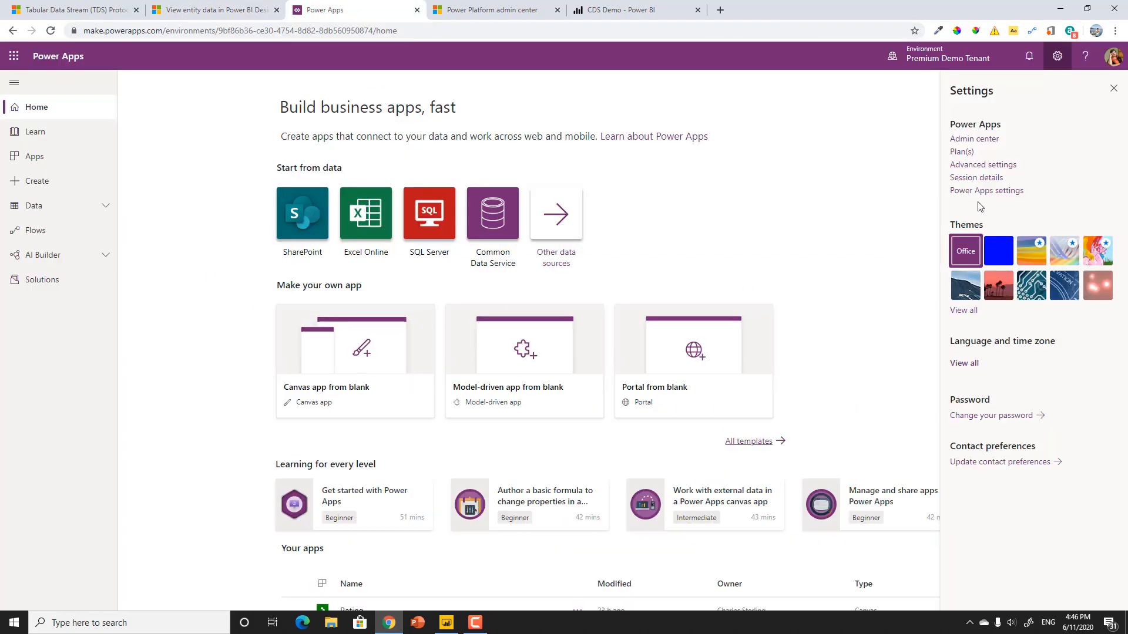
mouse_move(982, 141)
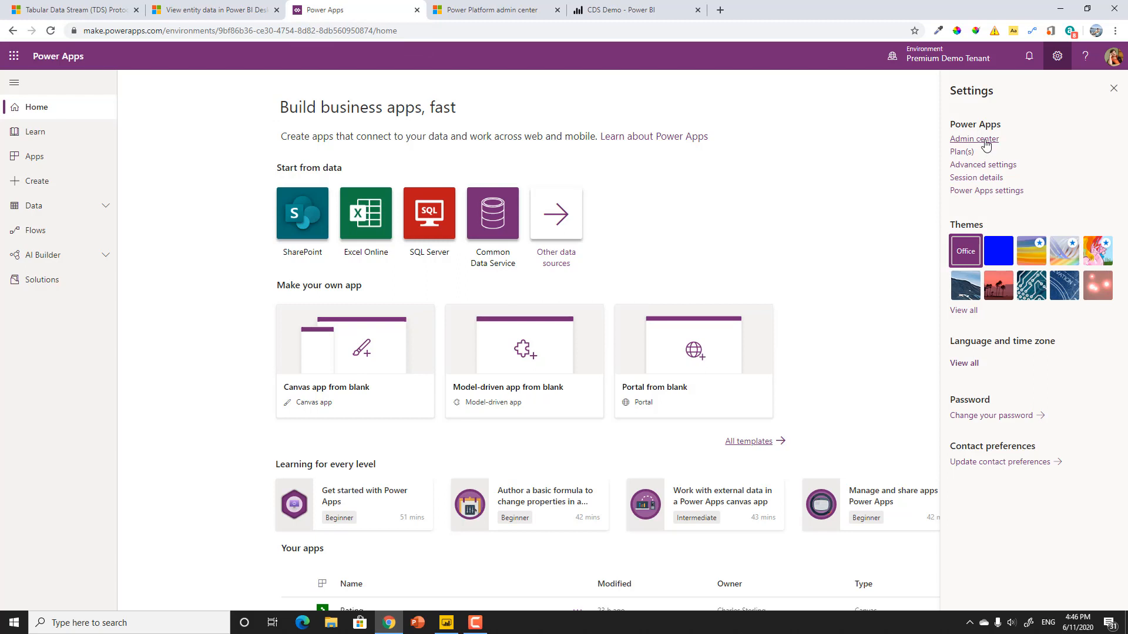
Step: Find Premium Demo Tenant's database version 9.1.0.17754 in the admin center, then return to Docs
click(974, 139)
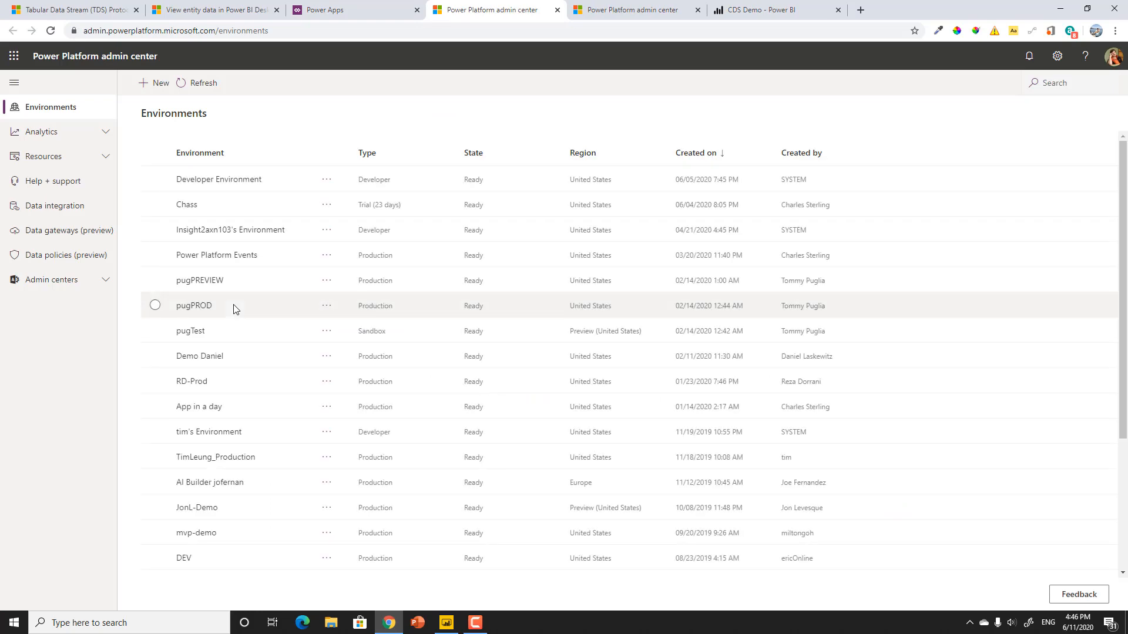
scroll(down, 3)
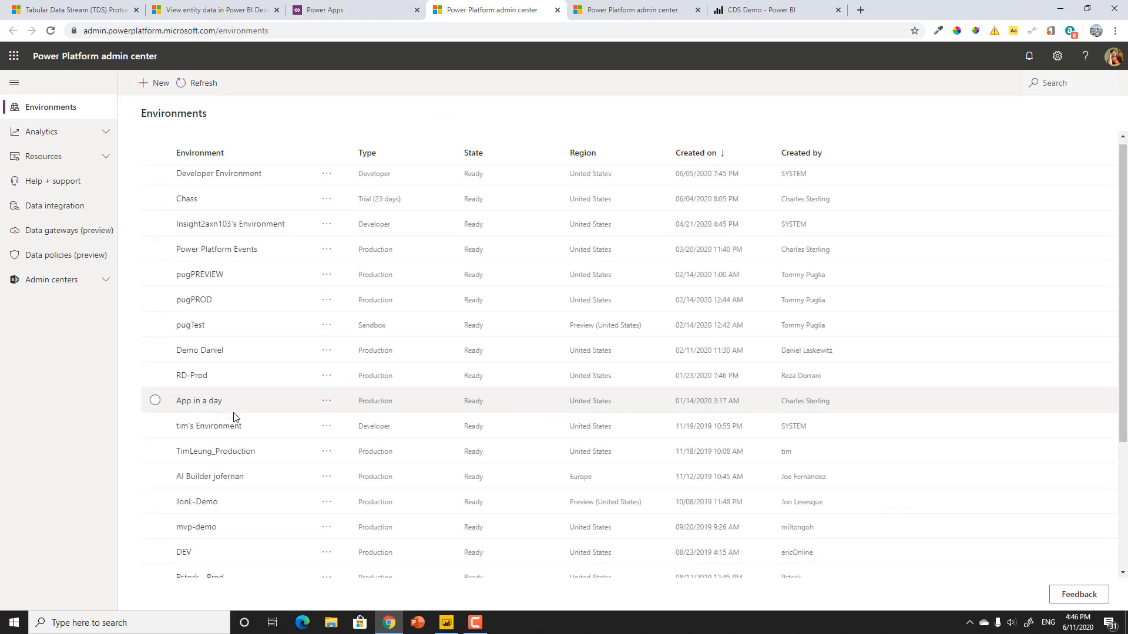
scroll(down, 3)
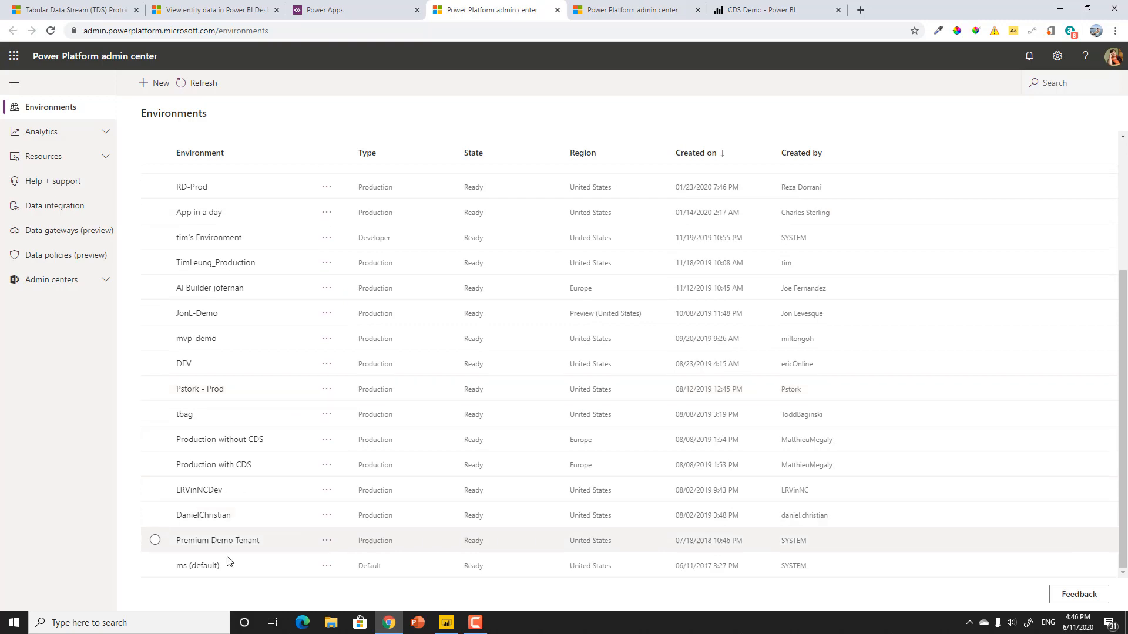
click(217, 540)
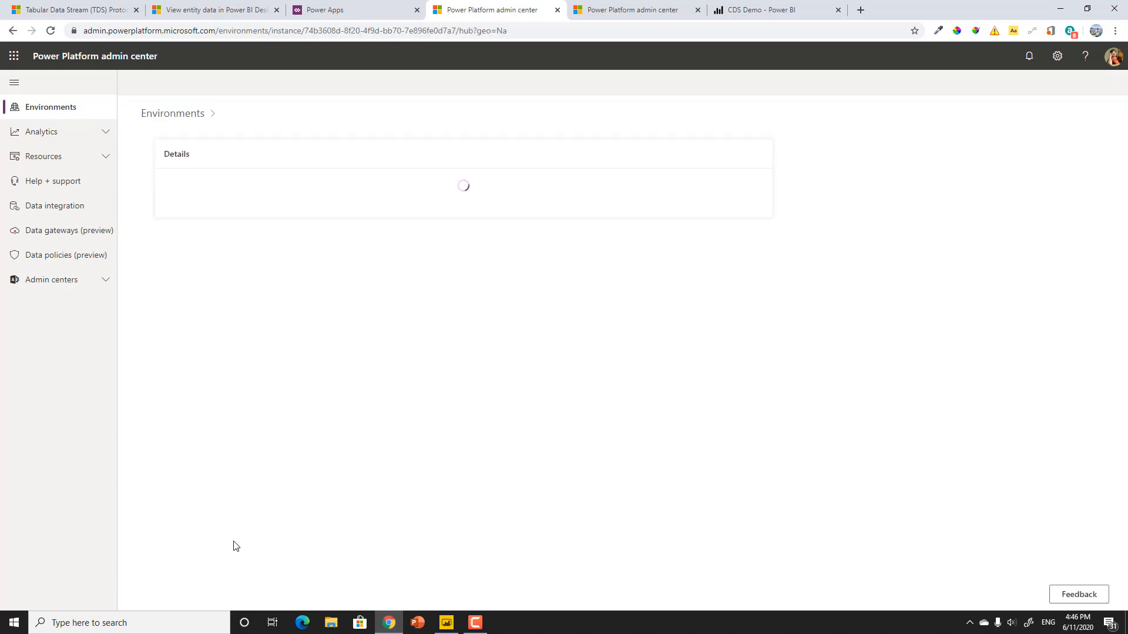
mouse_move(258, 427)
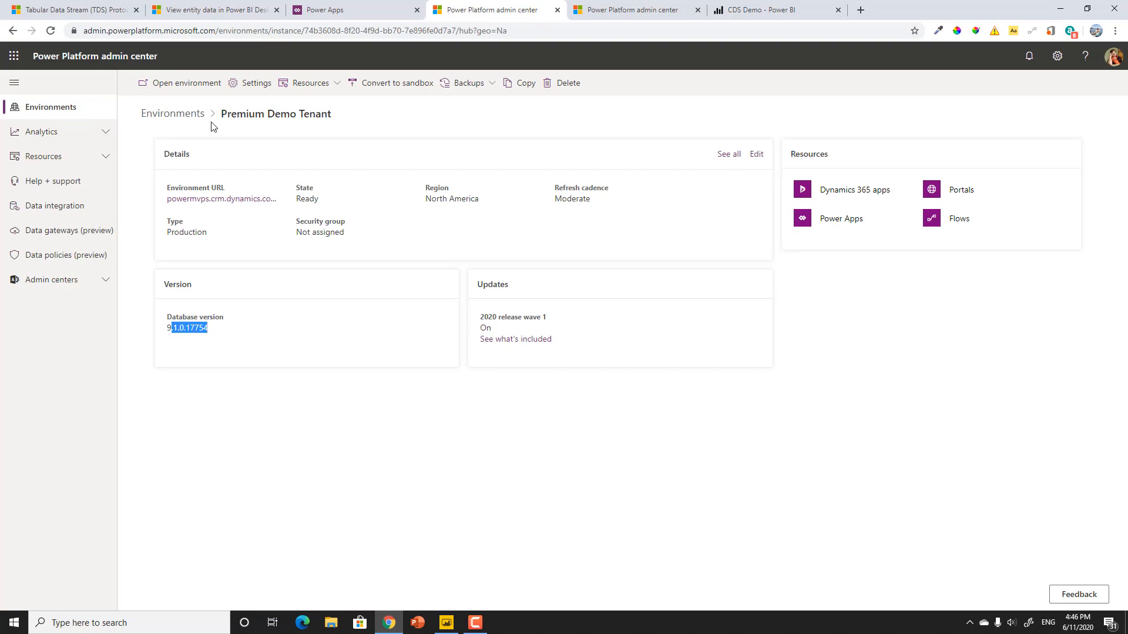
click(206, 10)
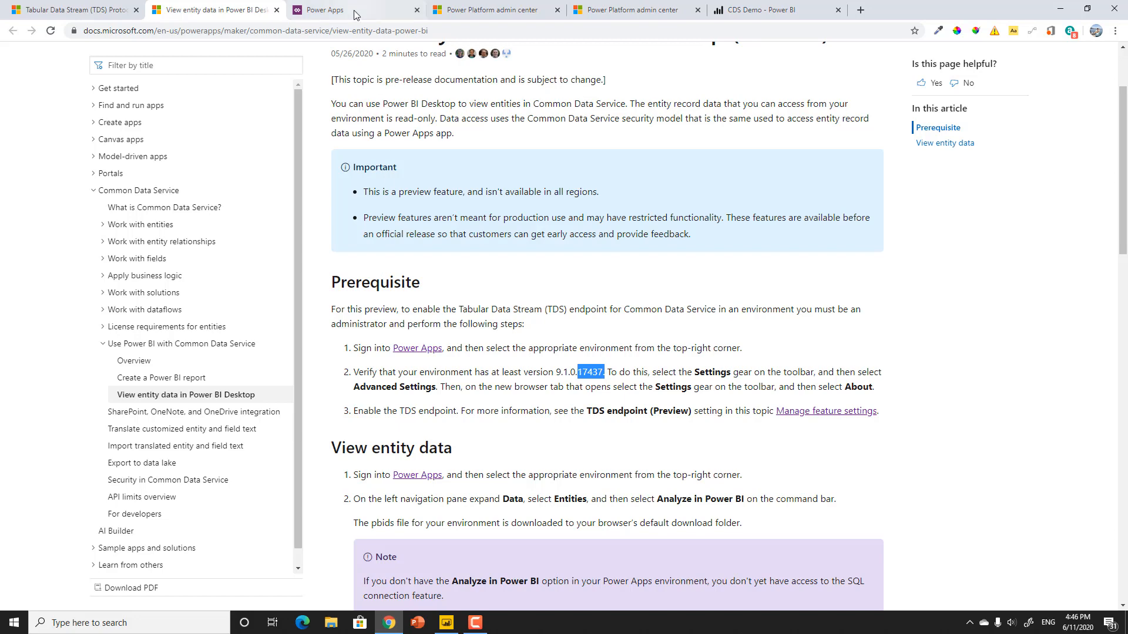
Step: Verify Enable TDS endpoint is On under Premium Demo Tenant's Product Features, then return to Docs
click(492, 10)
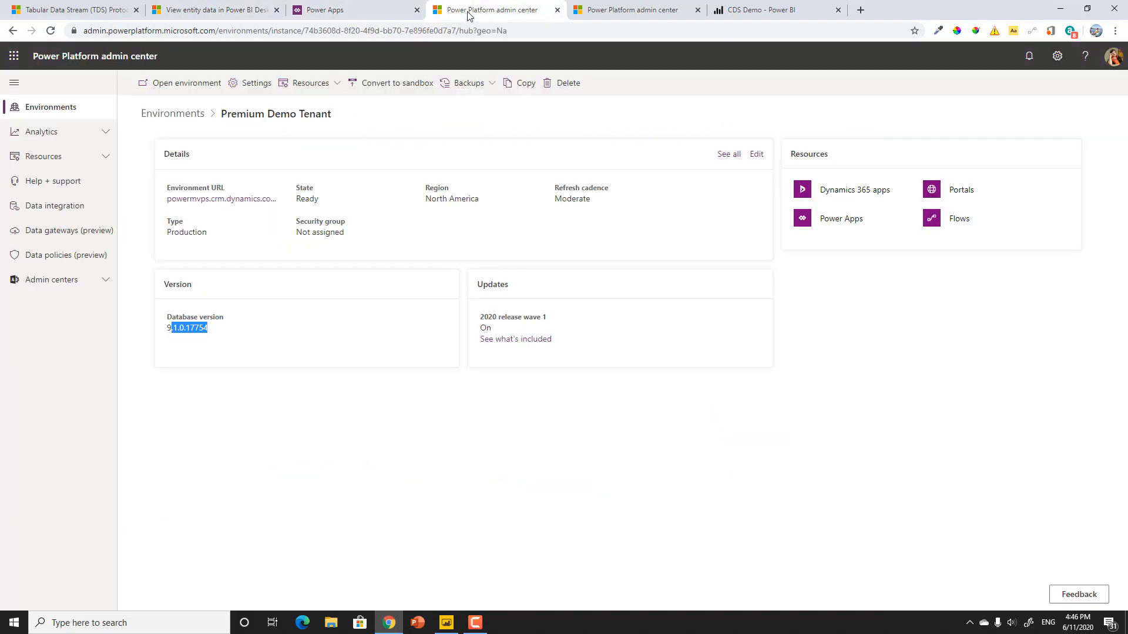
click(249, 83)
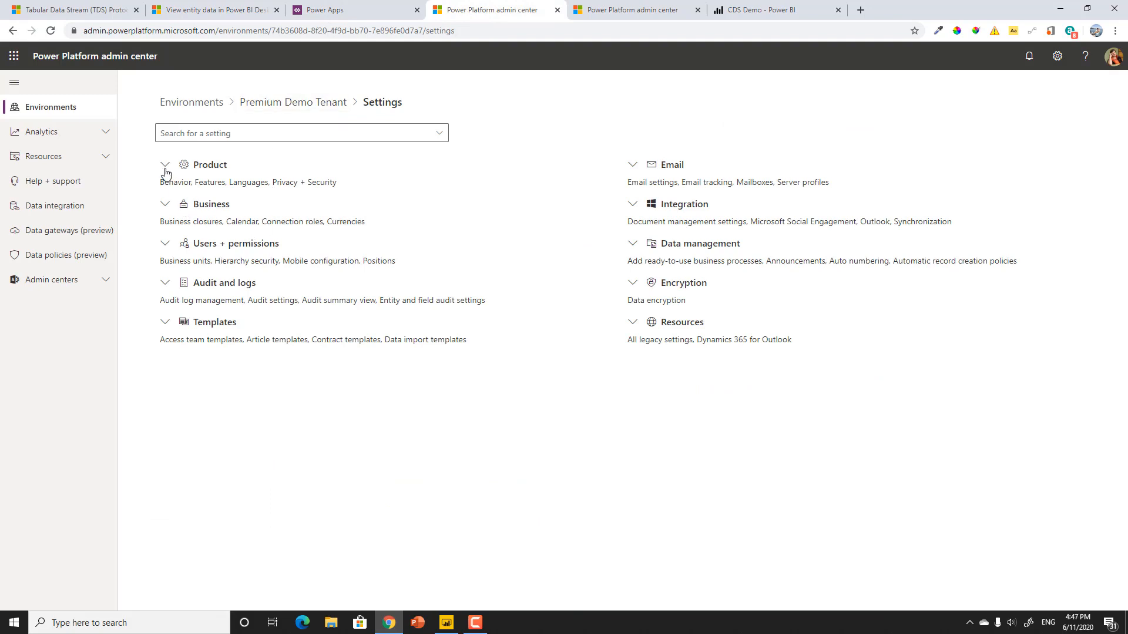
click(165, 164)
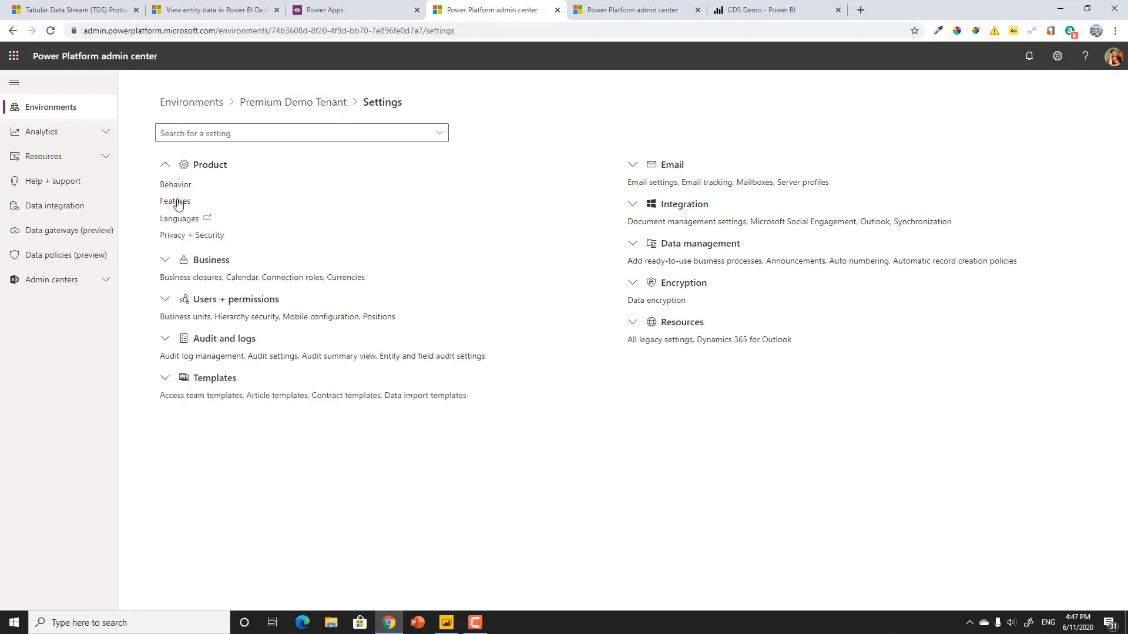
click(174, 202)
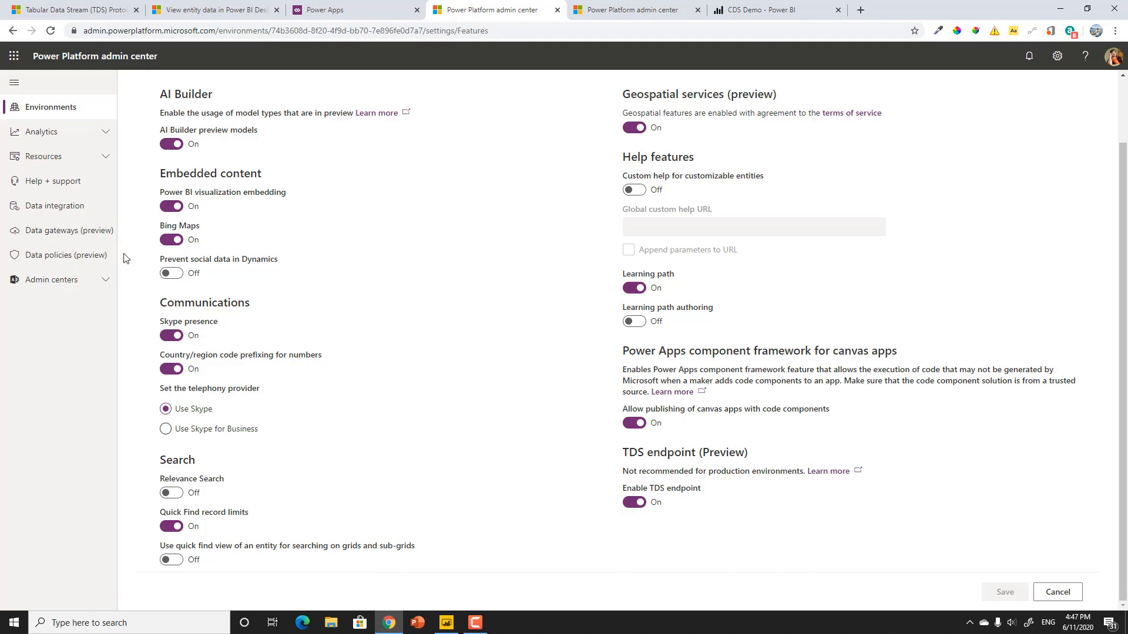
mouse_move(215, 13)
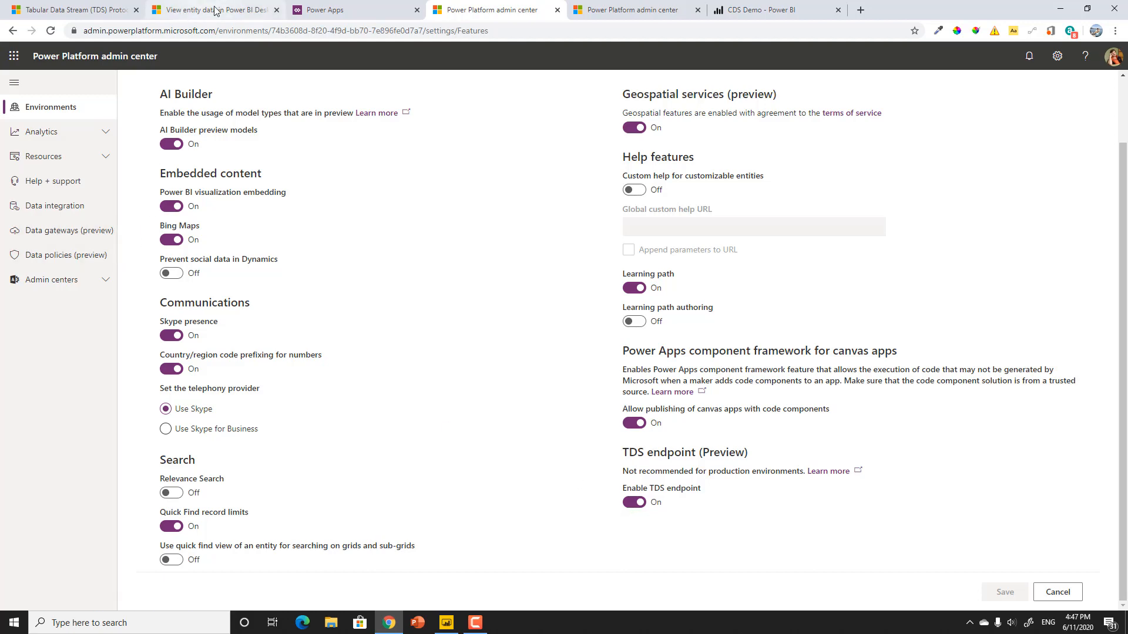
click(213, 9)
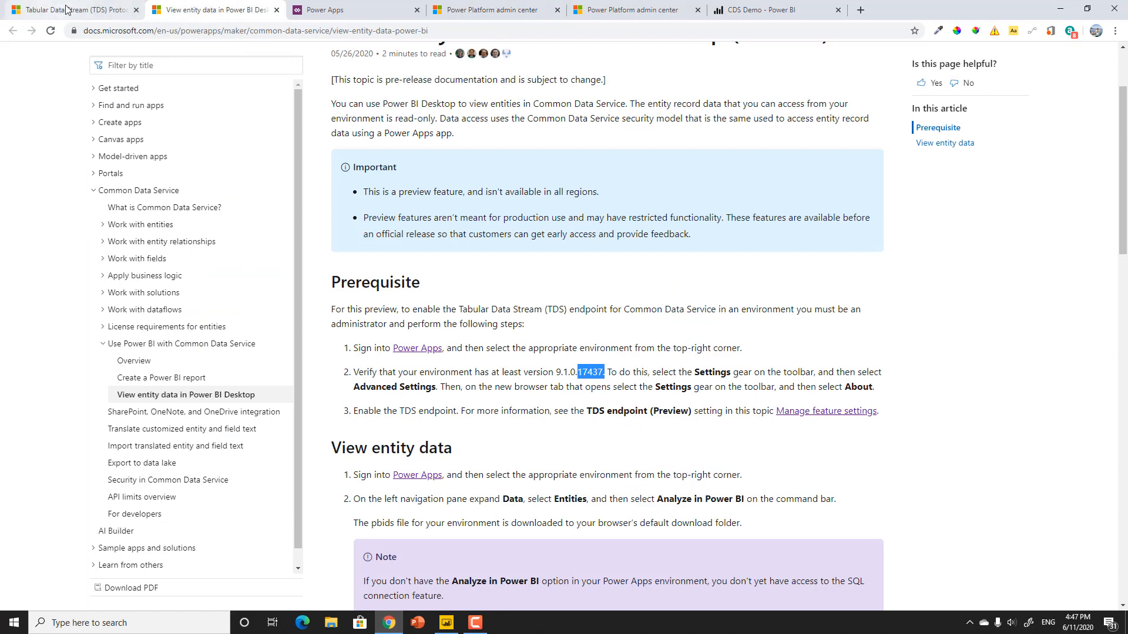
Step: Expand the Data section in the Power Apps maker portal
click(348, 10)
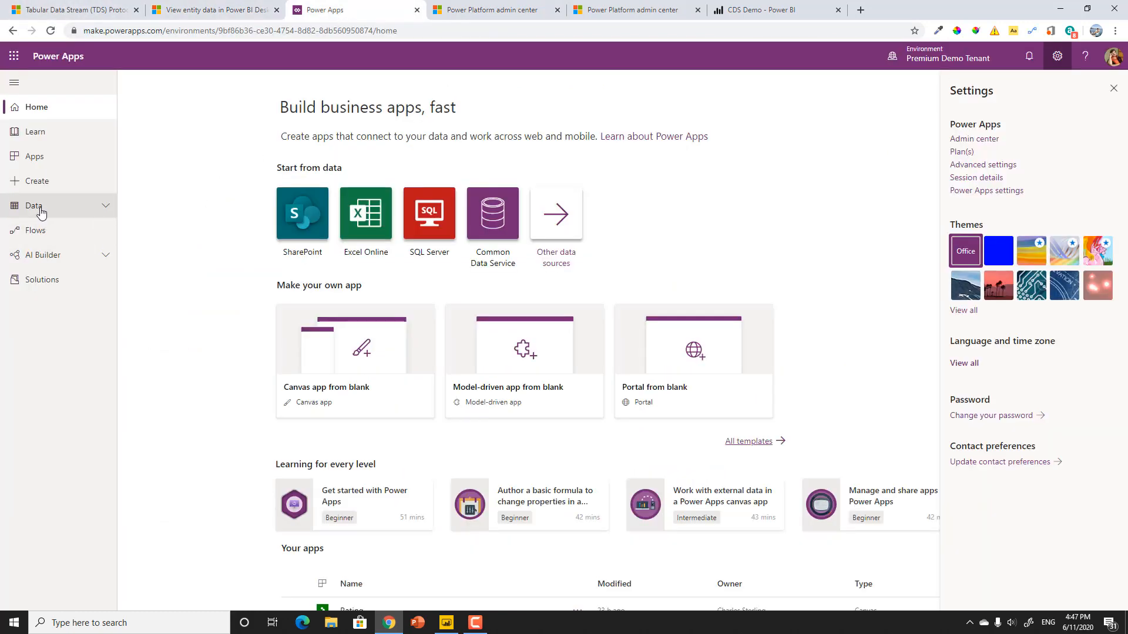
click(34, 205)
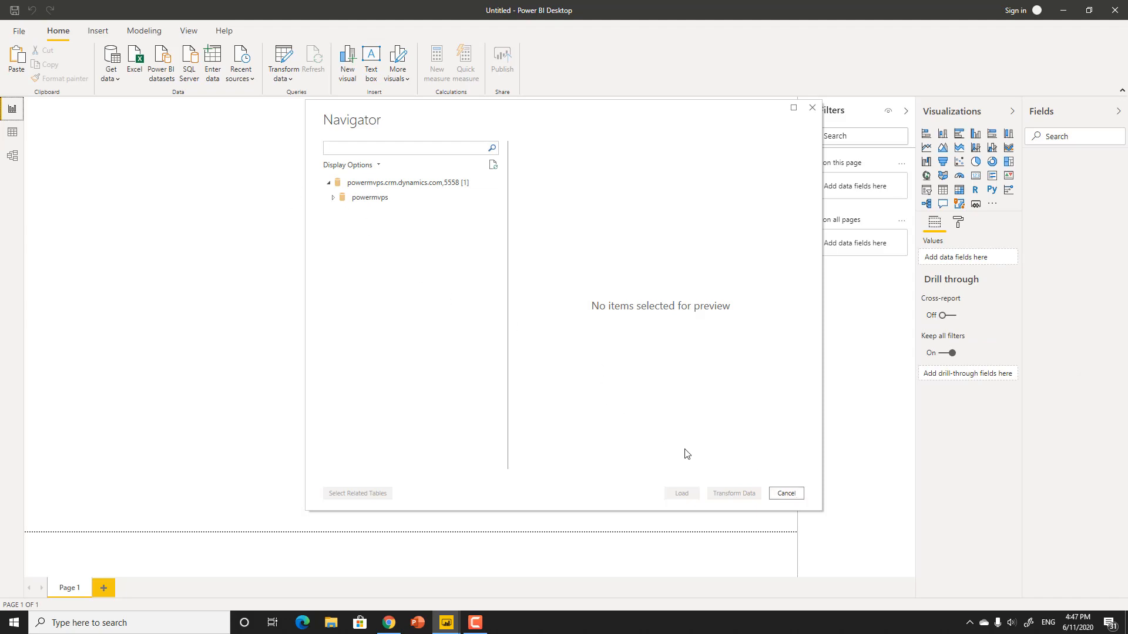
Step: Close the Navigator and open Data source settings from File options
click(786, 493)
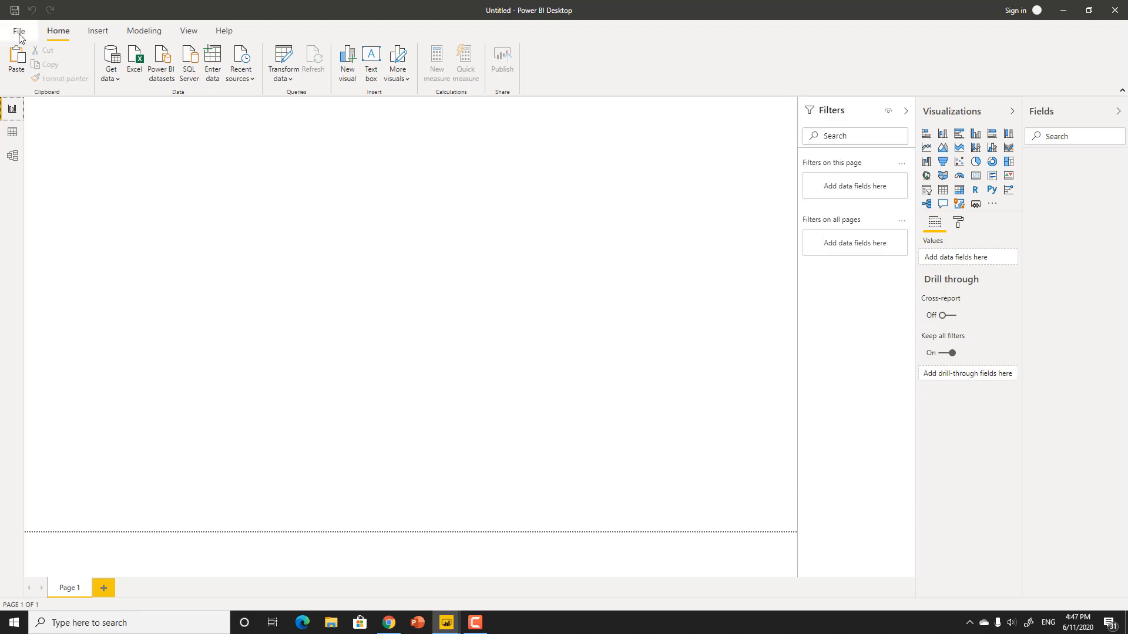
click(24, 33)
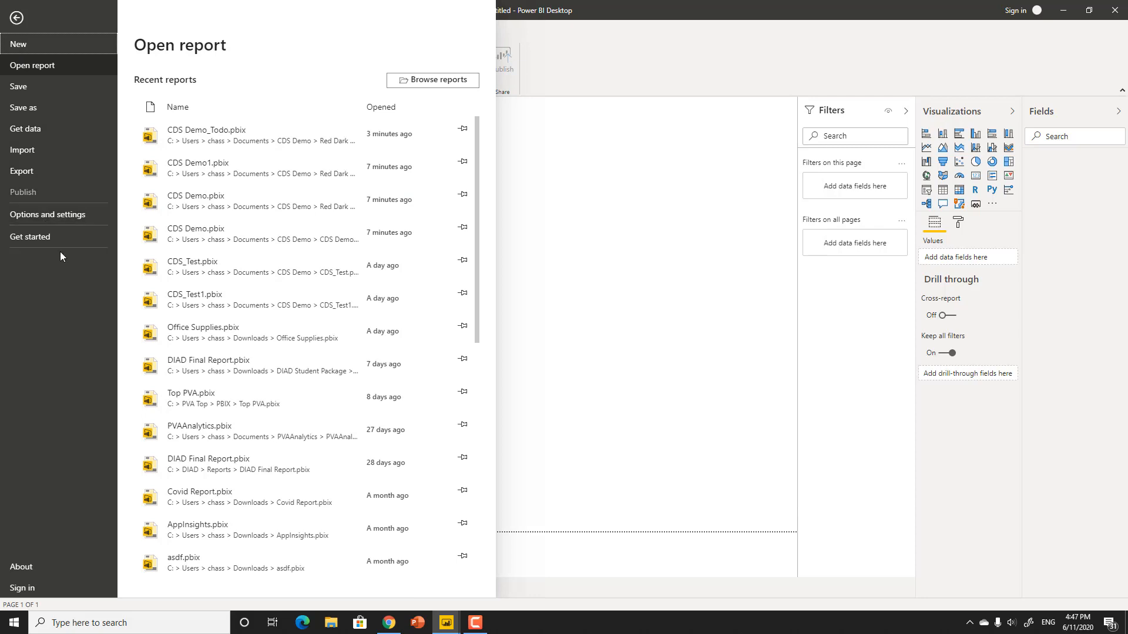
click(15, 17)
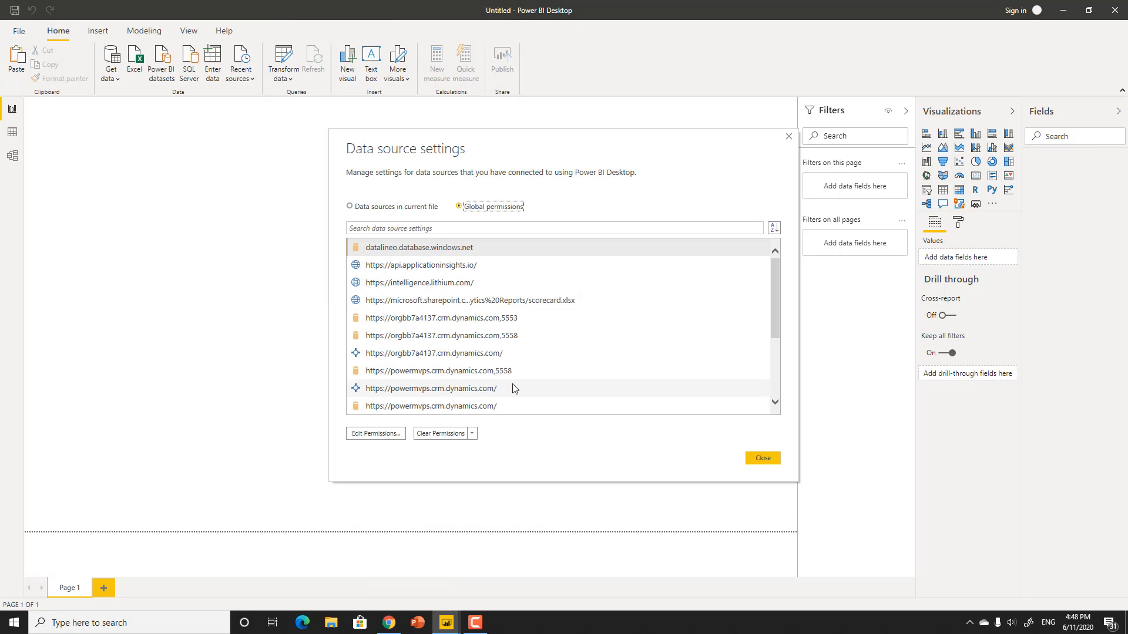
mouse_move(502, 374)
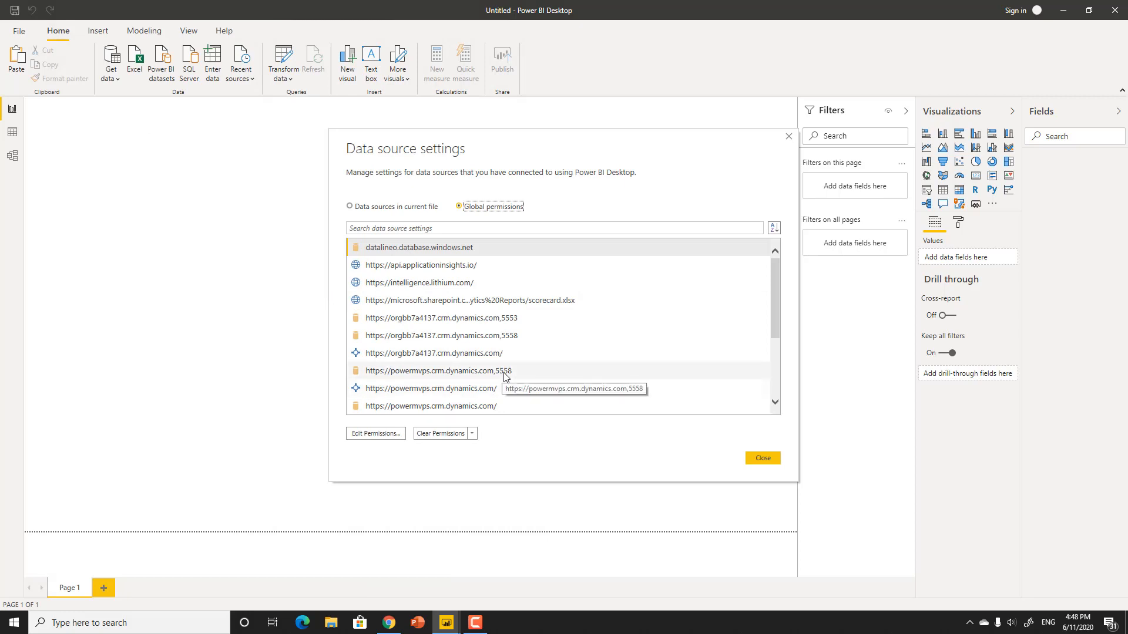
mouse_move(494, 376)
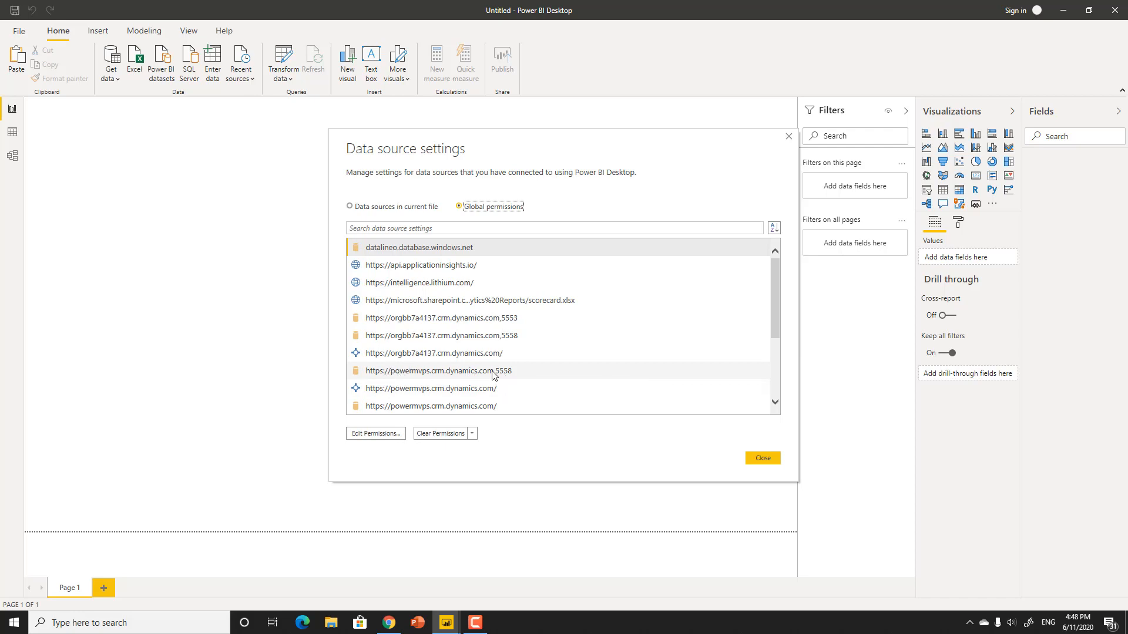
mouse_move(508, 379)
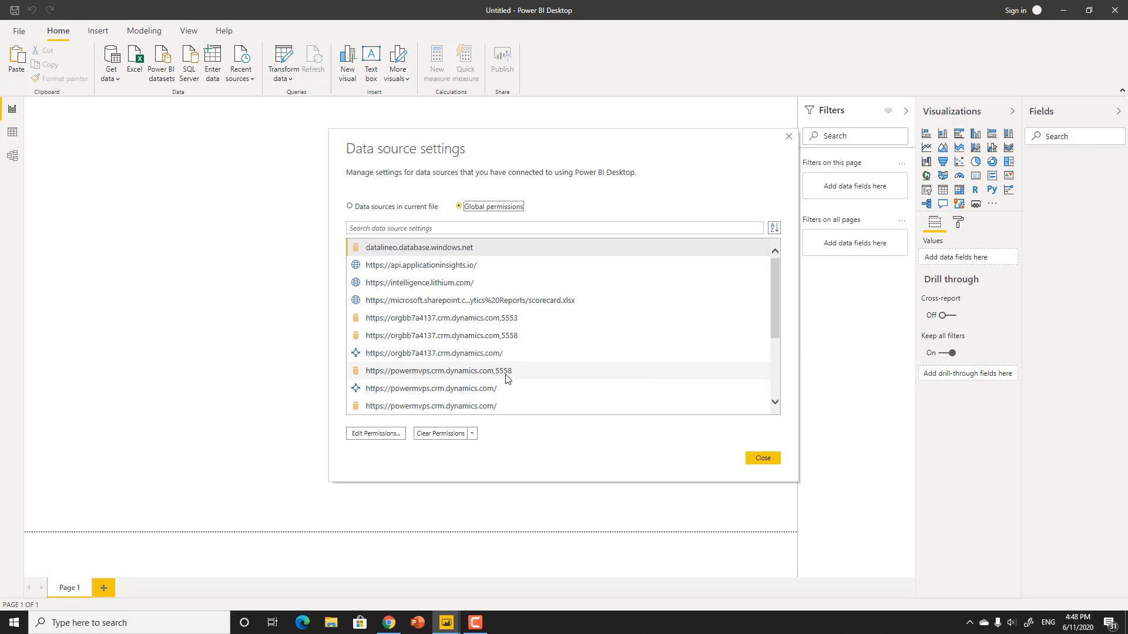
mouse_move(515, 377)
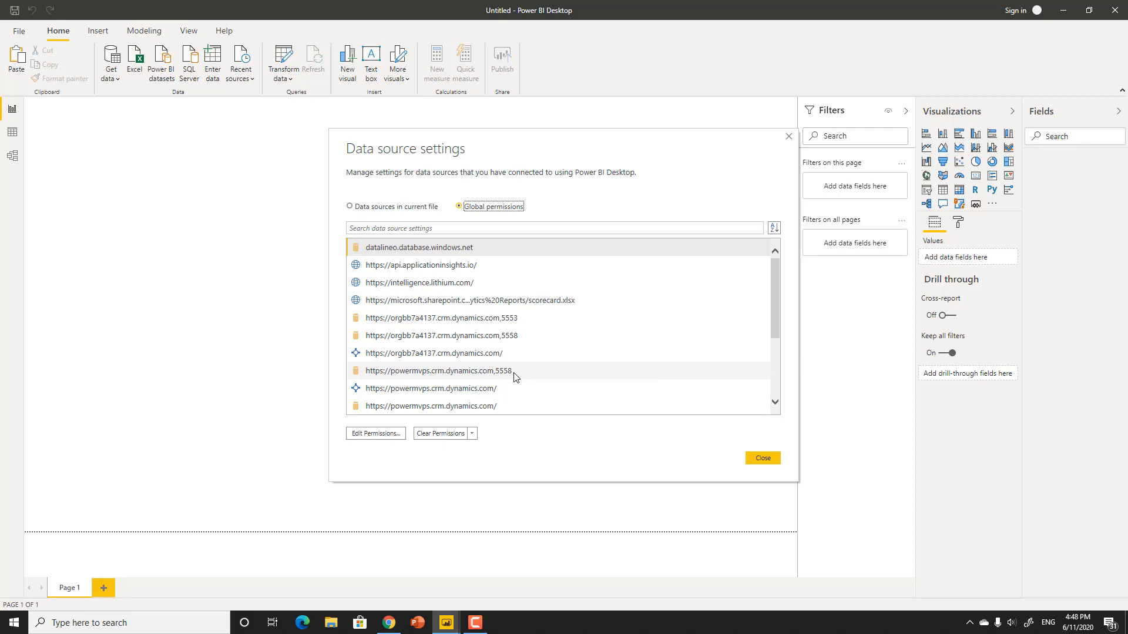
mouse_move(678, 455)
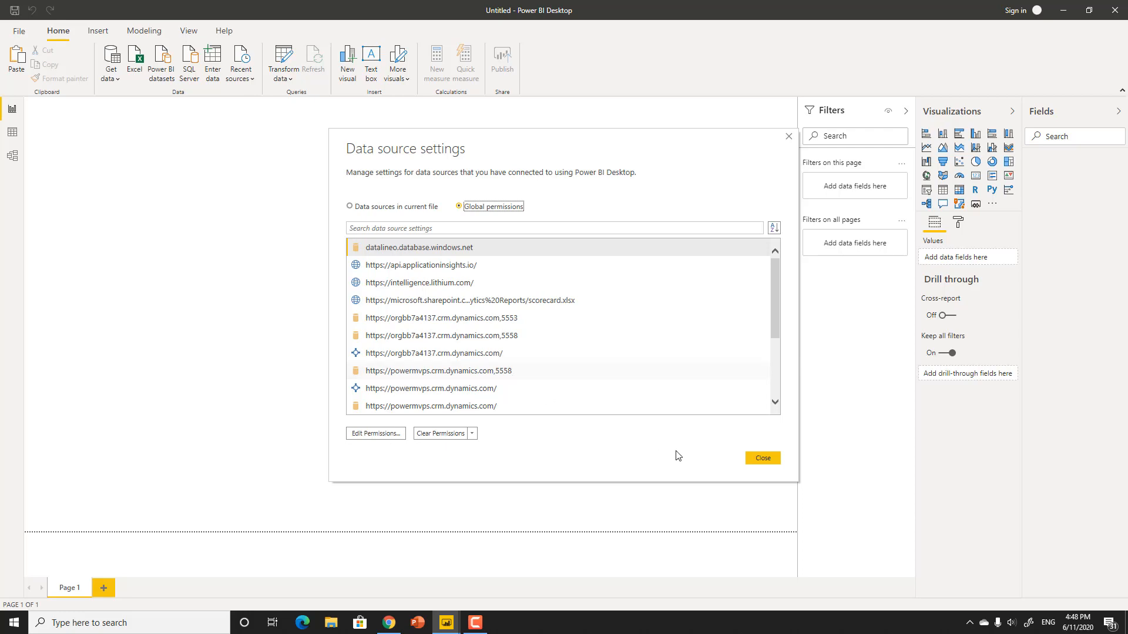
mouse_move(768, 465)
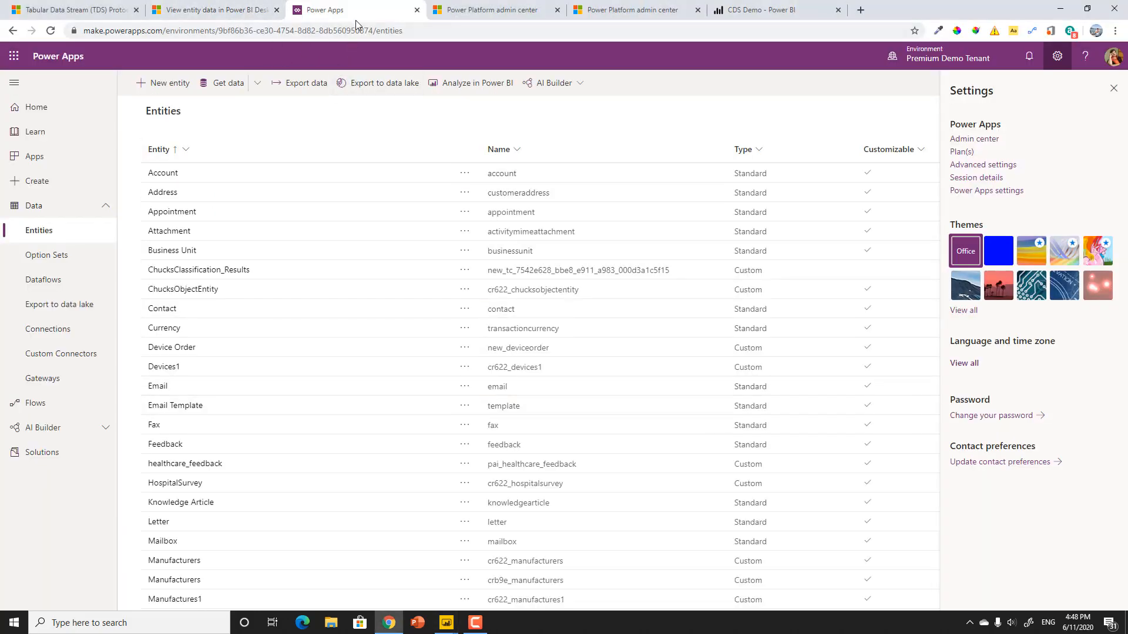
Step: Revisit the environment's feature settings and open the CDS Demo_Todo file with an empty page
click(497, 9)
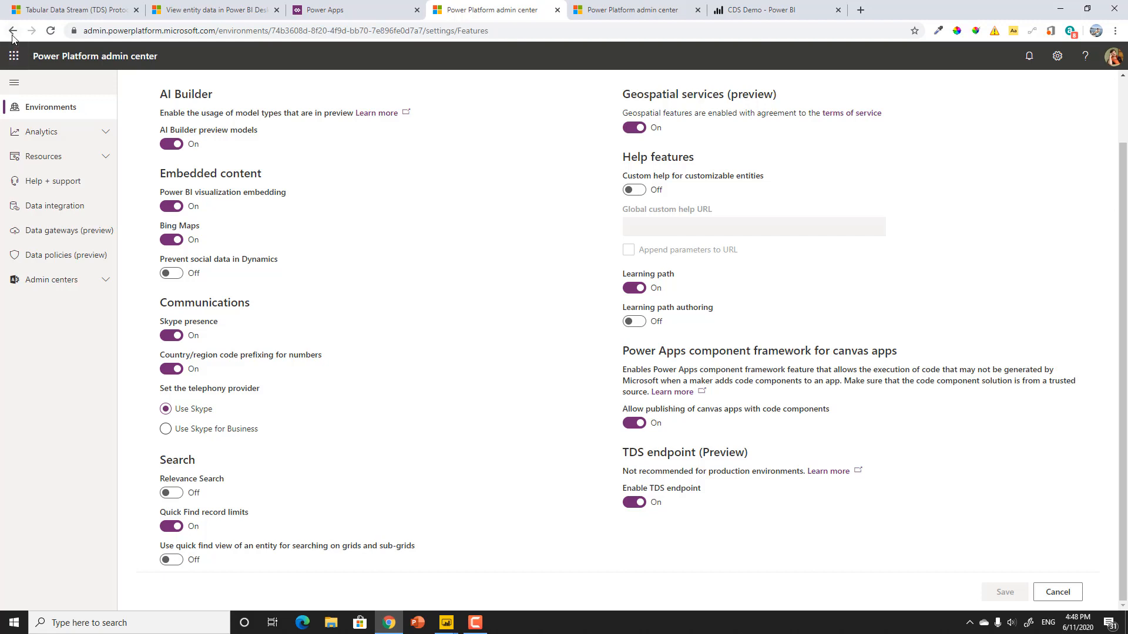
click(12, 32)
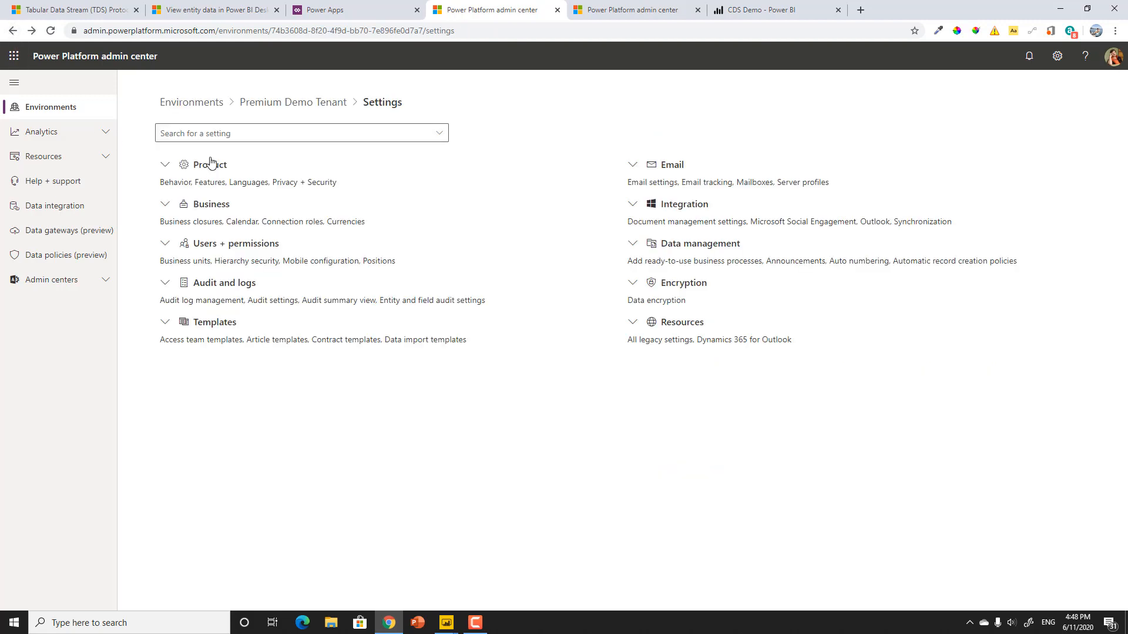
click(293, 101)
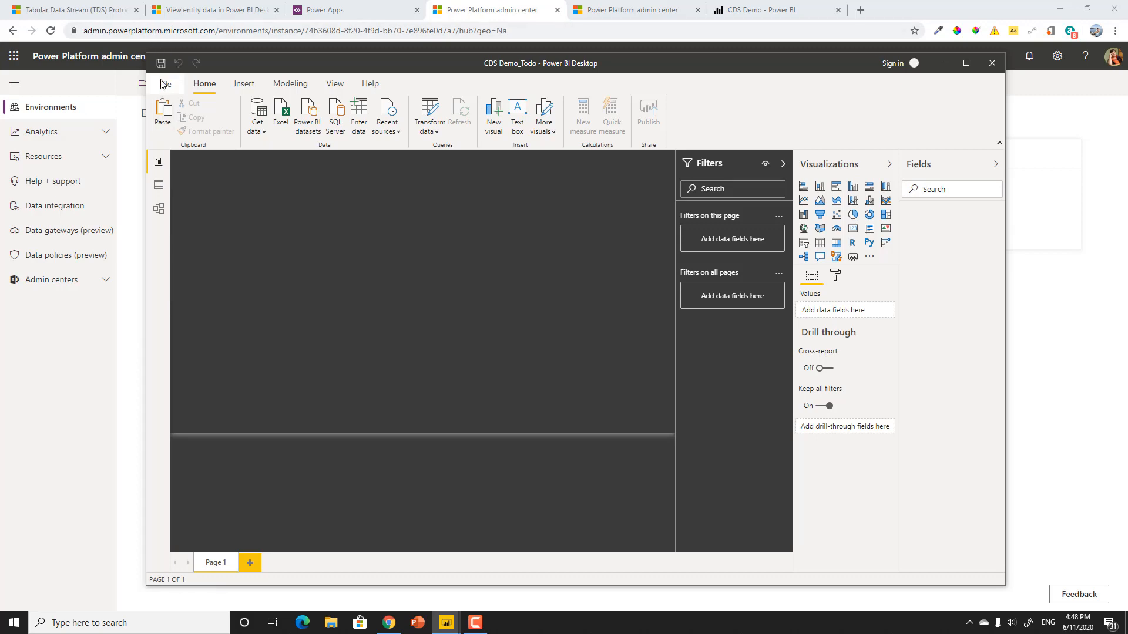
Step: Connect to SQL Server powermvps.crm.dynamics.com,5558 using DirectQuery mode
click(256, 112)
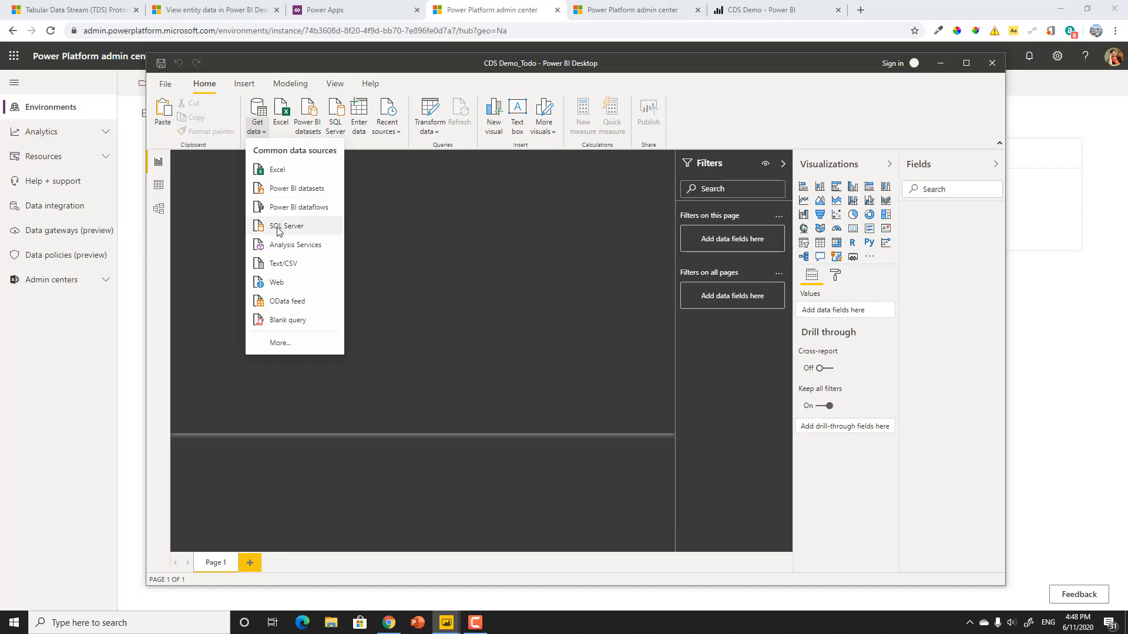
click(279, 232)
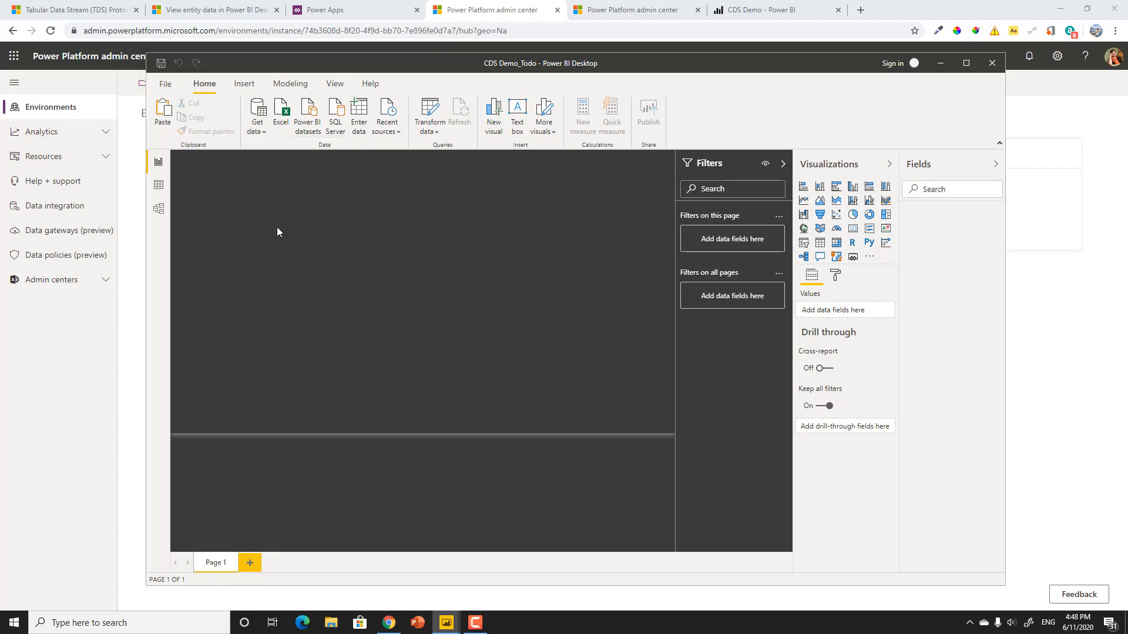
click(336, 114)
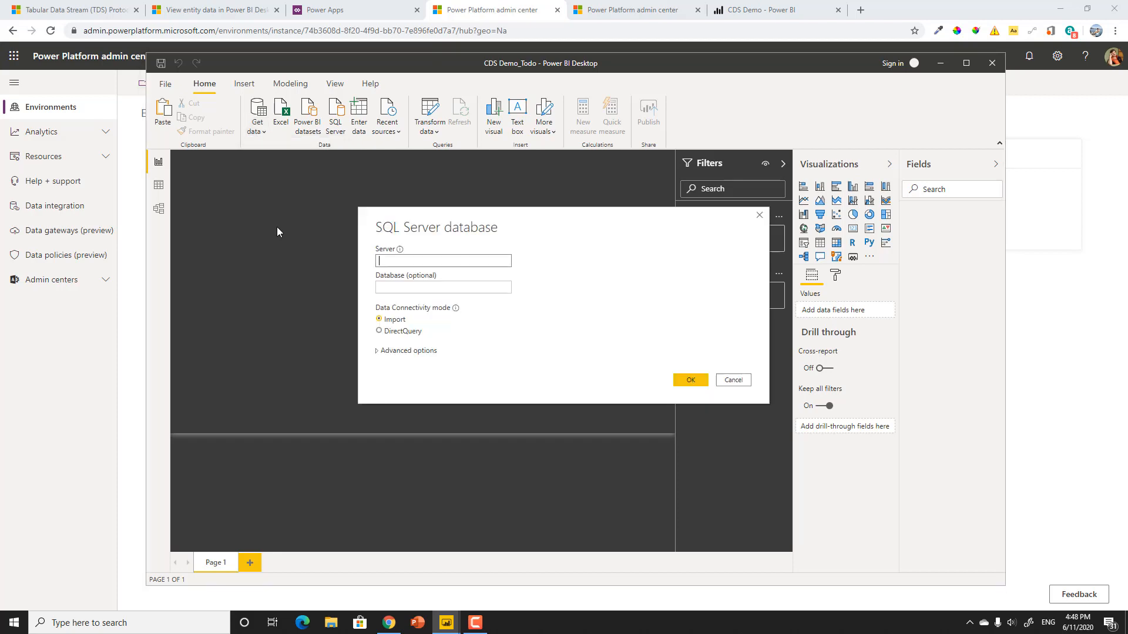
text(https://powermvps.crm.dynamics.com/)
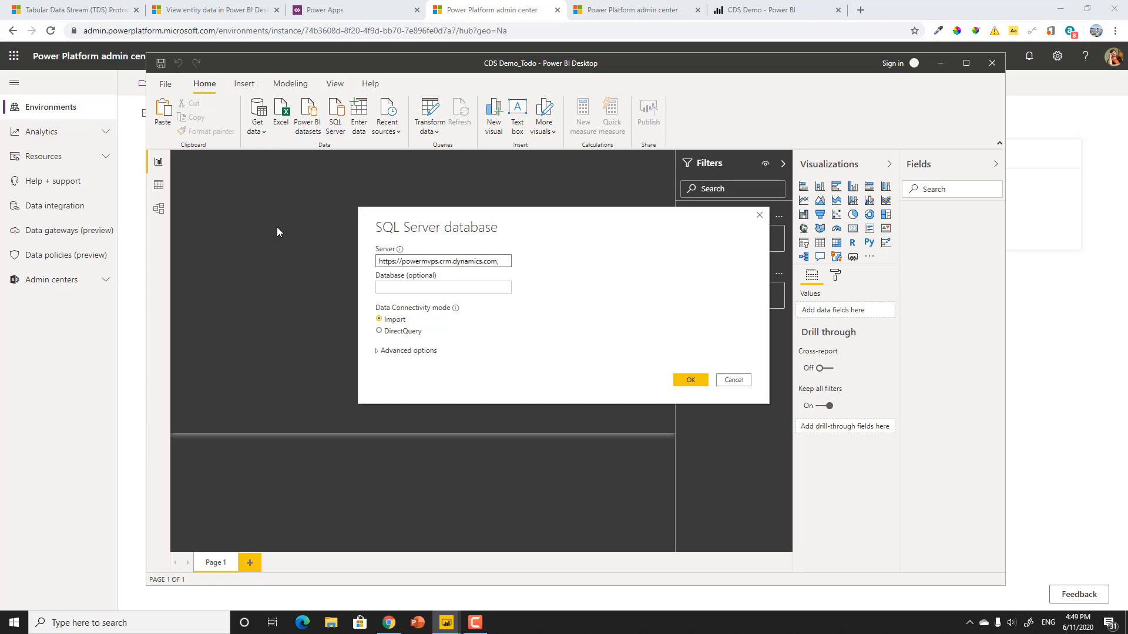
text(5558)
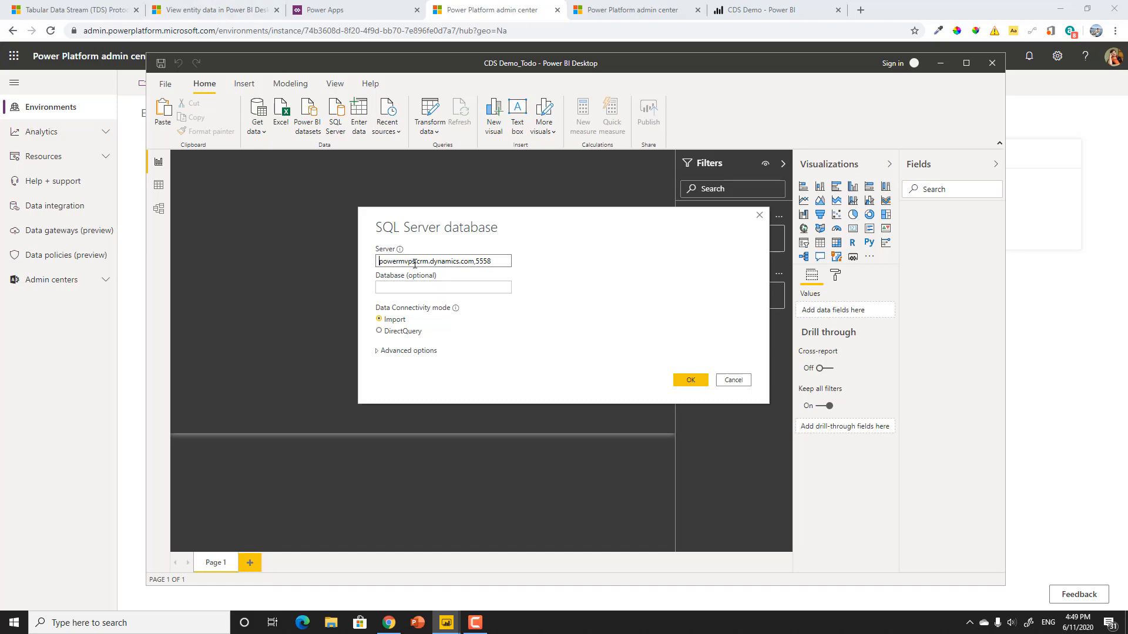
double_click(395, 261)
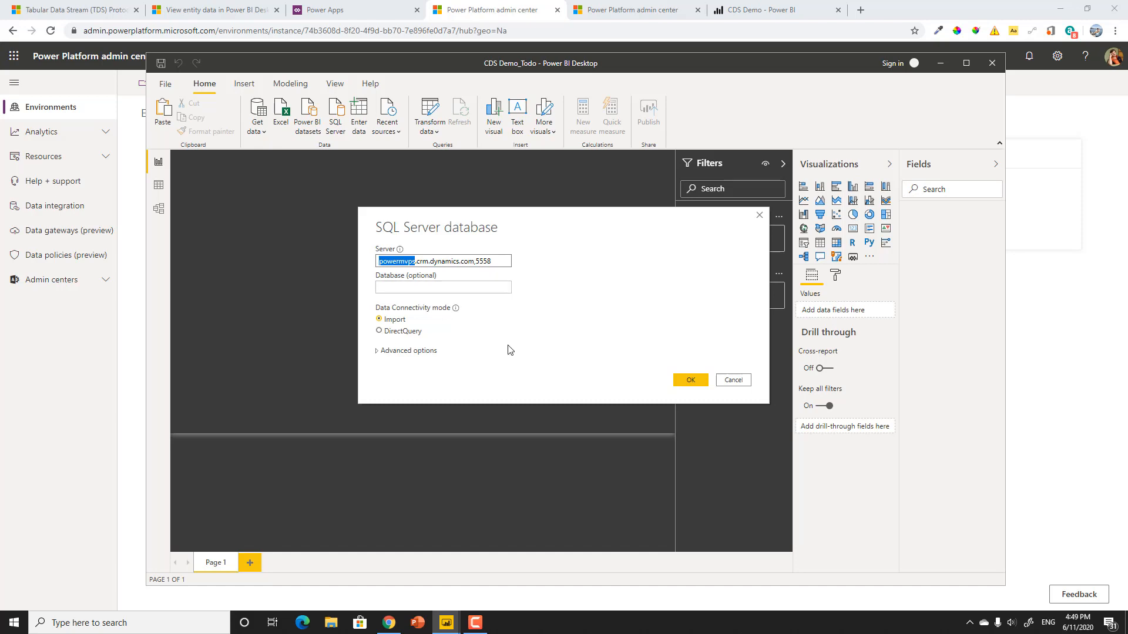
click(379, 331)
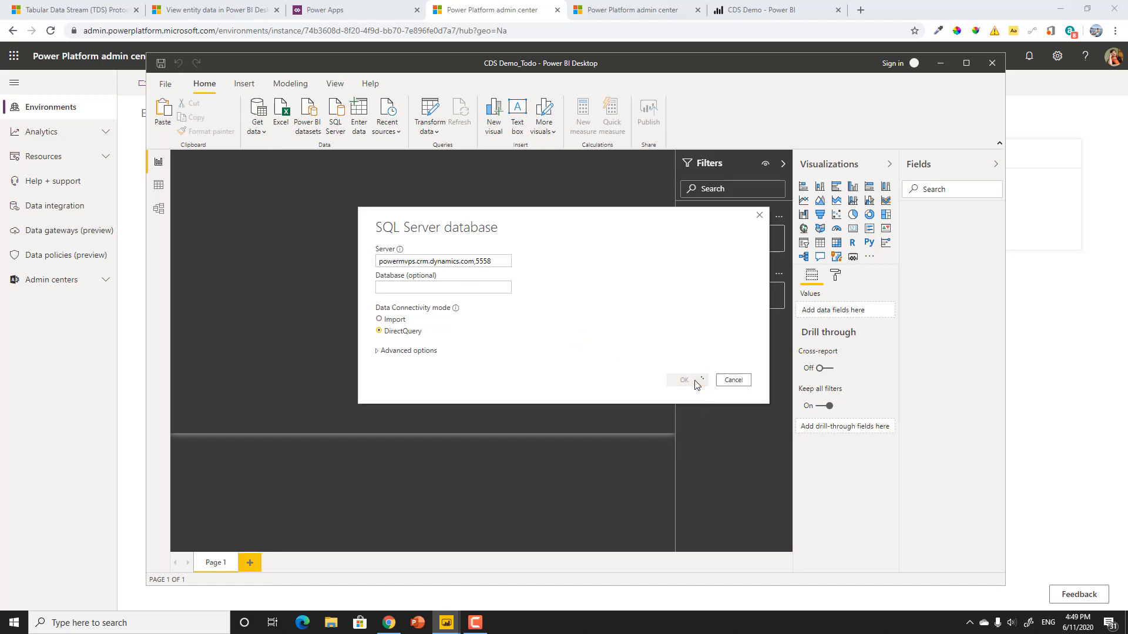
click(683, 380)
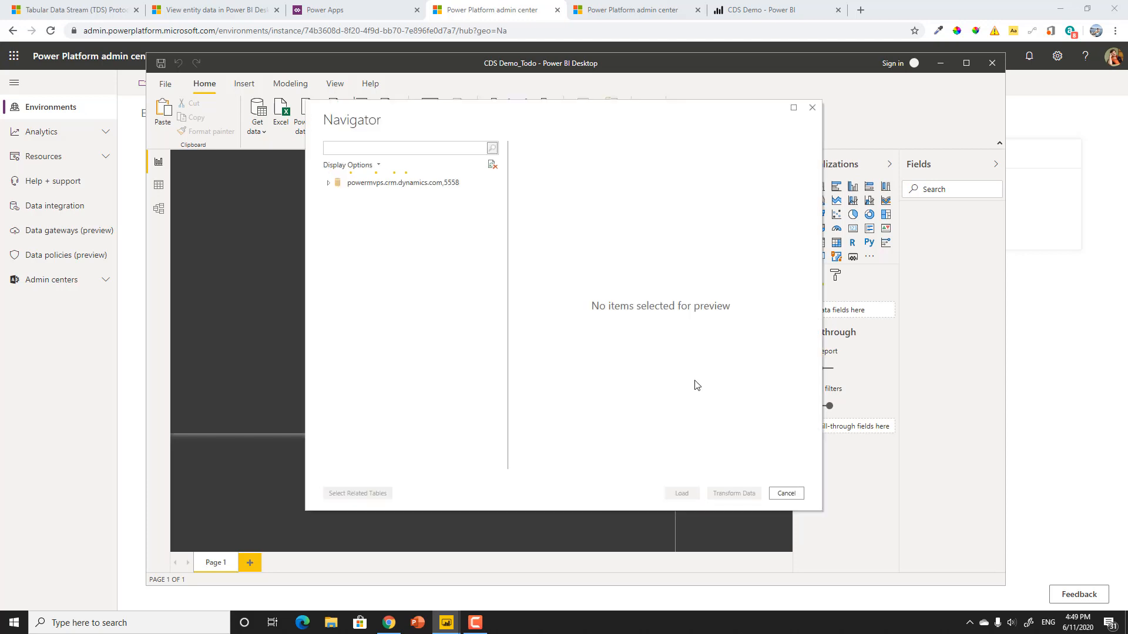
Step: Search the powermvps database for 'new' and load the new_deviceorder table
click(327, 182)
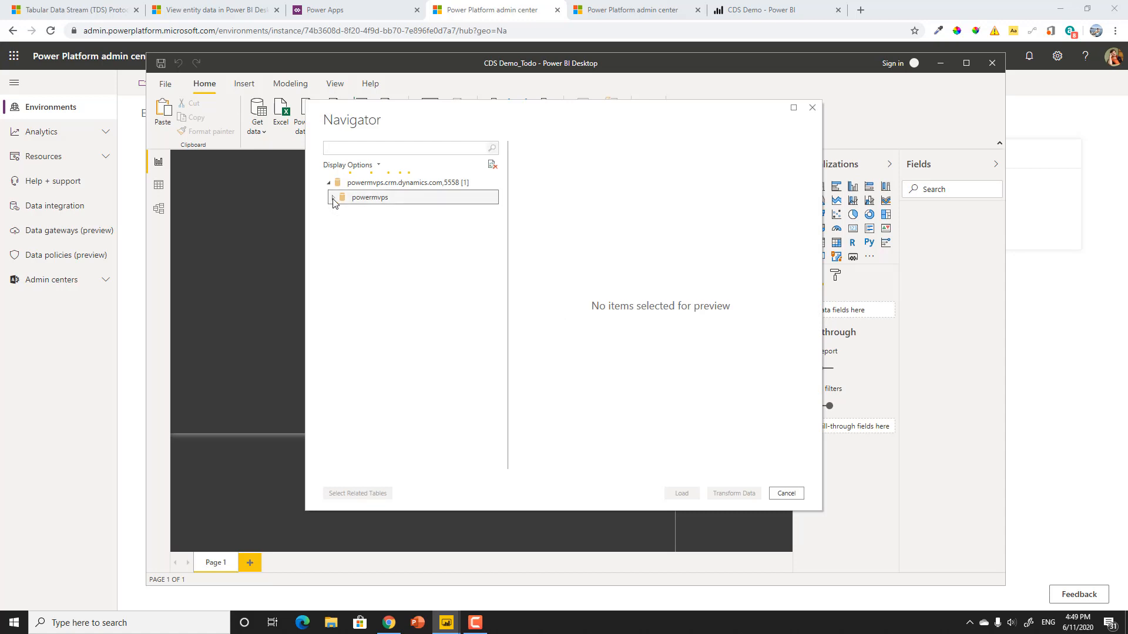
click(334, 197)
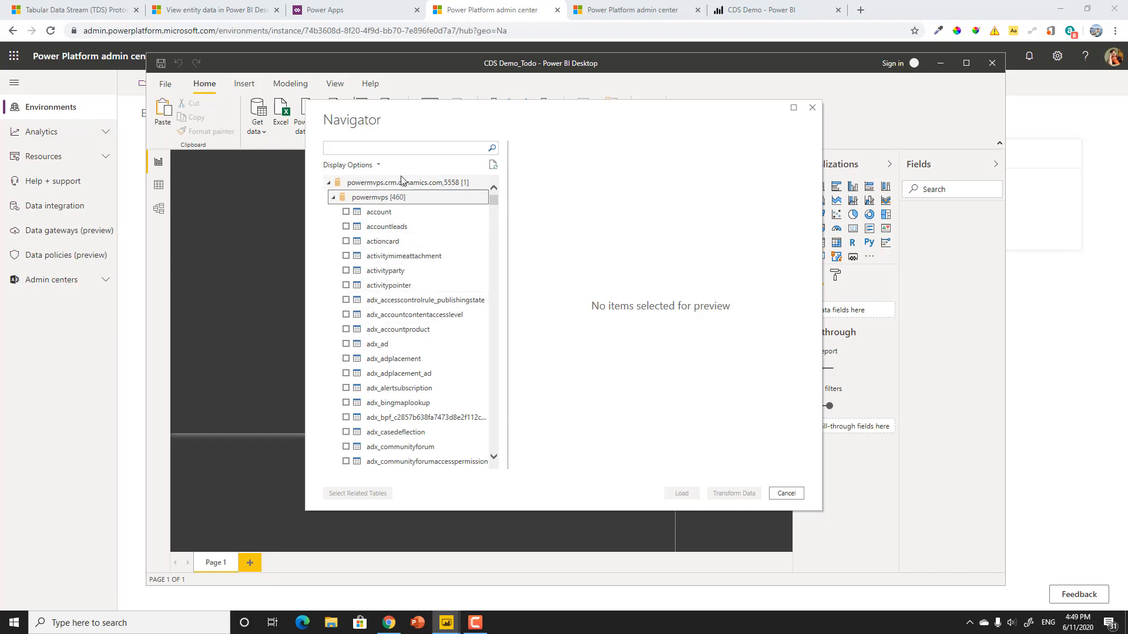
text(new)
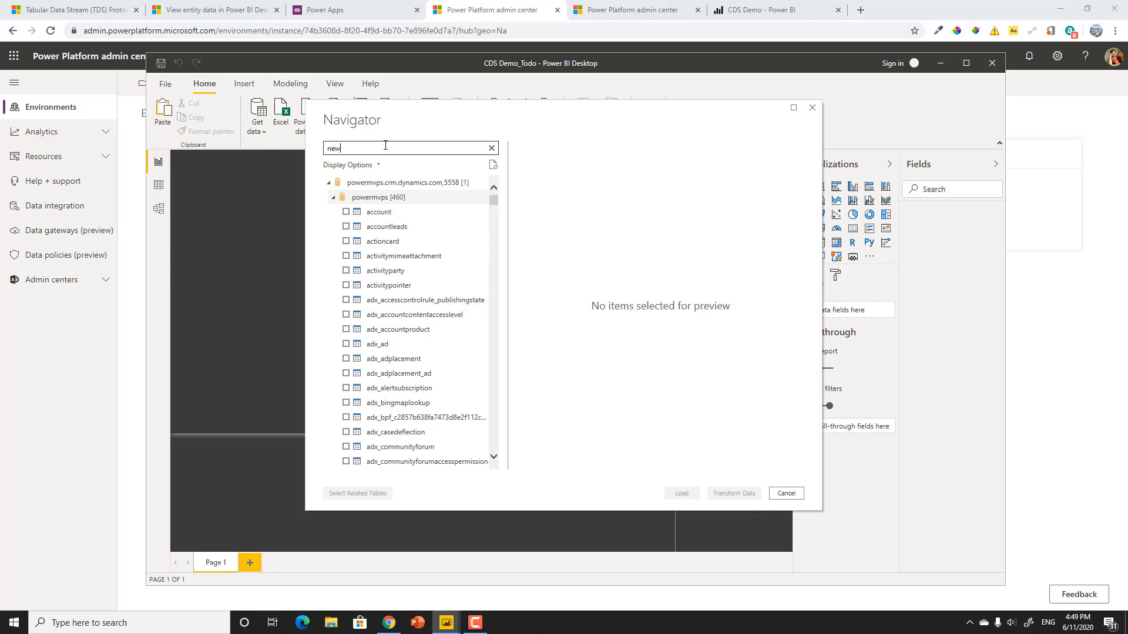
text(new)
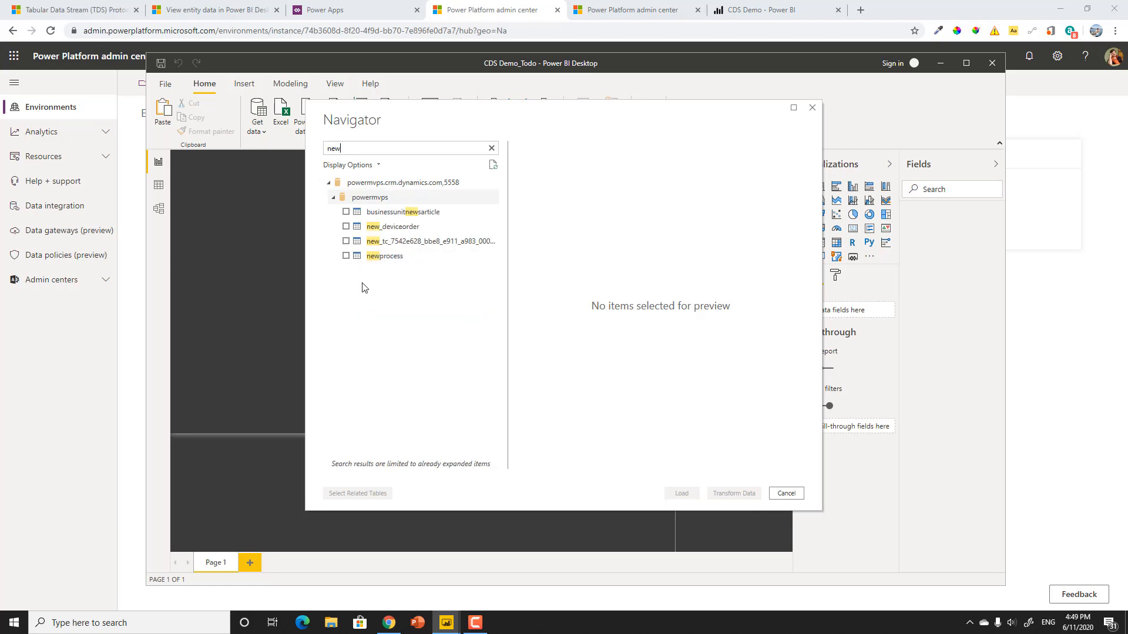
click(346, 227)
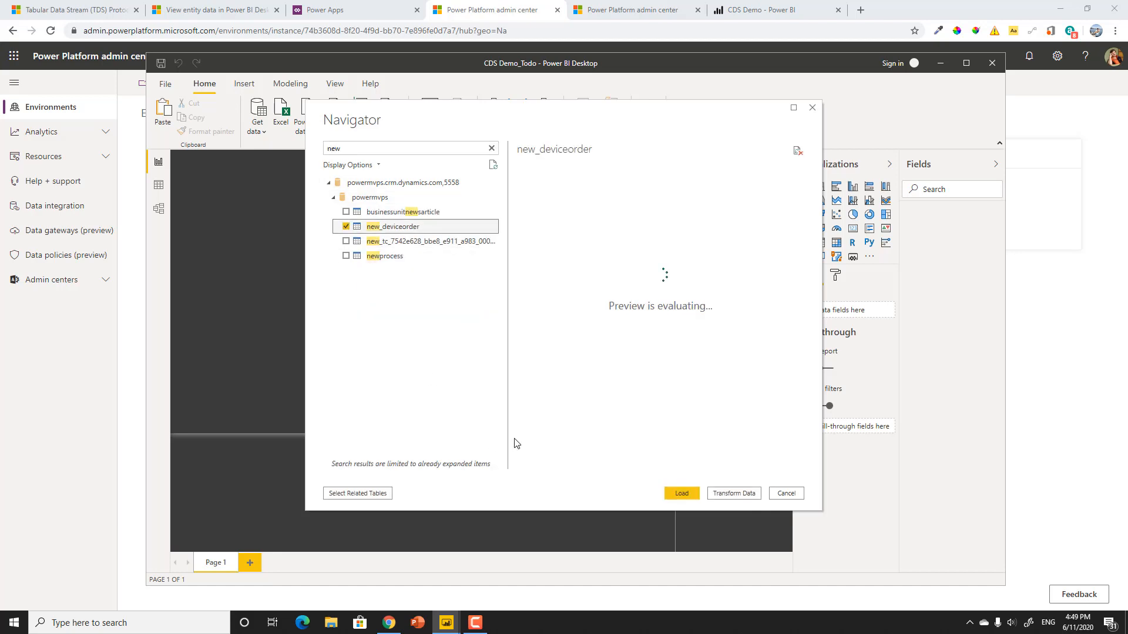
mouse_move(676, 541)
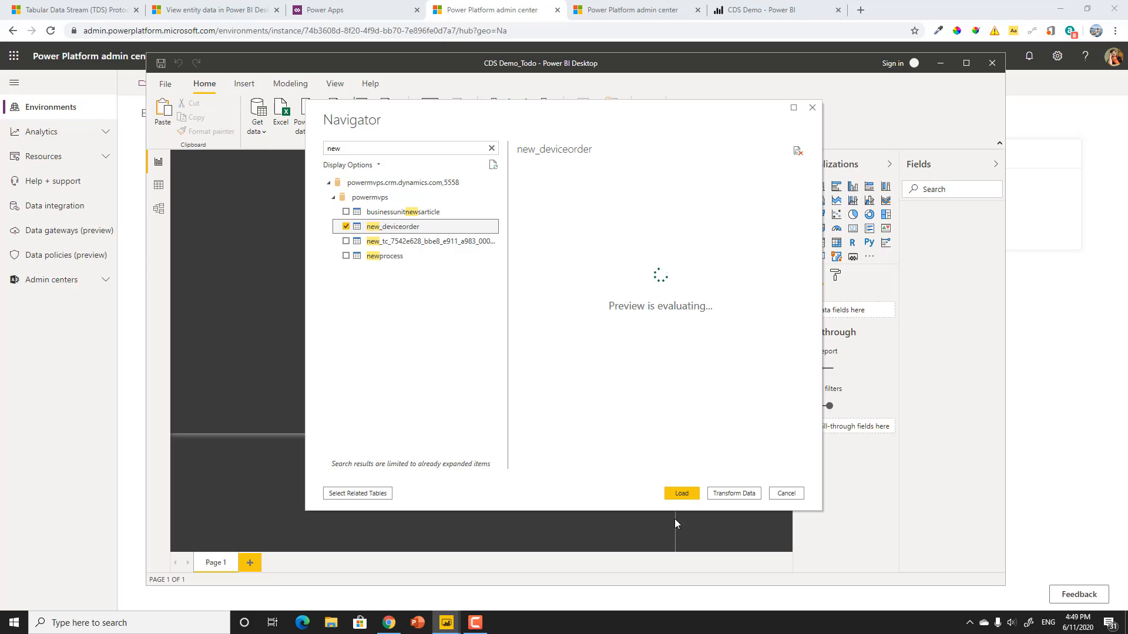
click(681, 493)
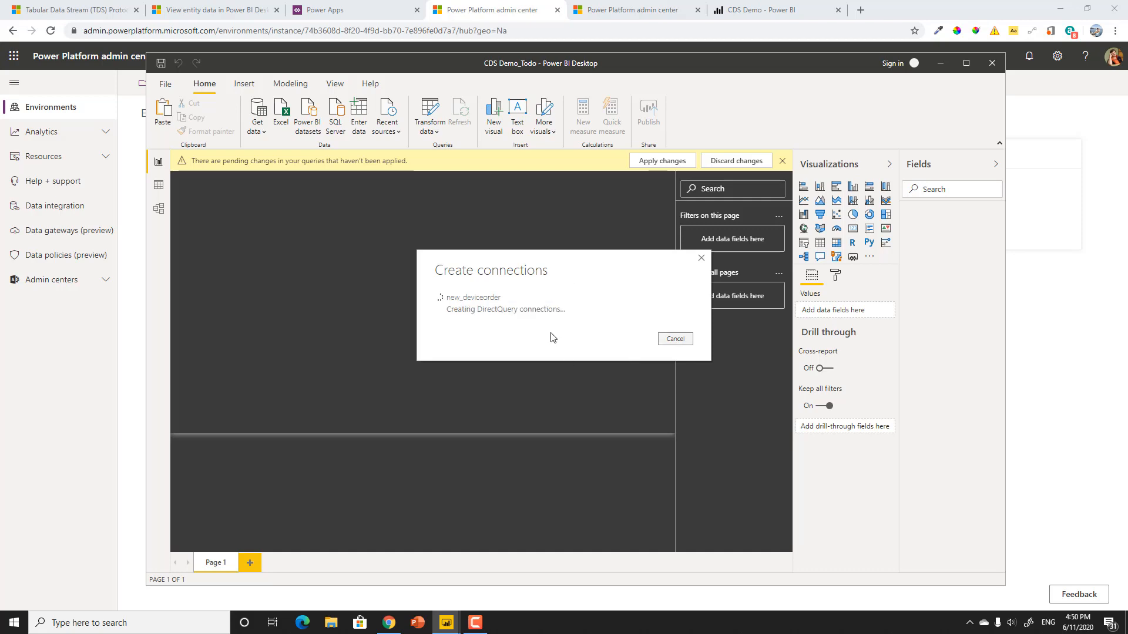
mouse_move(852, 353)
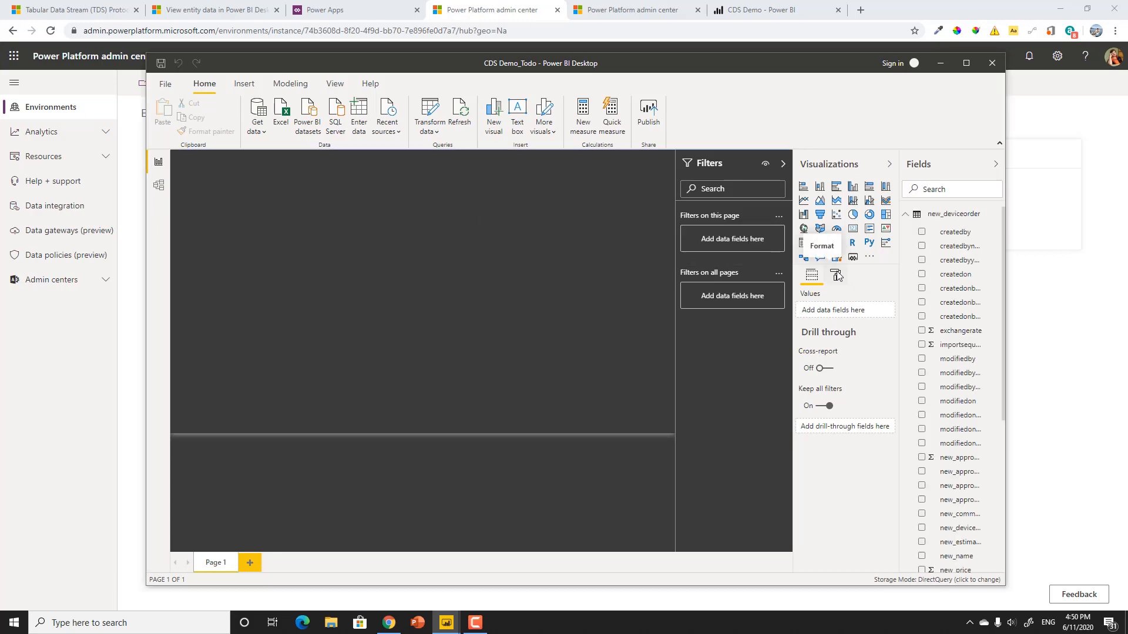
click(835, 275)
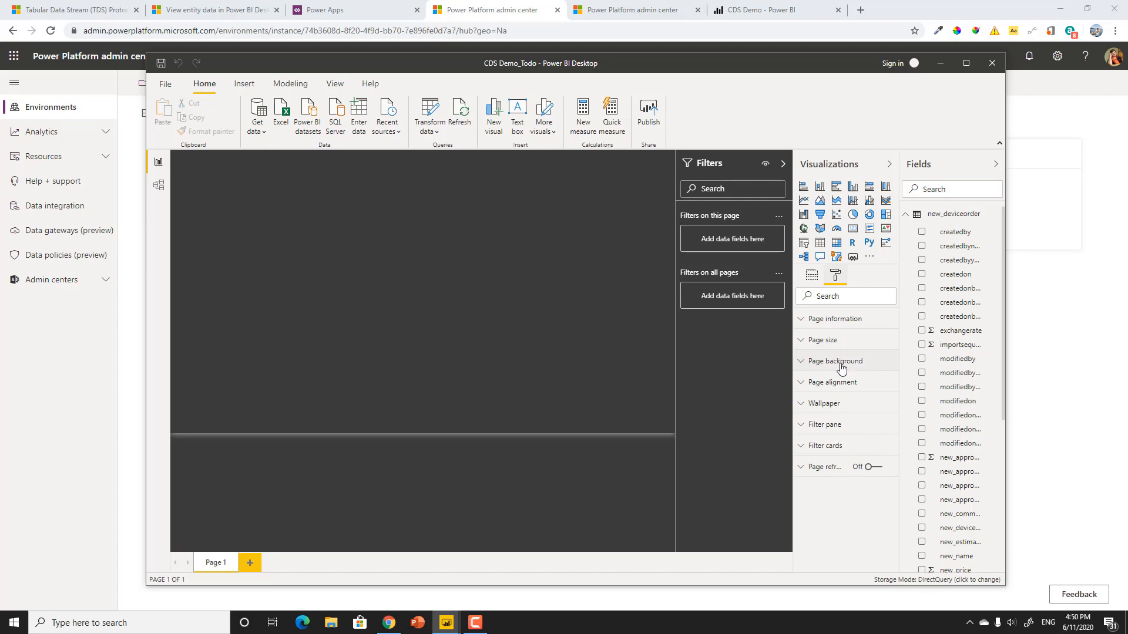
click(836, 361)
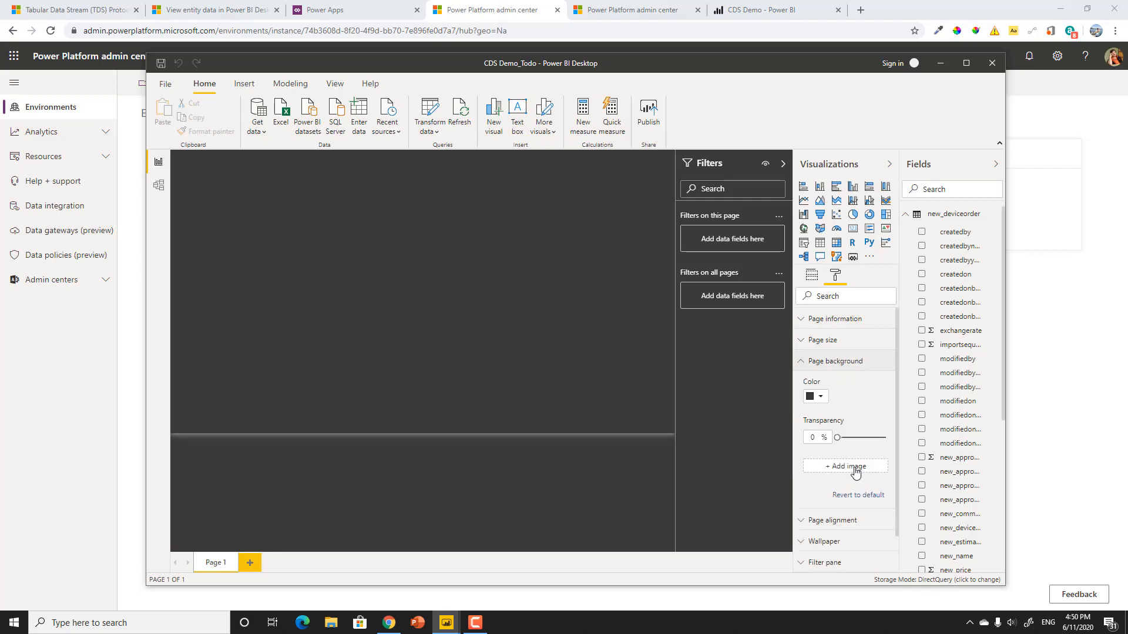
click(845, 465)
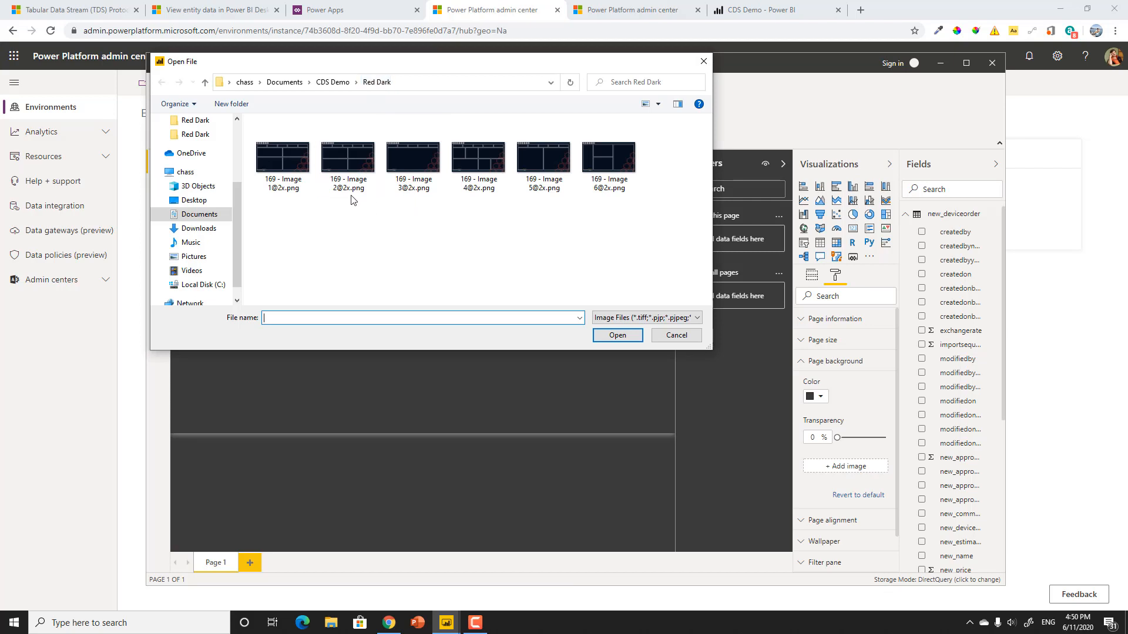
click(543, 159)
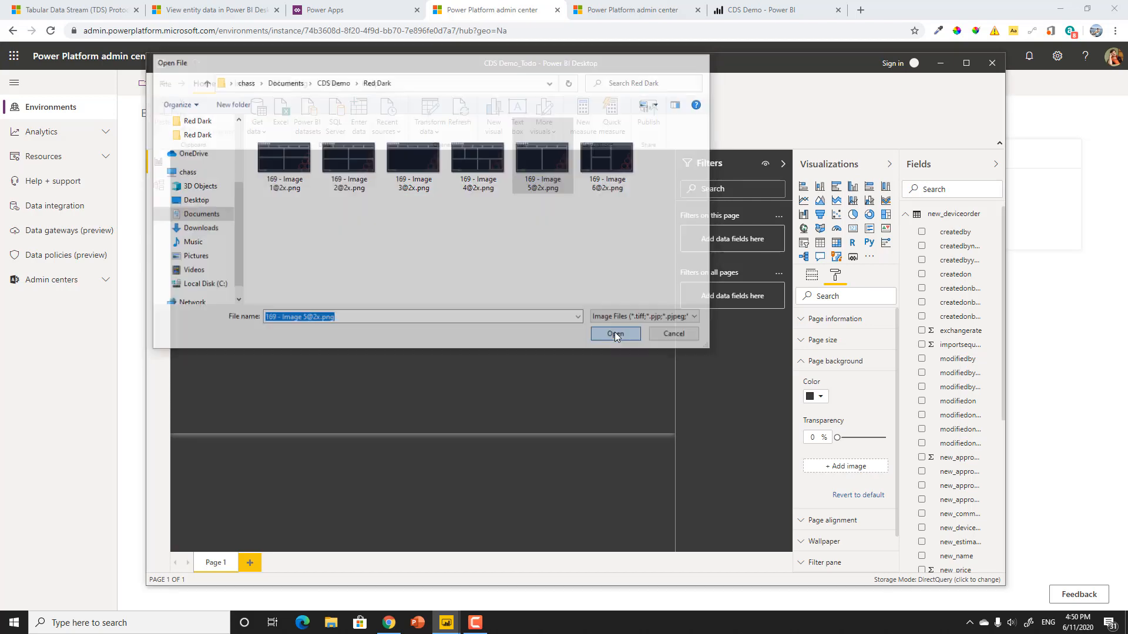
click(616, 333)
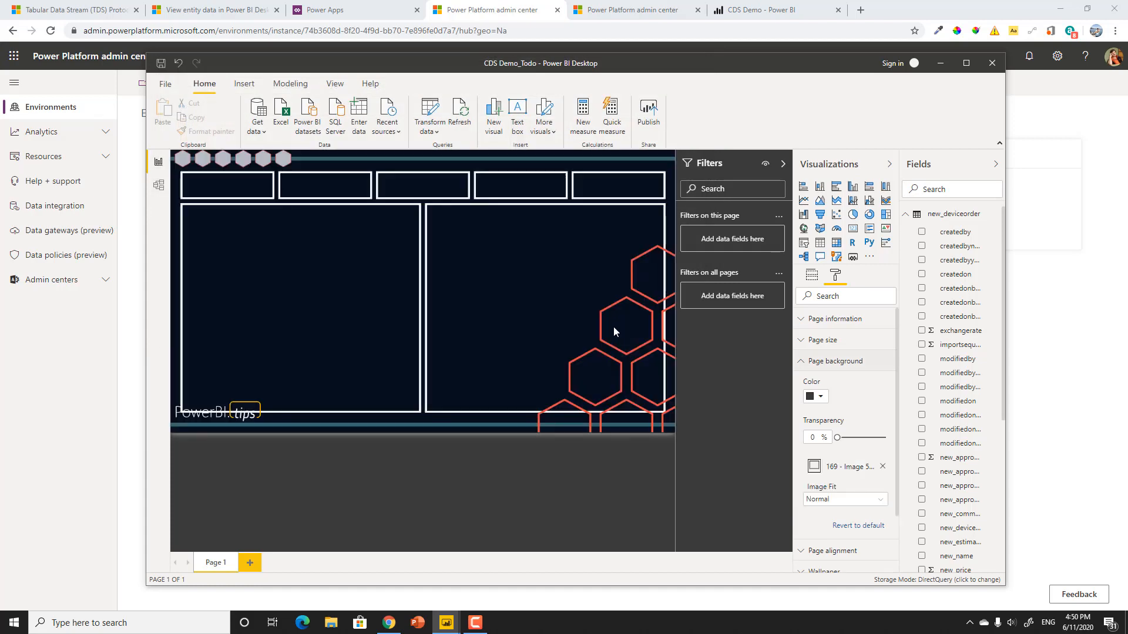
mouse_move(904, 403)
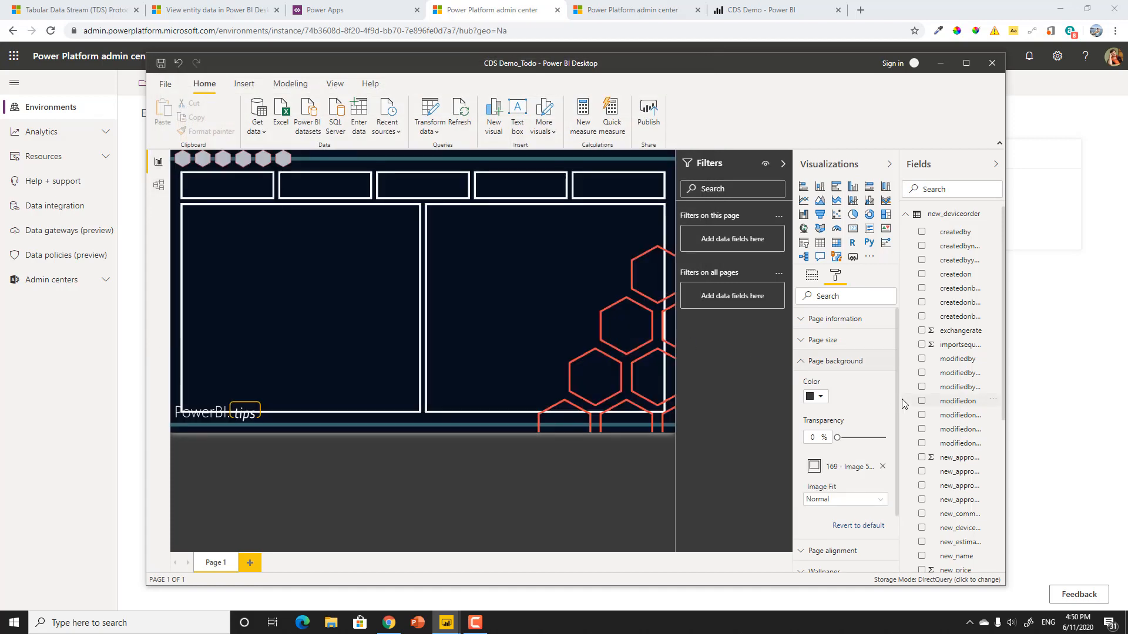
drag(836, 437, 847, 437)
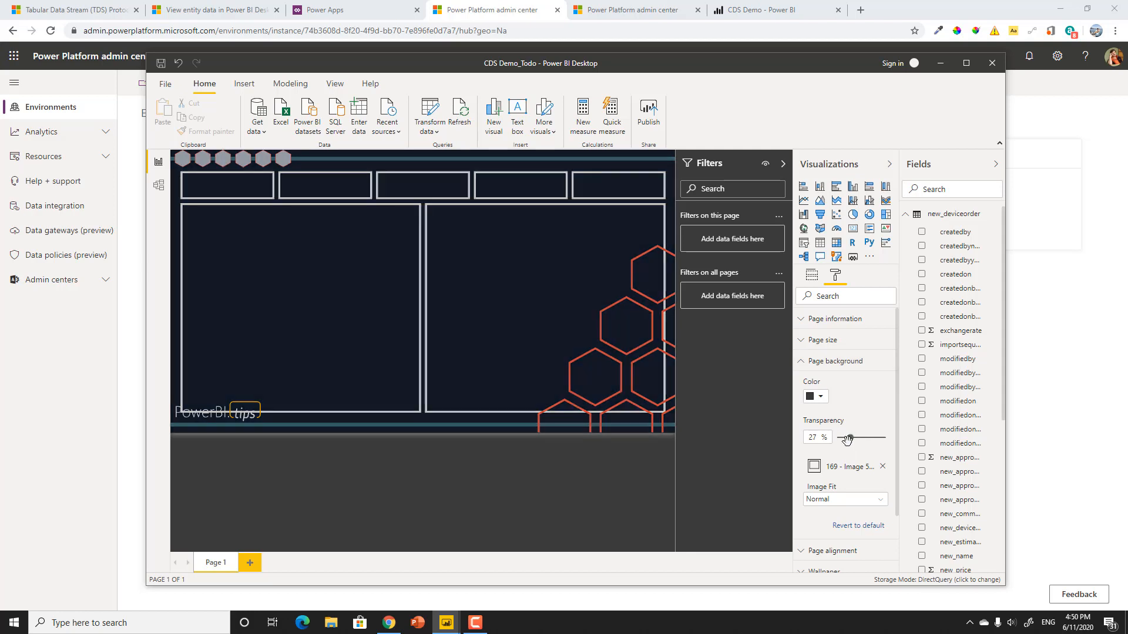
drag(847, 437, 840, 437)
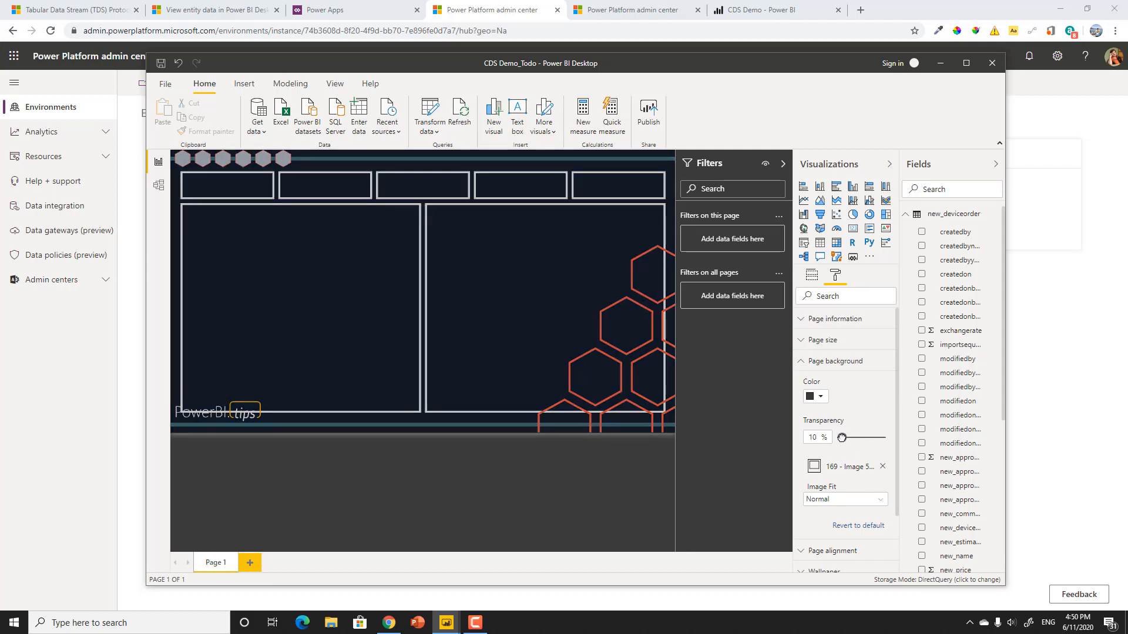
mouse_move(427, 357)
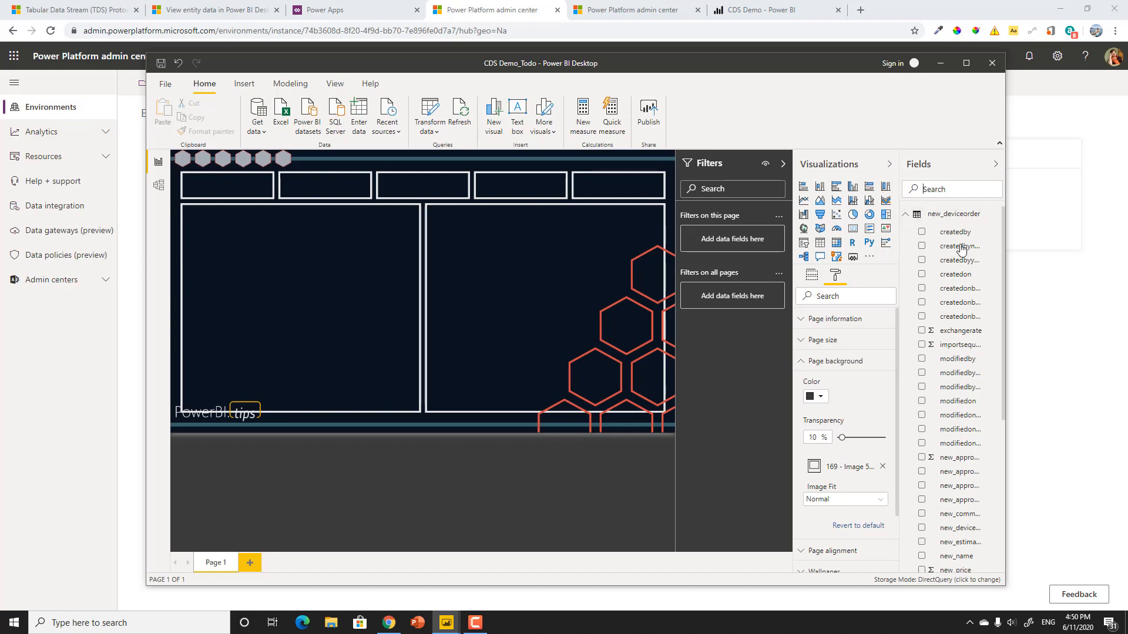
mouse_move(960, 260)
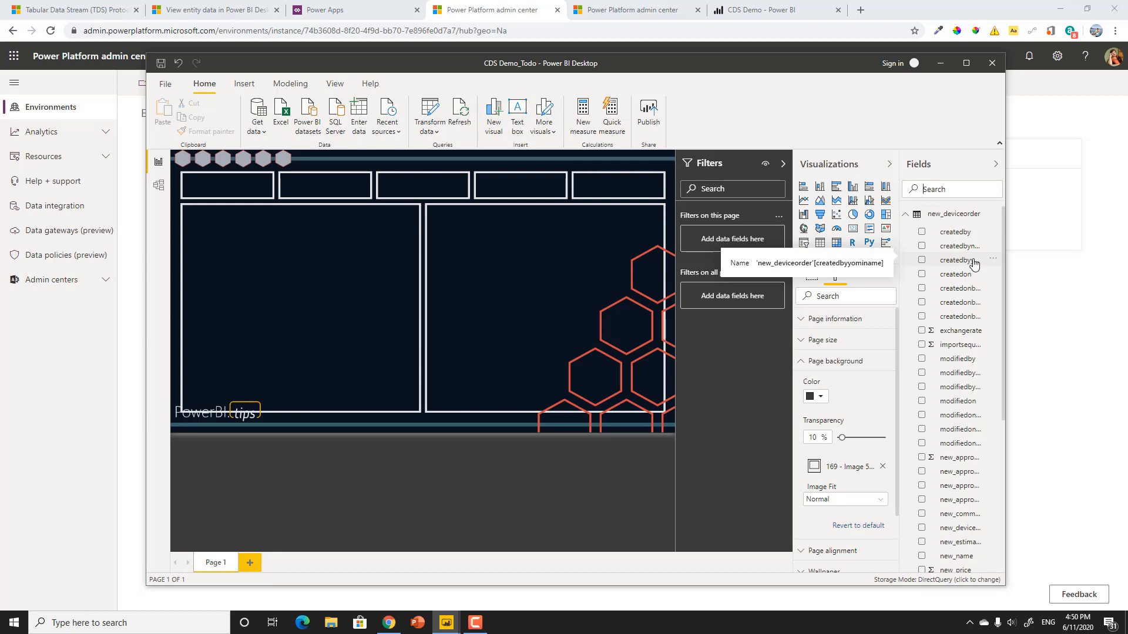
Step: Build a column chart of new_price by new_name and enlarge it into the left frame
text(name)
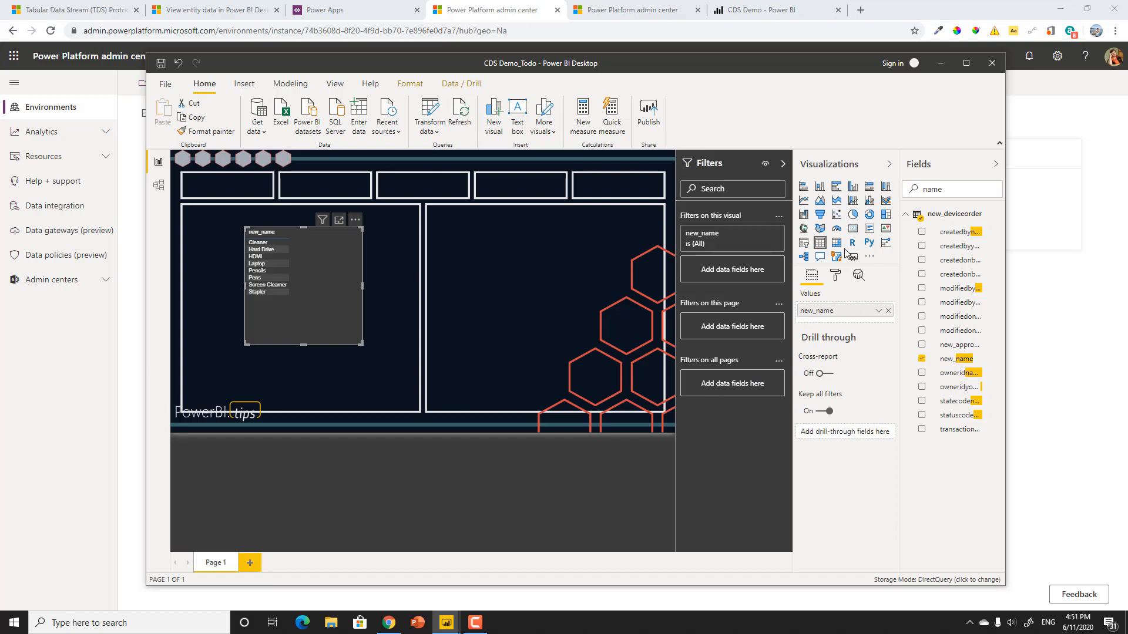
mouse_move(853, 186)
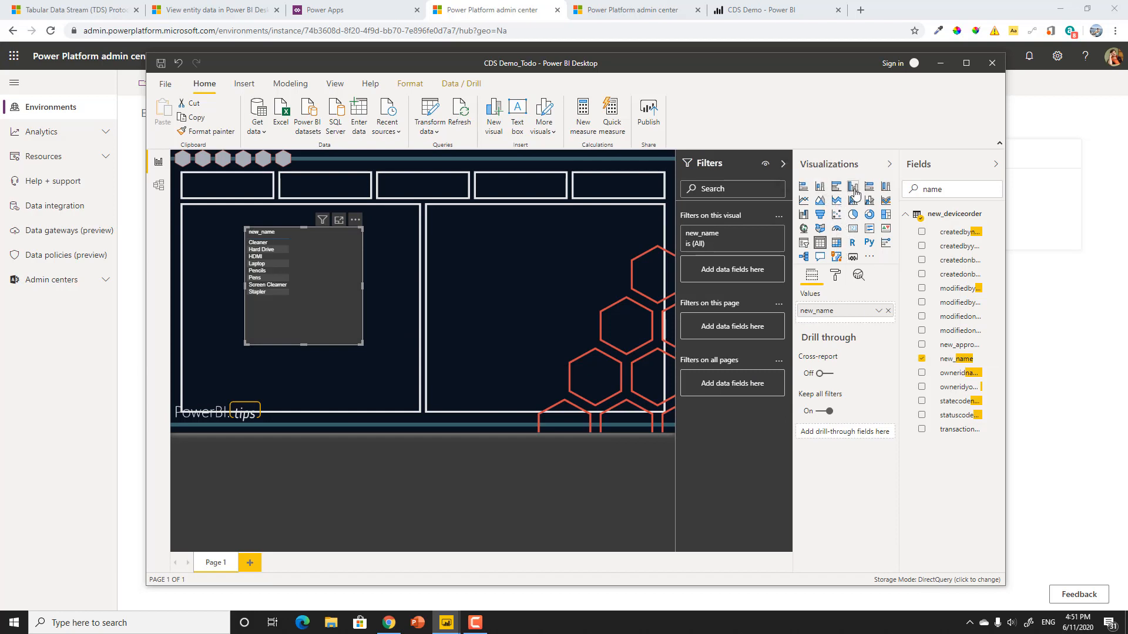
click(853, 186)
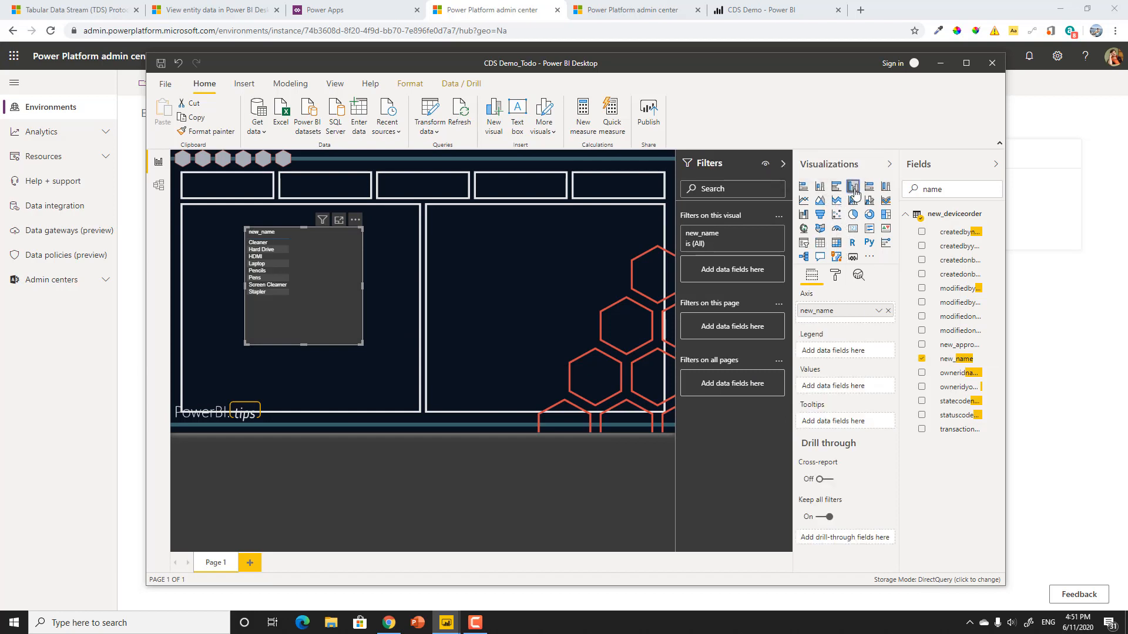
click(820, 186)
text(price)
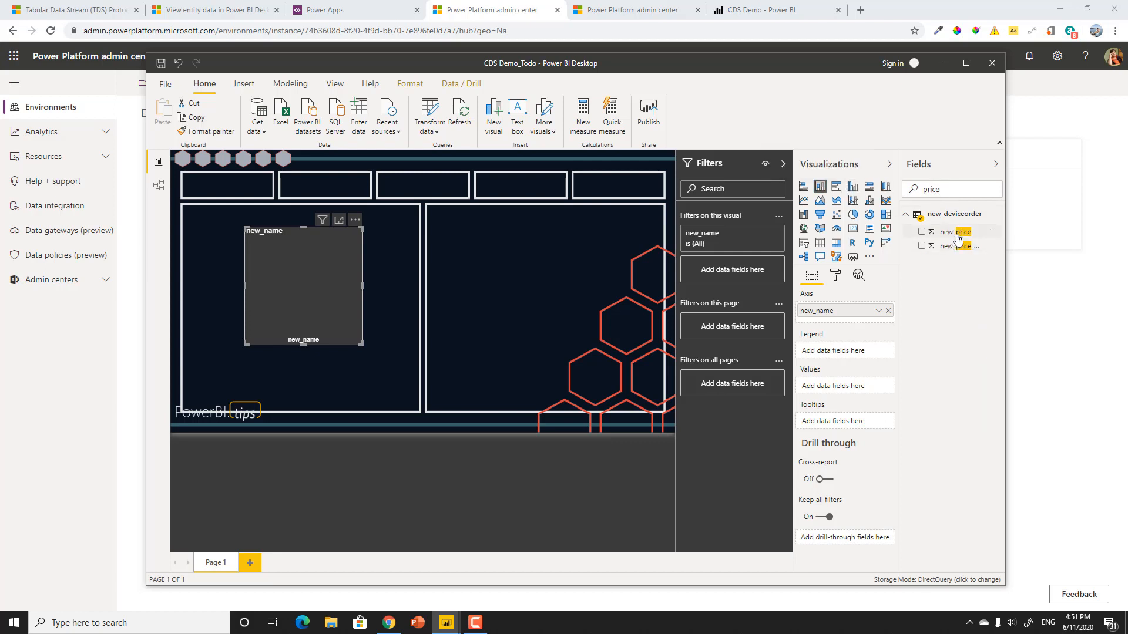
drag(955, 231, 845, 382)
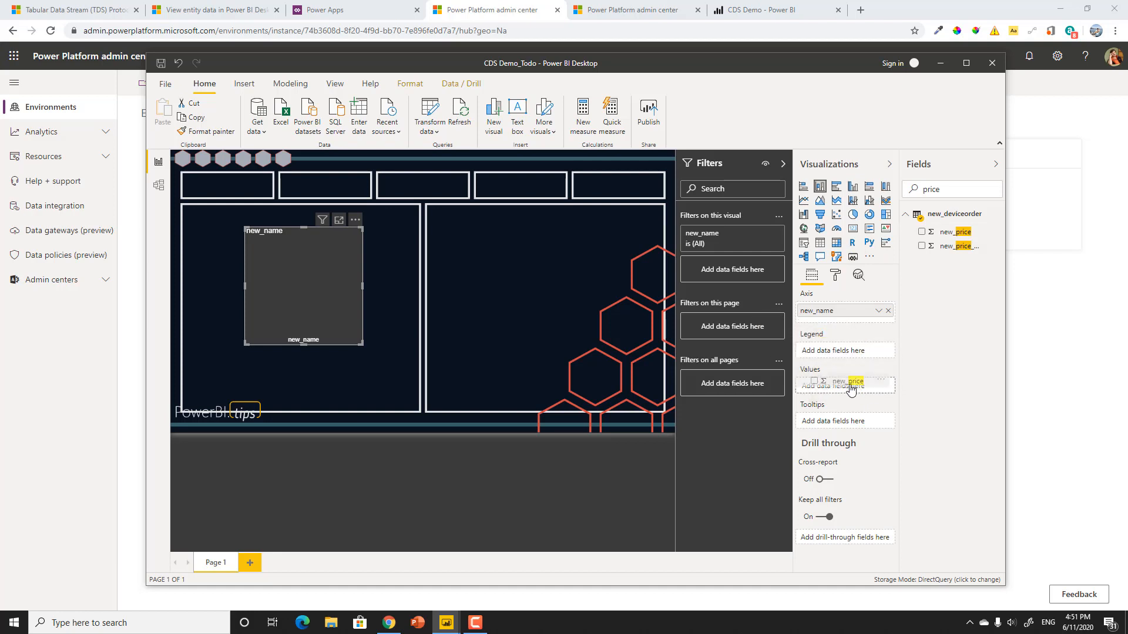
click(922, 232)
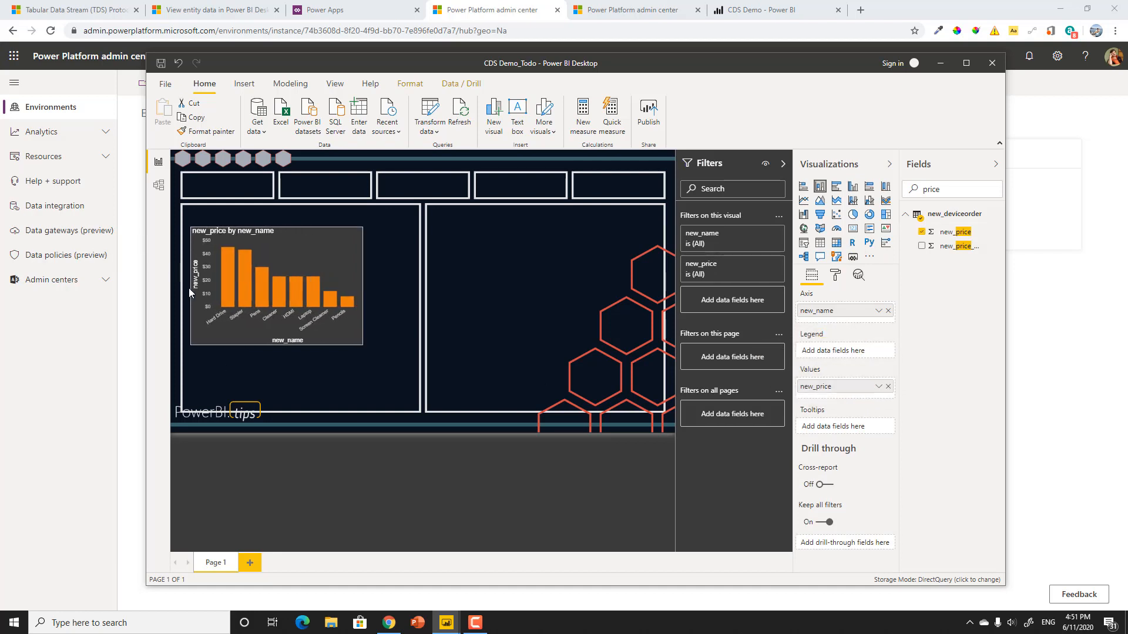
click(276, 287)
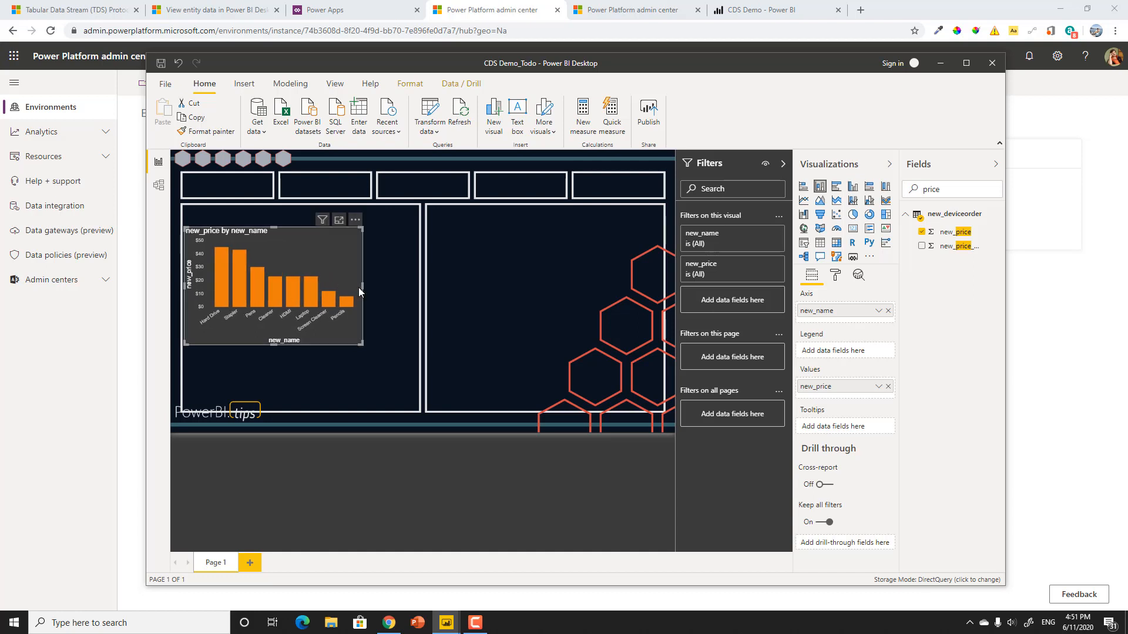
drag(363, 291, 415, 297)
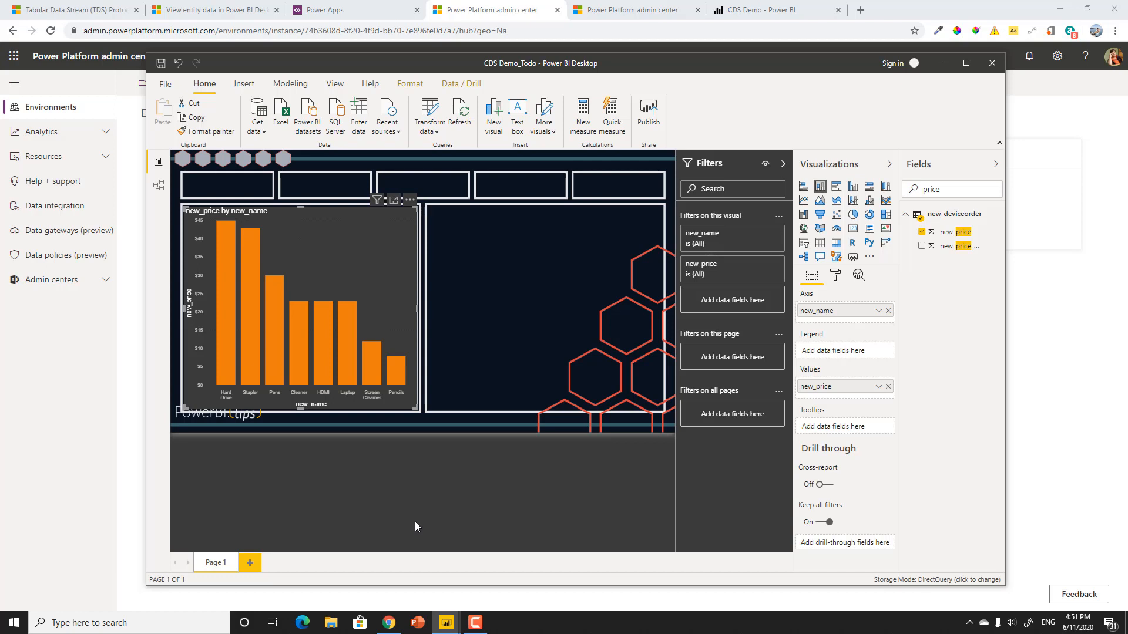
mouse_move(413, 482)
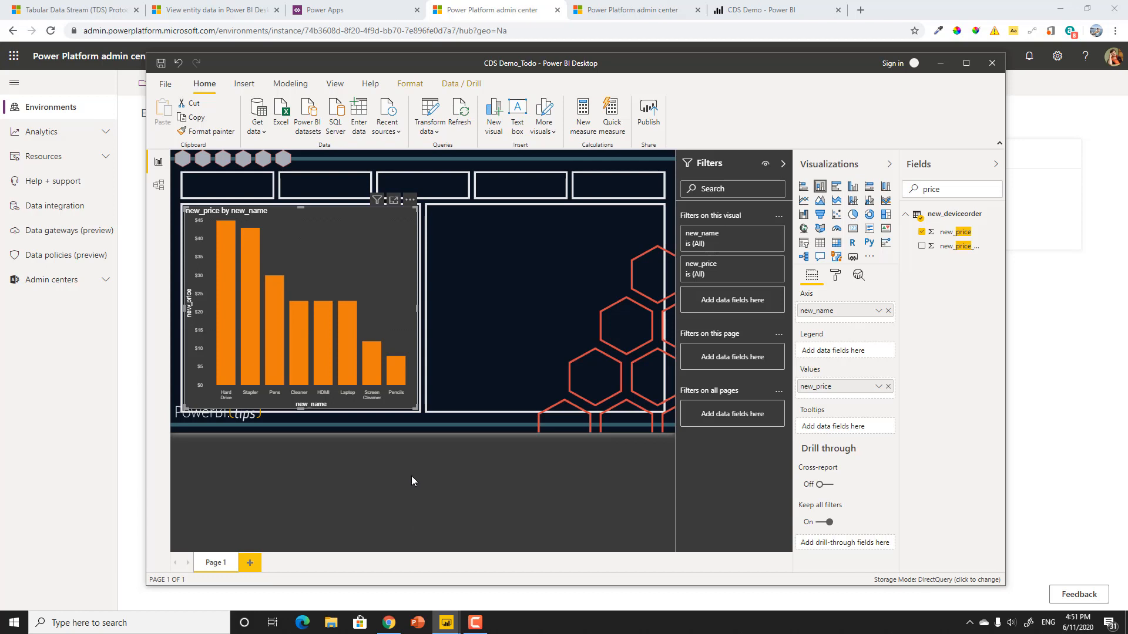
mouse_move(512, 325)
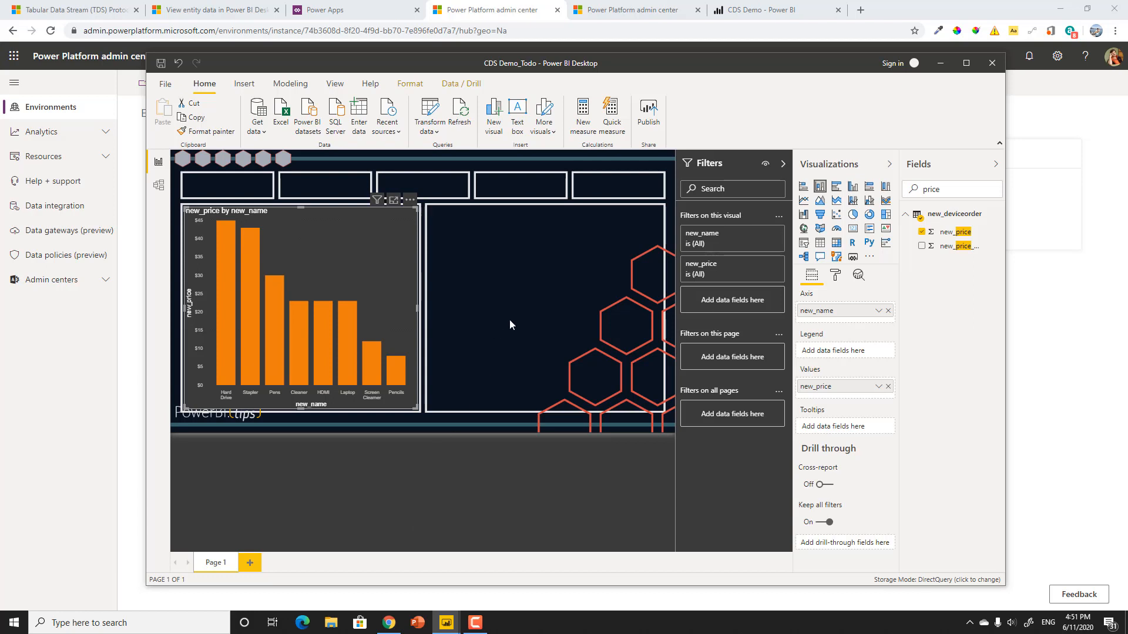
mouse_move(279, 329)
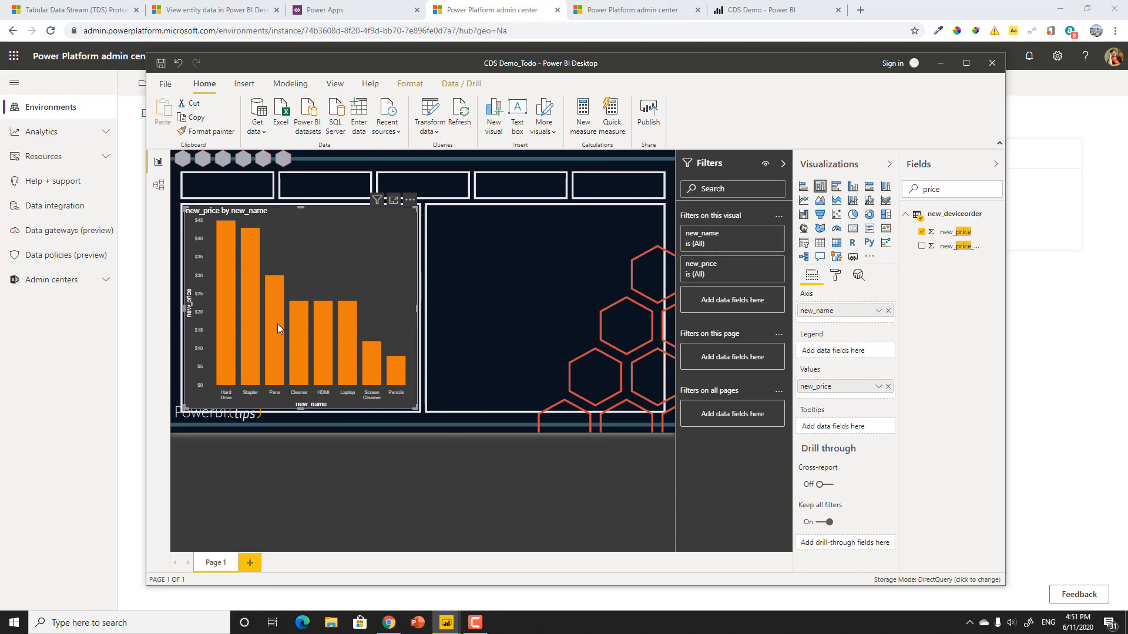
mouse_move(383, 248)
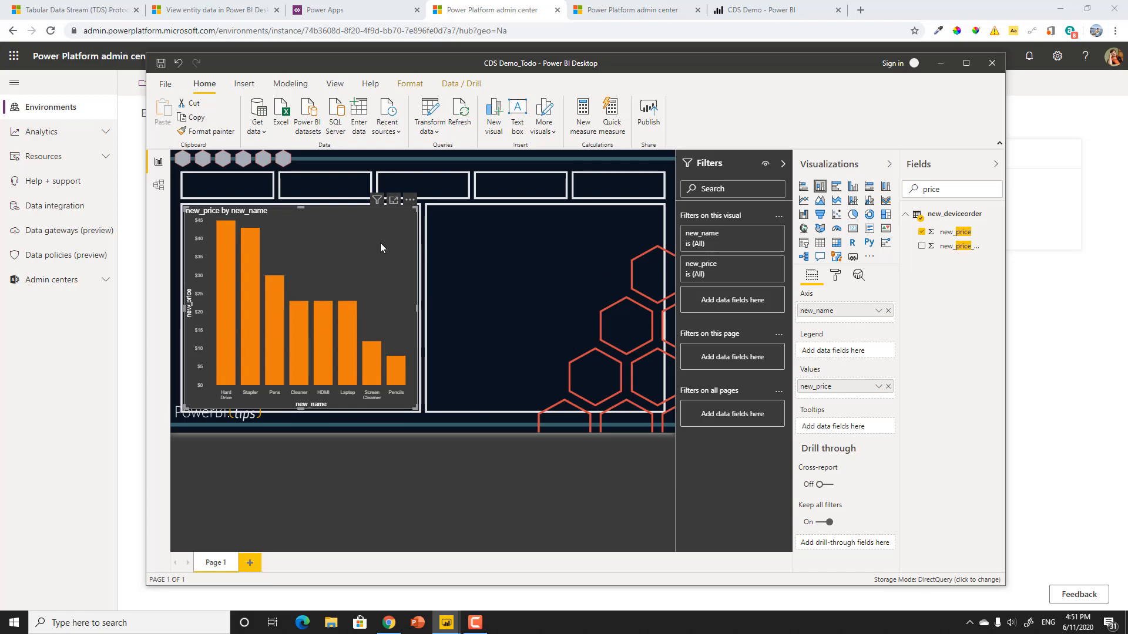
Step: Review the chart's formatting options, leaving data labels off, then deselect the chart
click(834, 275)
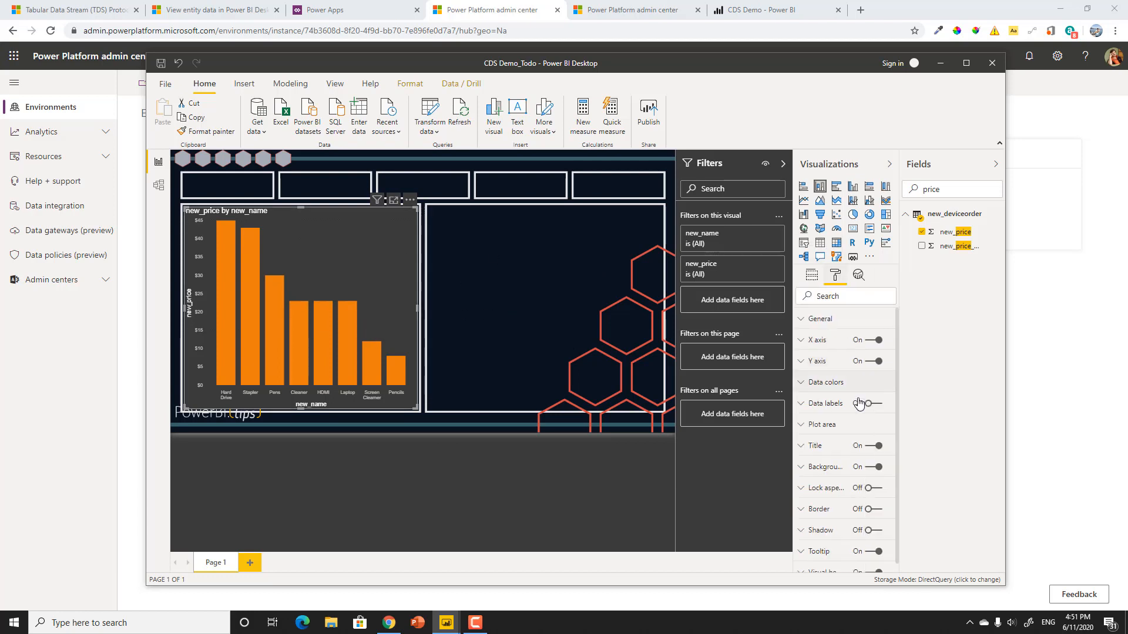
click(869, 403)
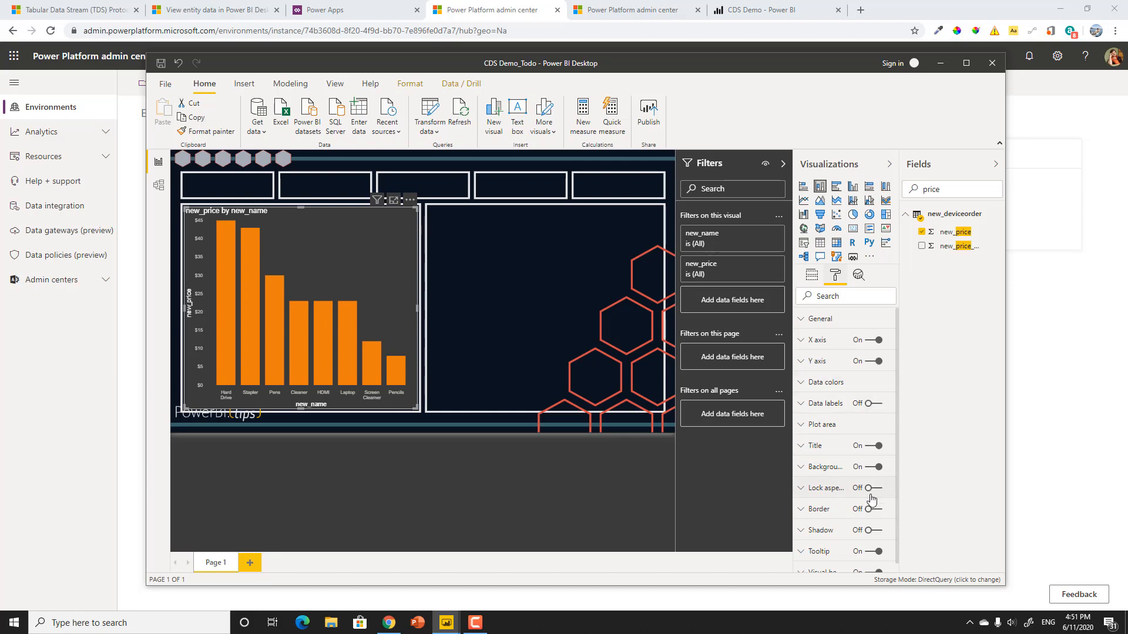
click(875, 466)
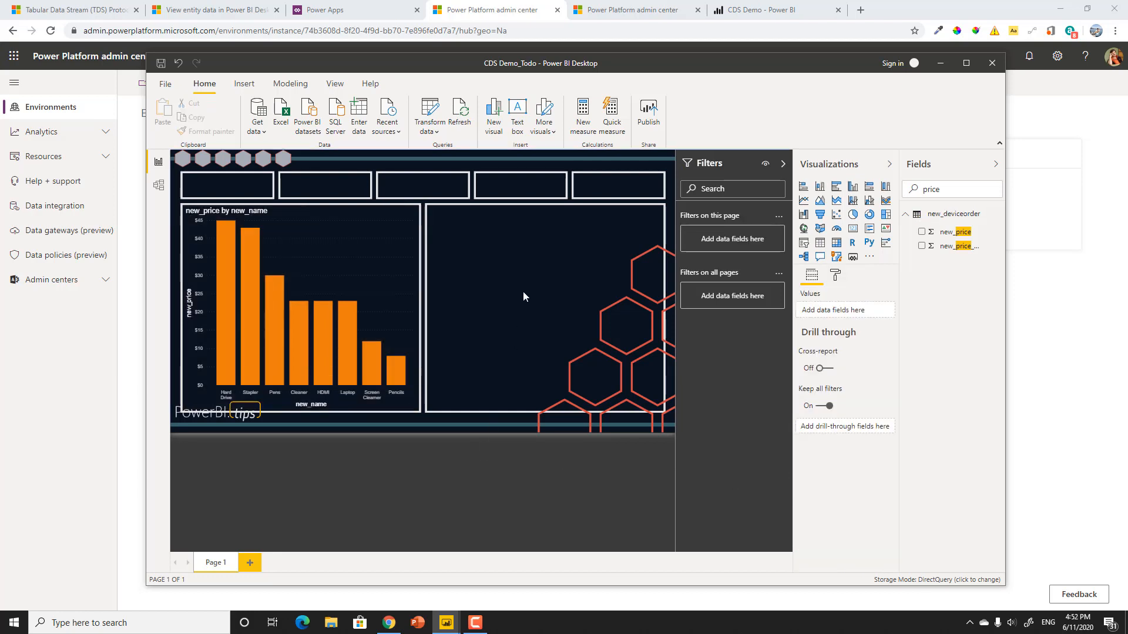
Step: Maximize the Power BI Desktop window so the report page fills the screen
click(966, 62)
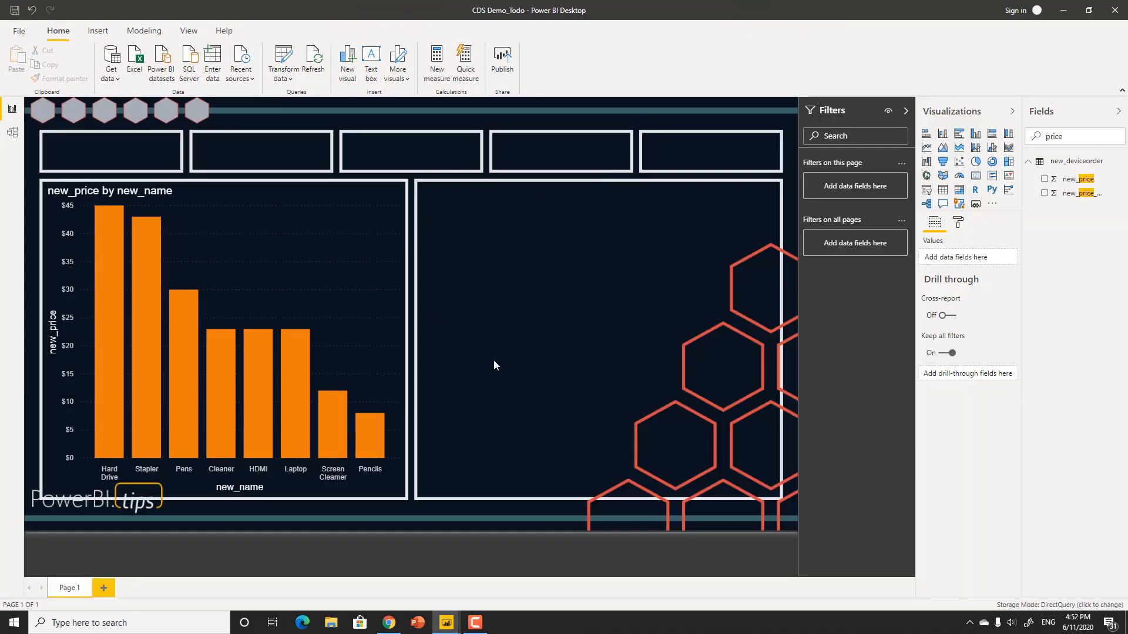
mouse_move(884, 111)
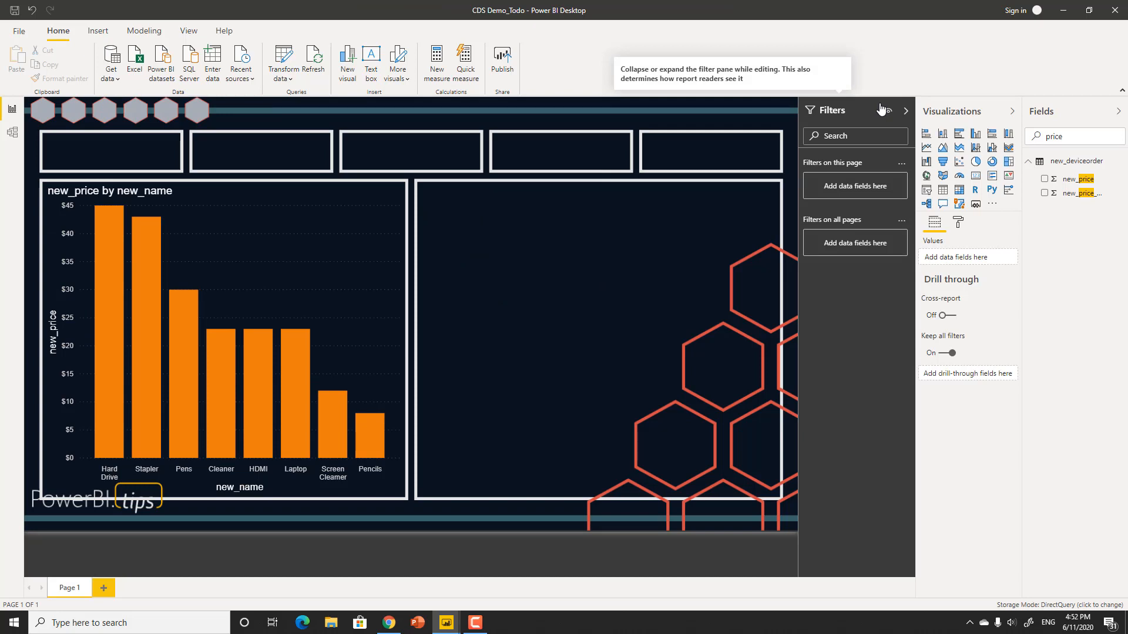
mouse_move(704, 10)
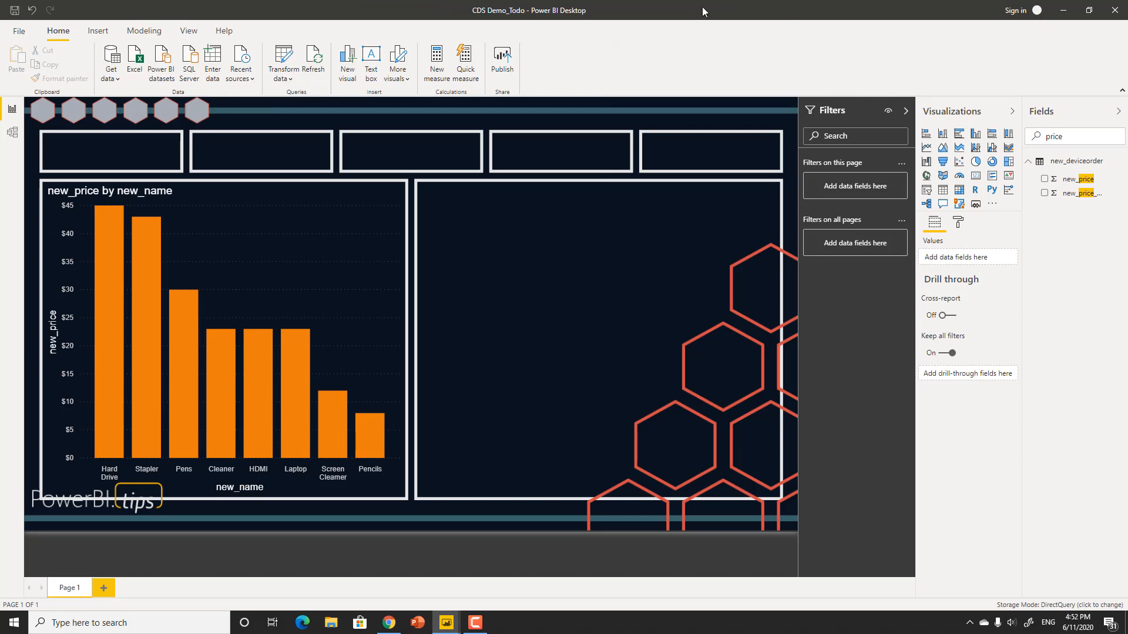
mouse_move(465, 185)
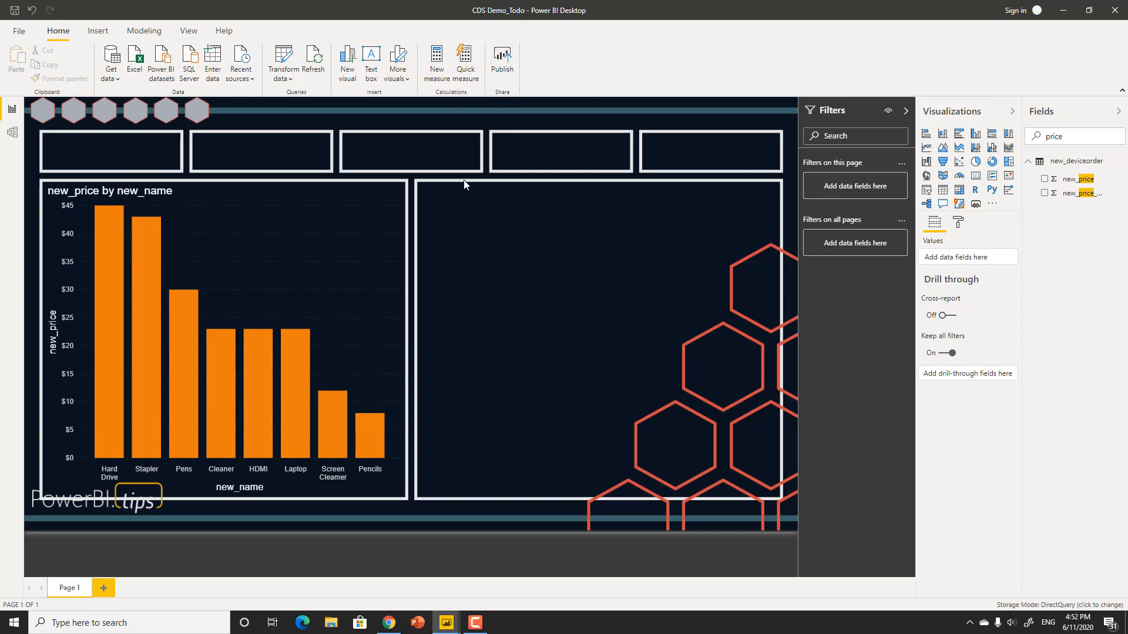
mouse_move(518, 245)
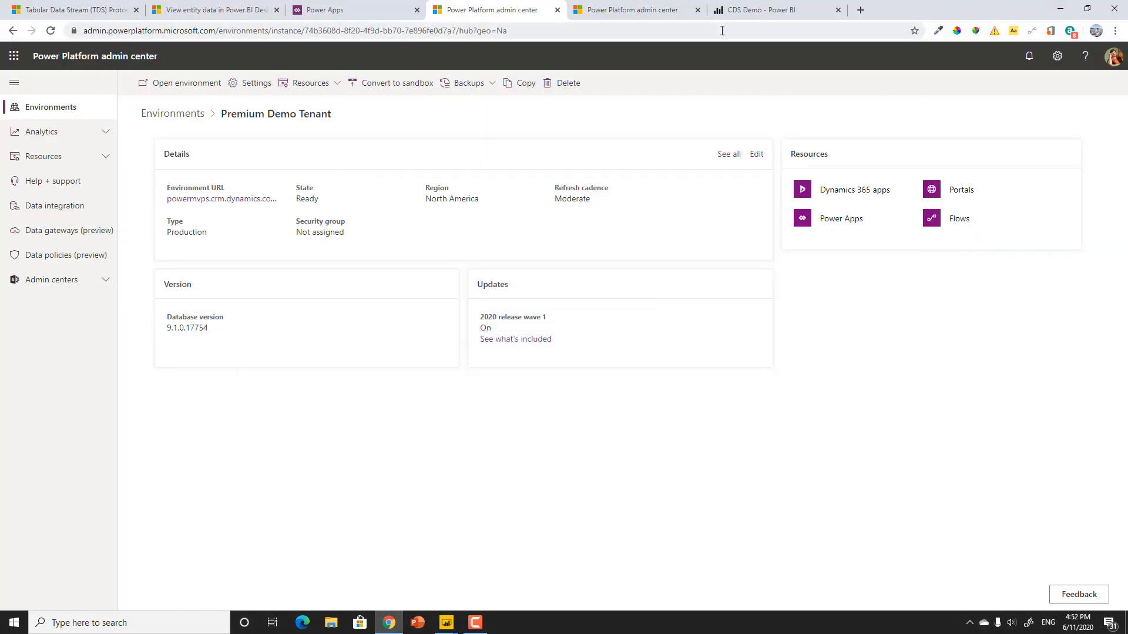
Step: Add a PowerApps visual to the empty right-hand panel of the CDS Demo report
click(768, 10)
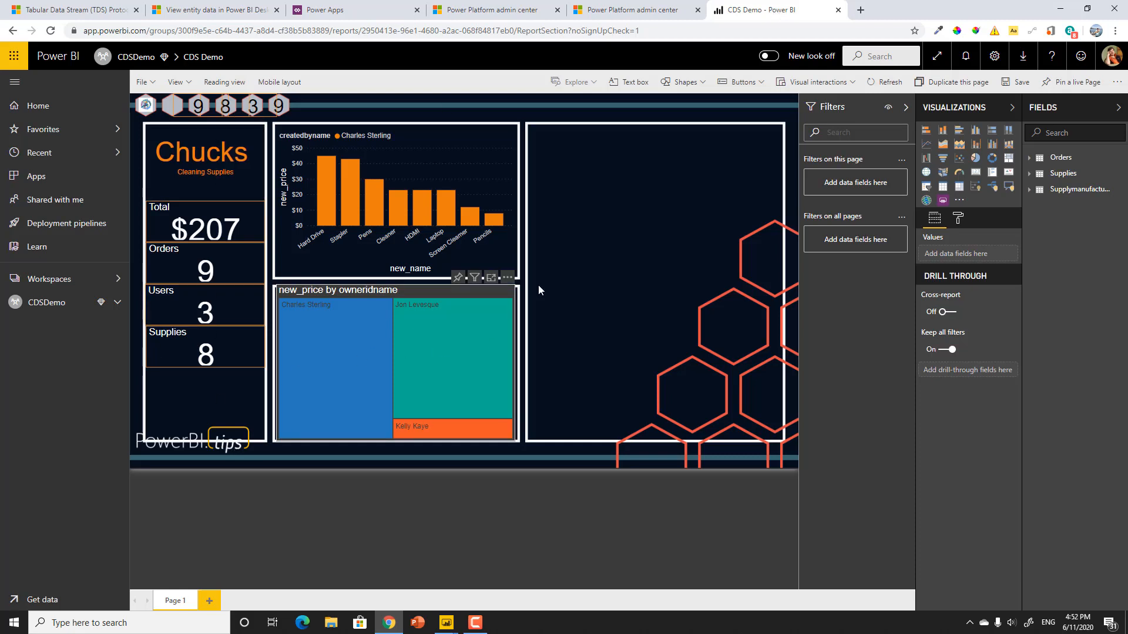
mouse_move(379, 214)
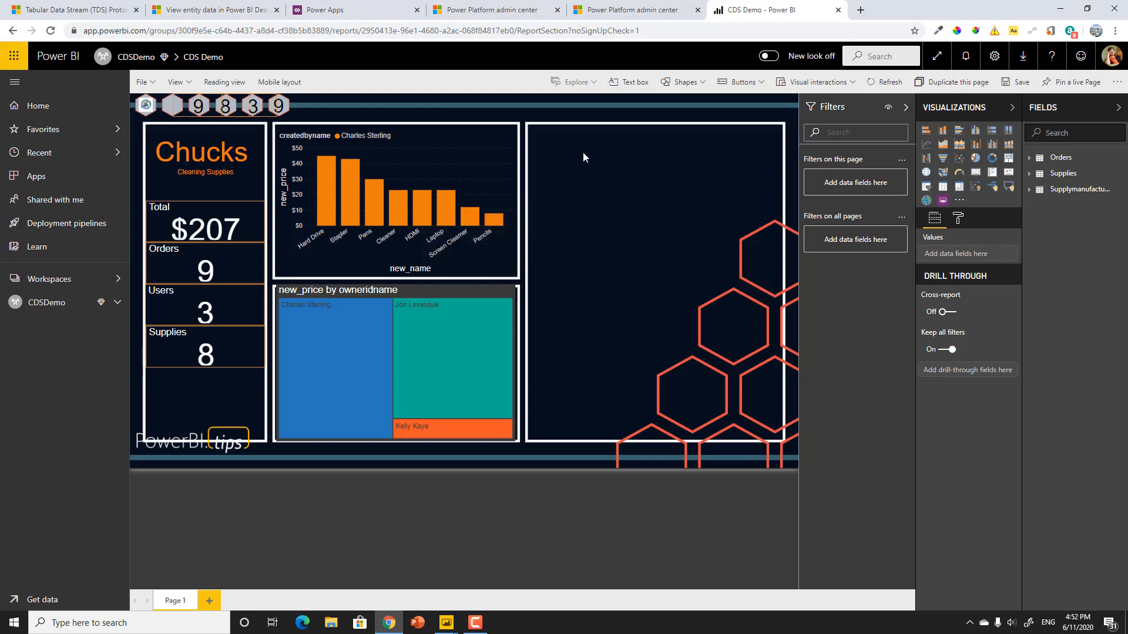
mouse_move(644, 293)
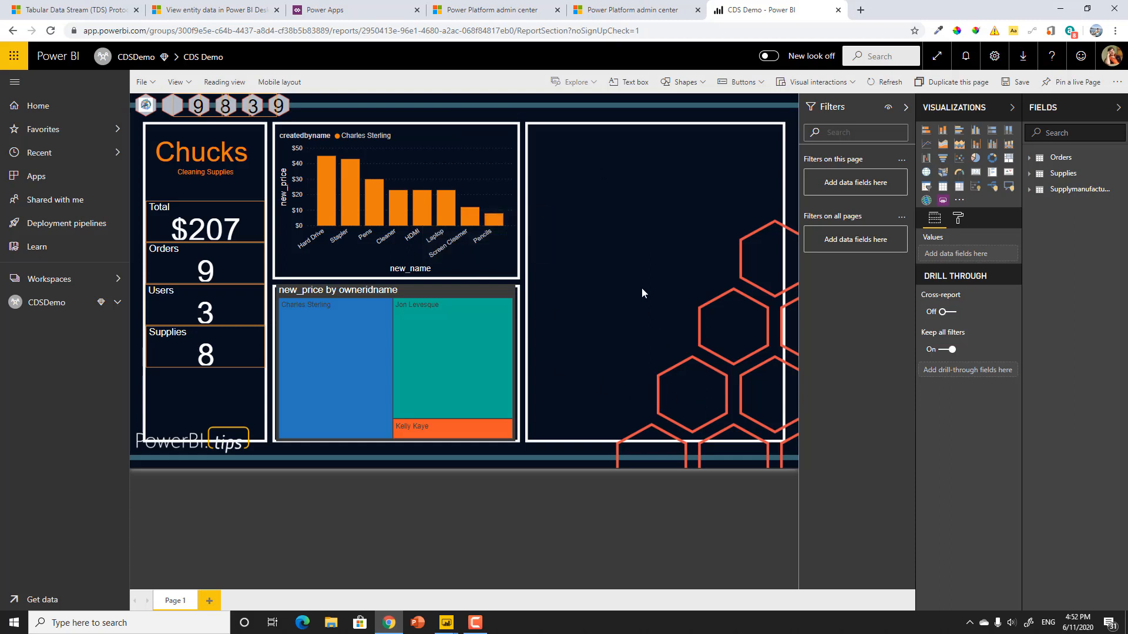
click(643, 202)
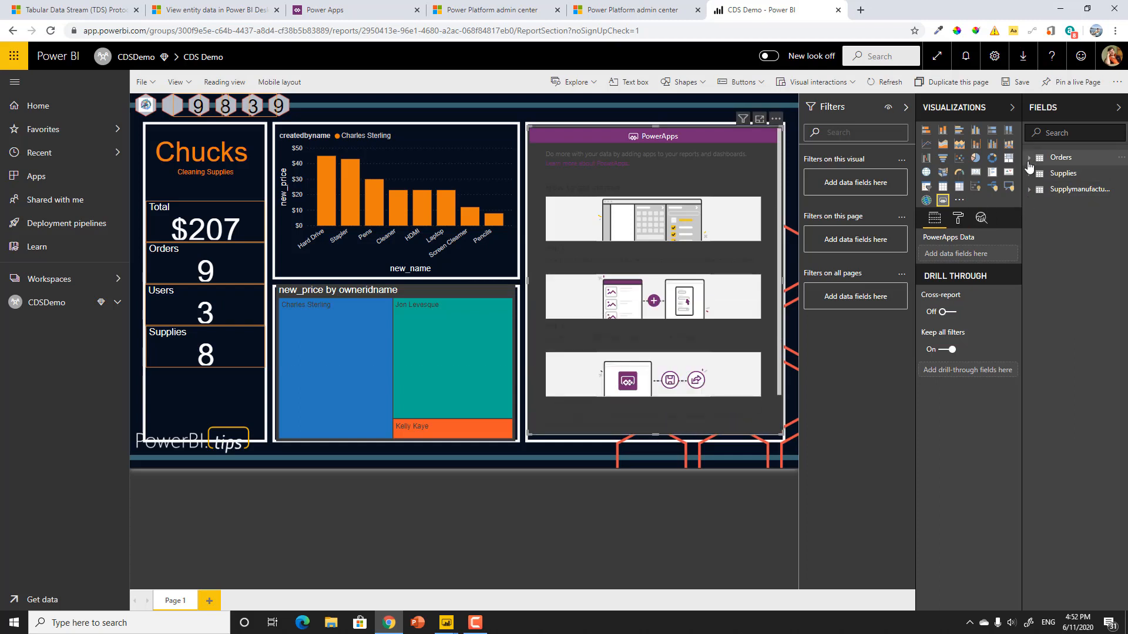
Step: Add new_name and owneridname from the Orders table as the PowerApps visual's data
click(1029, 157)
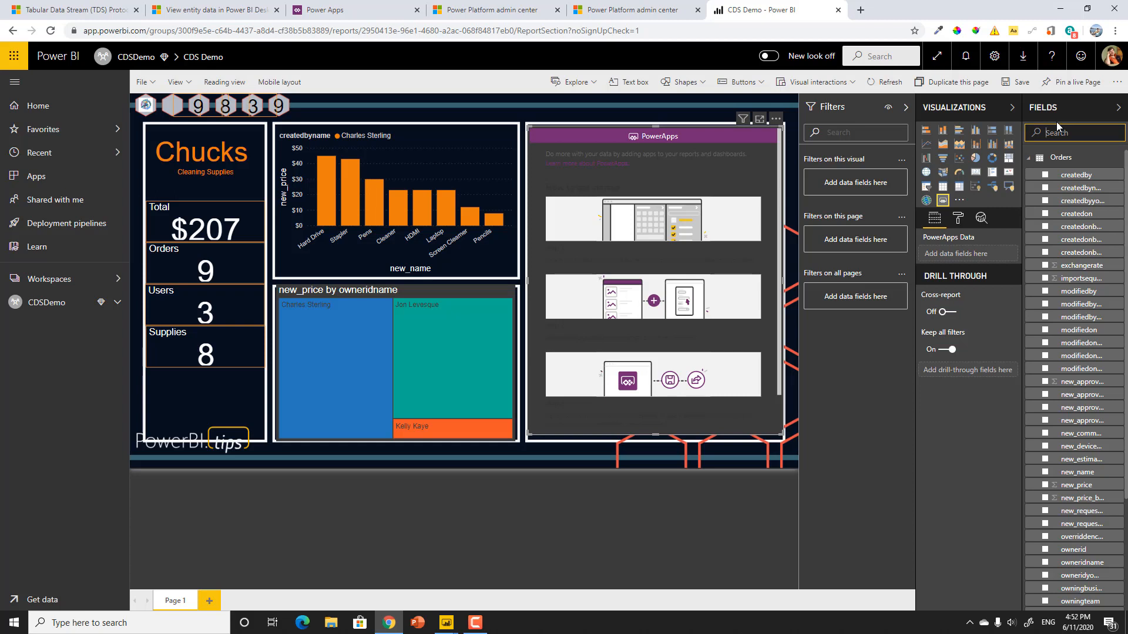
text(nam)
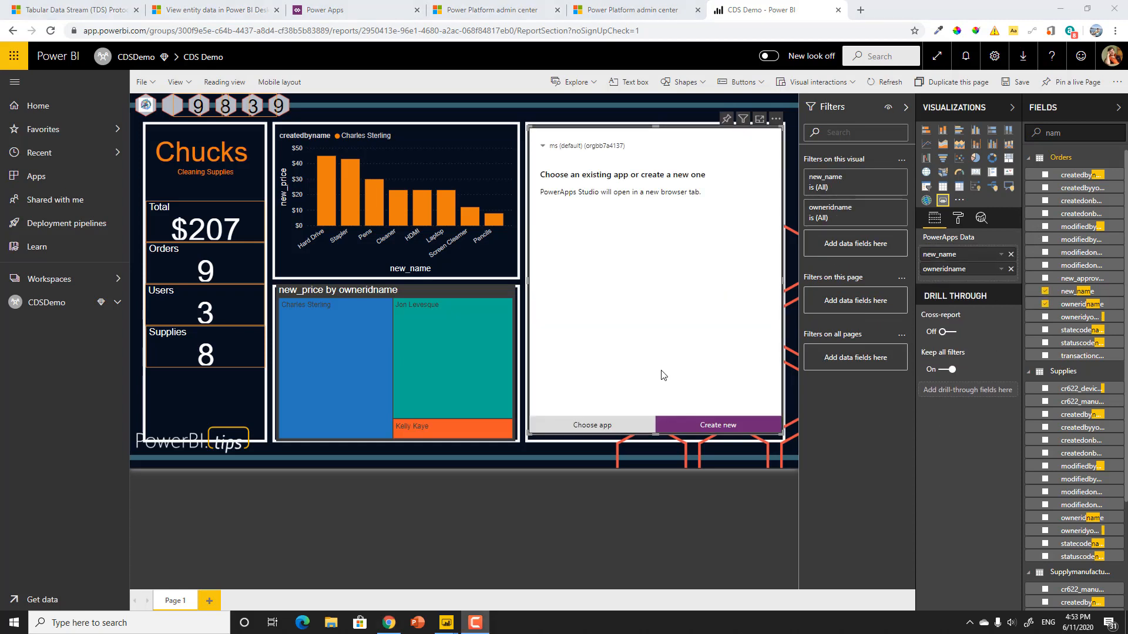
mouse_move(569, 151)
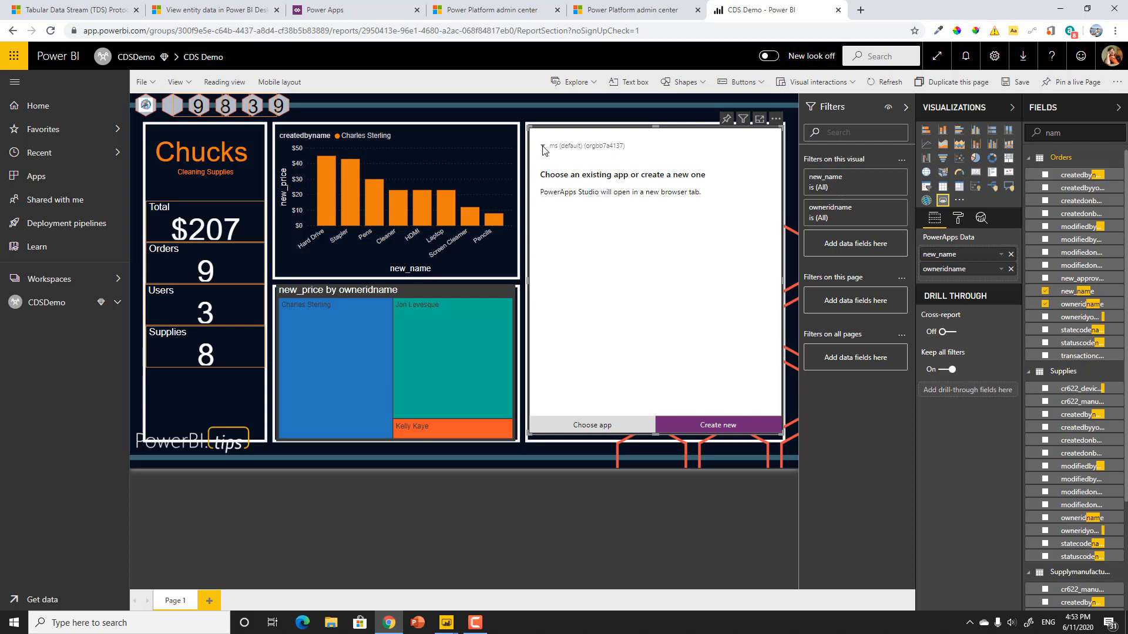
Step: Set the PowerApps visual's environment to Premium Demo Tenant and create a new app
click(601, 146)
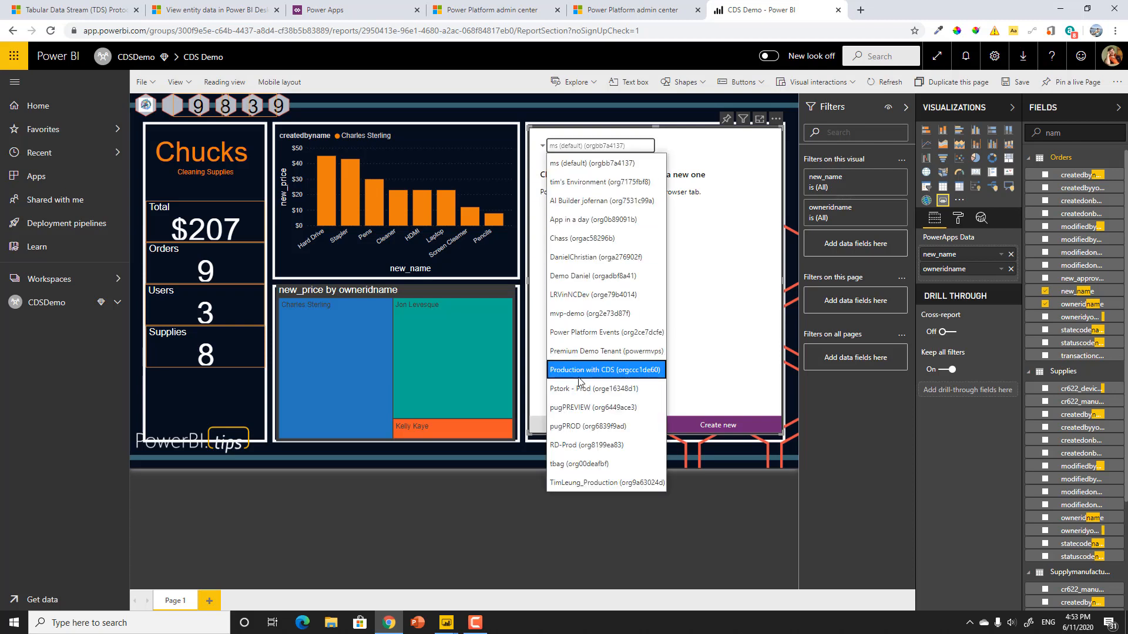
mouse_move(592, 357)
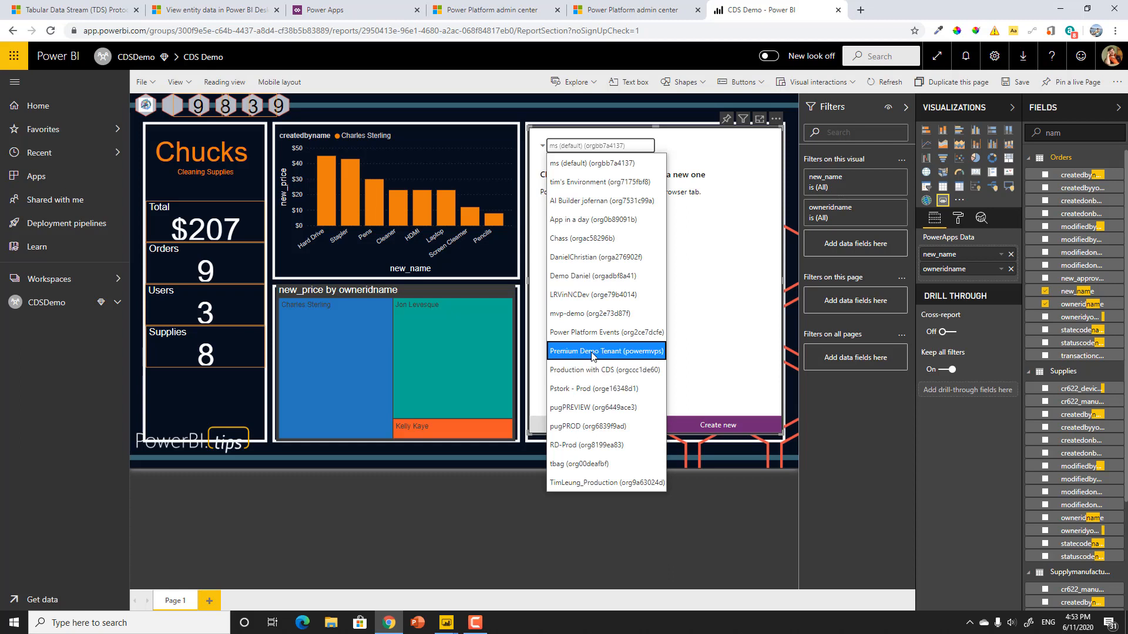
click(606, 350)
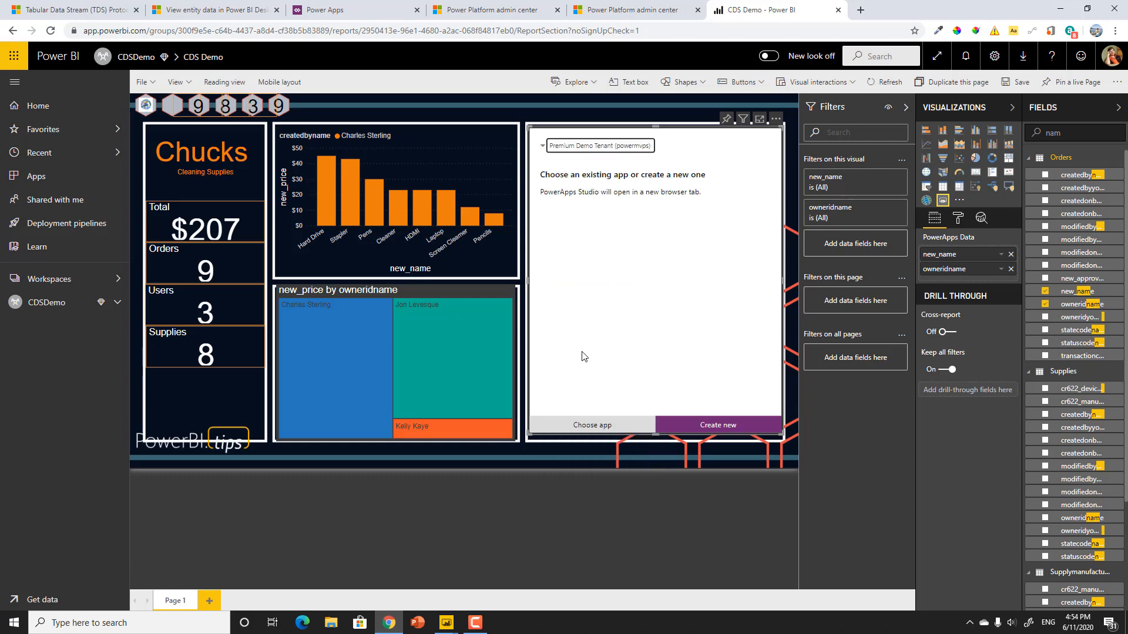
mouse_move(737, 437)
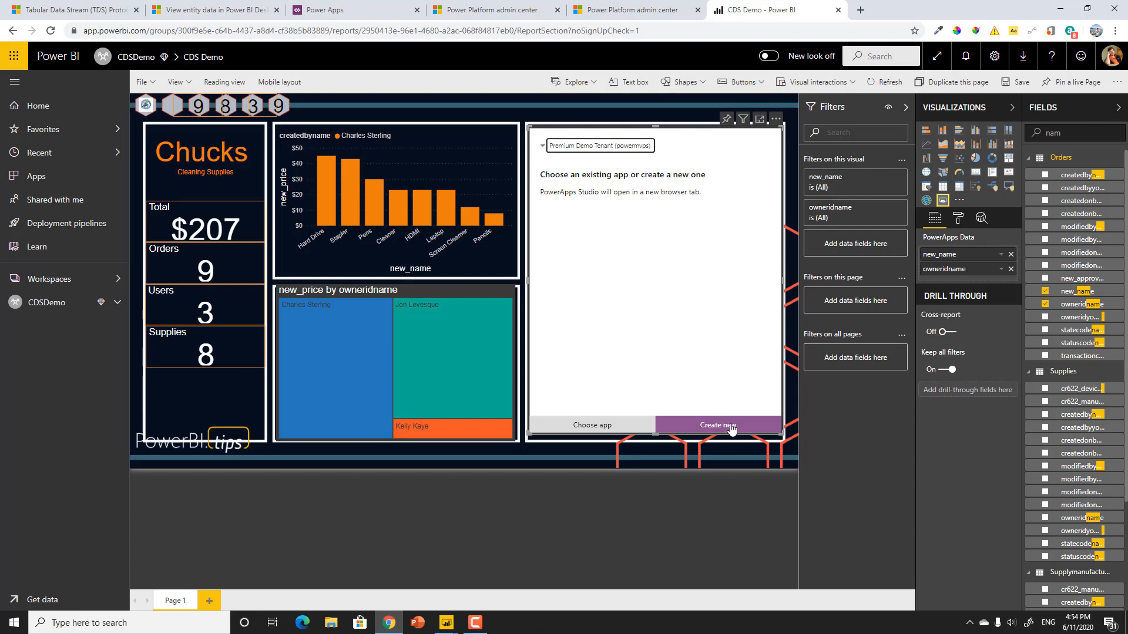
click(718, 425)
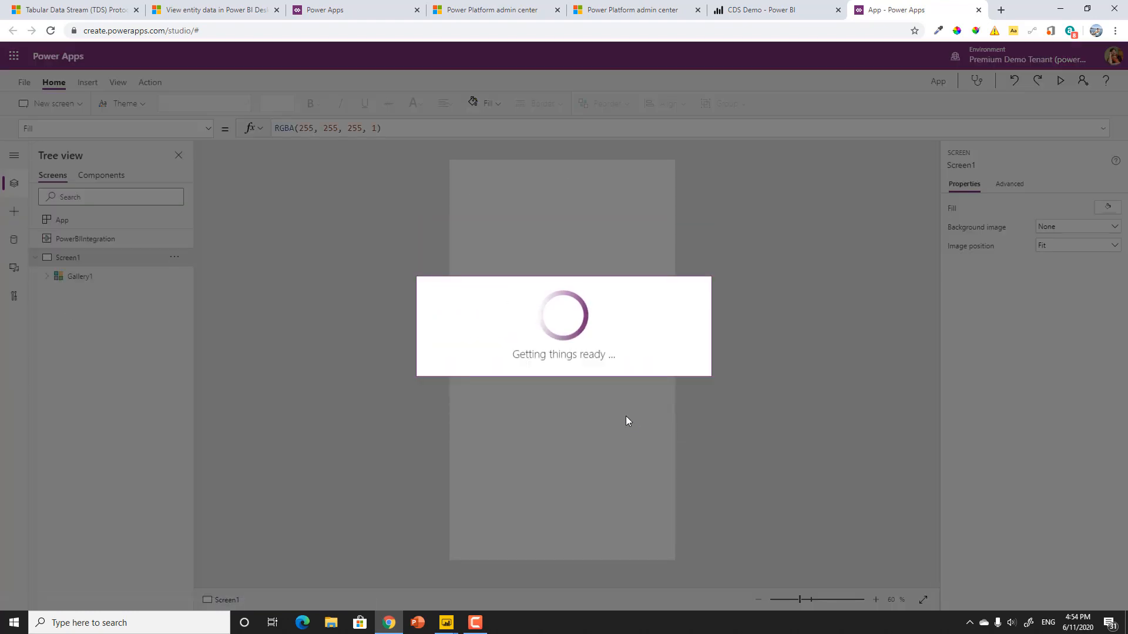
Step: Skip the welcome prompt, remove Gallery1, and apply the Dark theme to the app
click(79, 276)
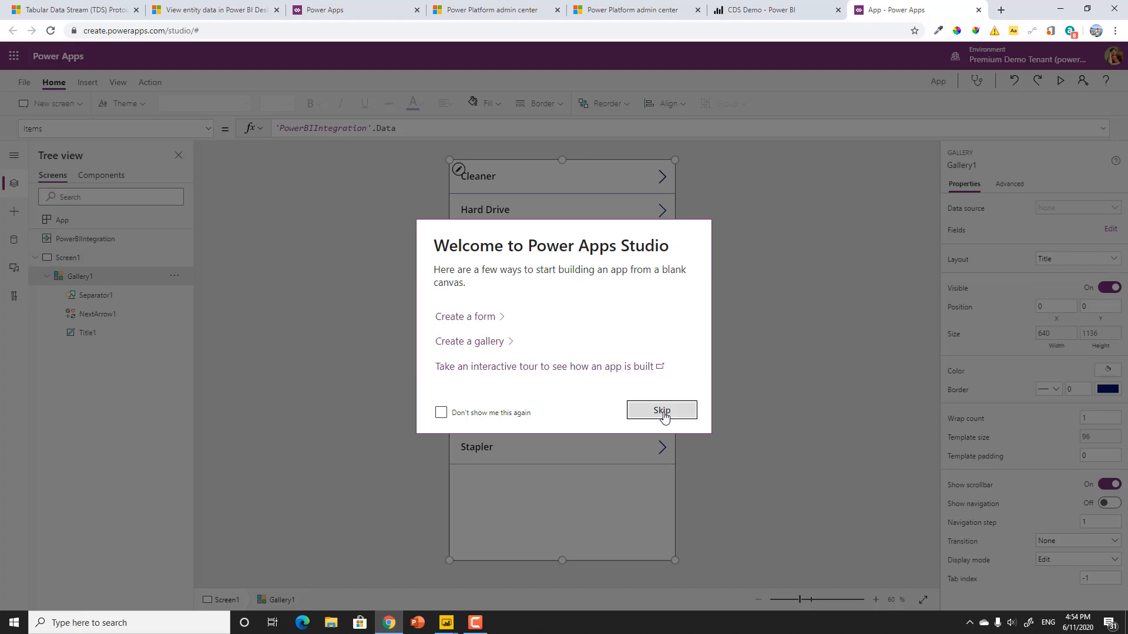
click(661, 410)
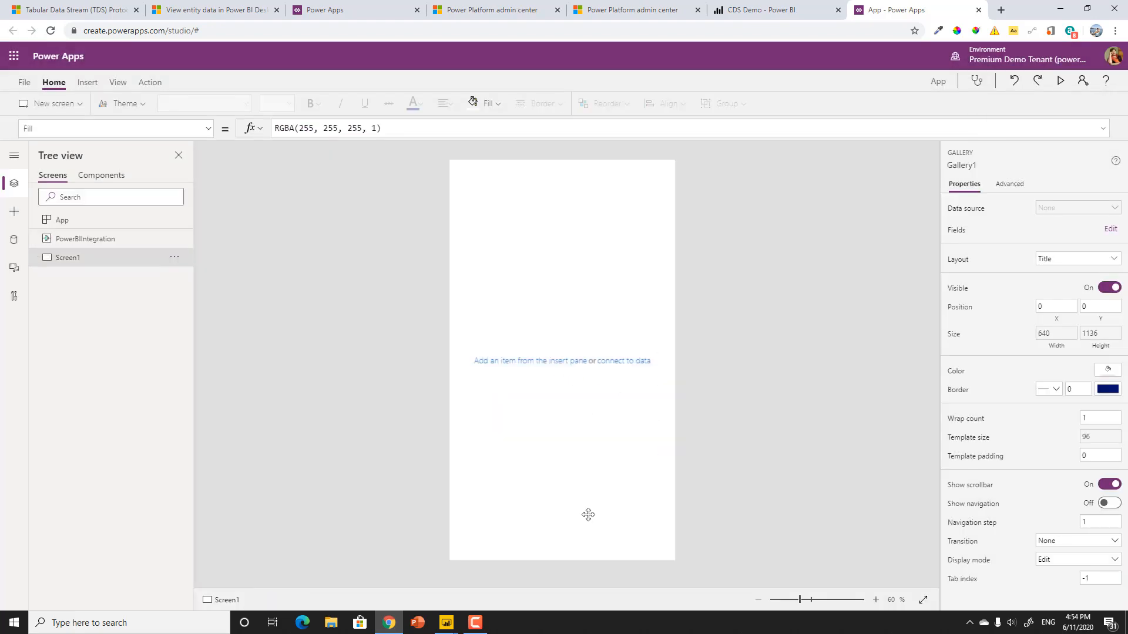
click(67, 257)
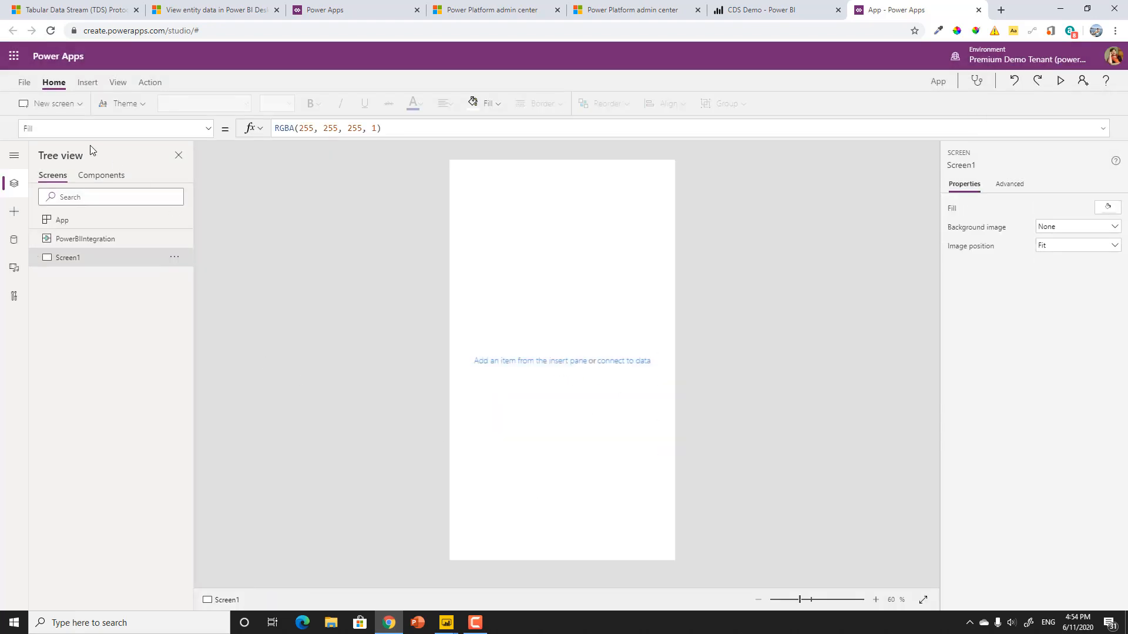
click(124, 104)
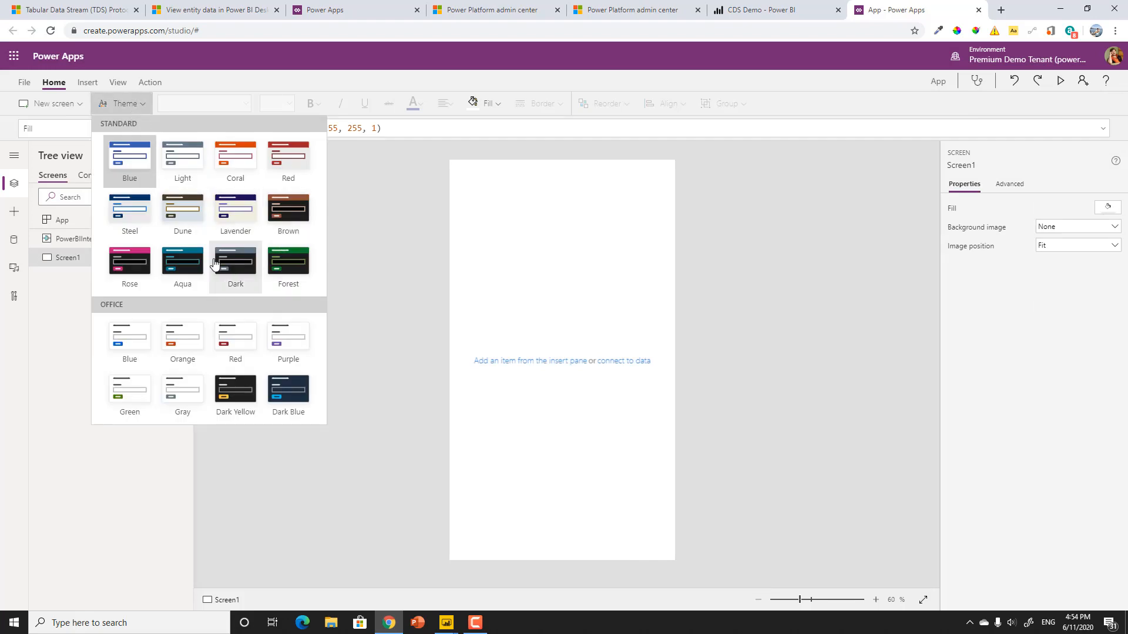
mouse_move(288, 208)
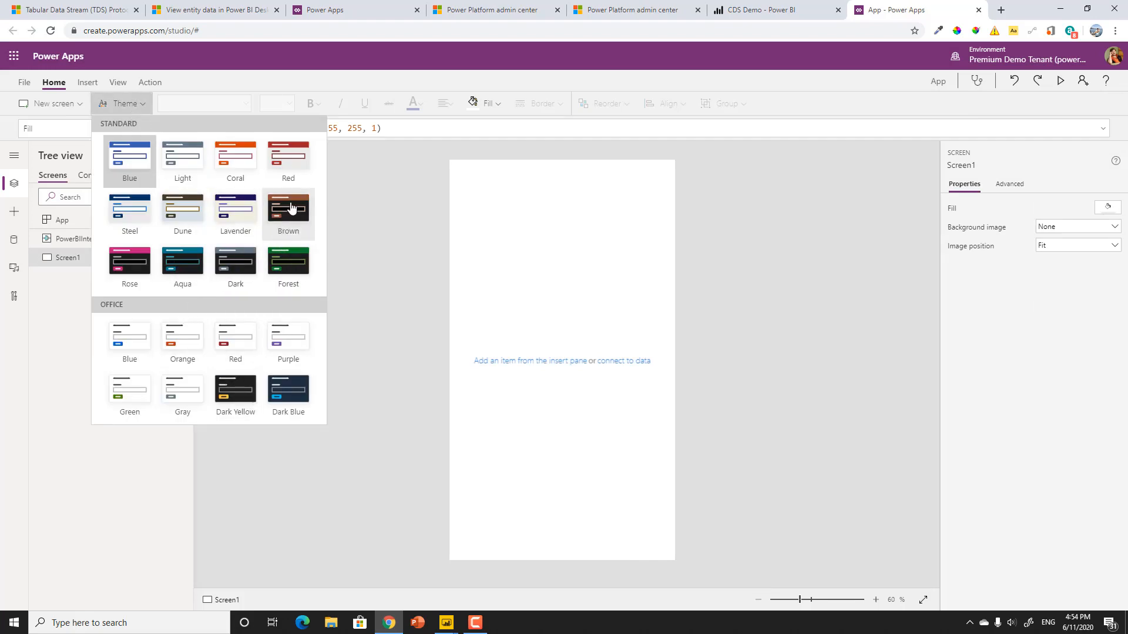
click(288, 209)
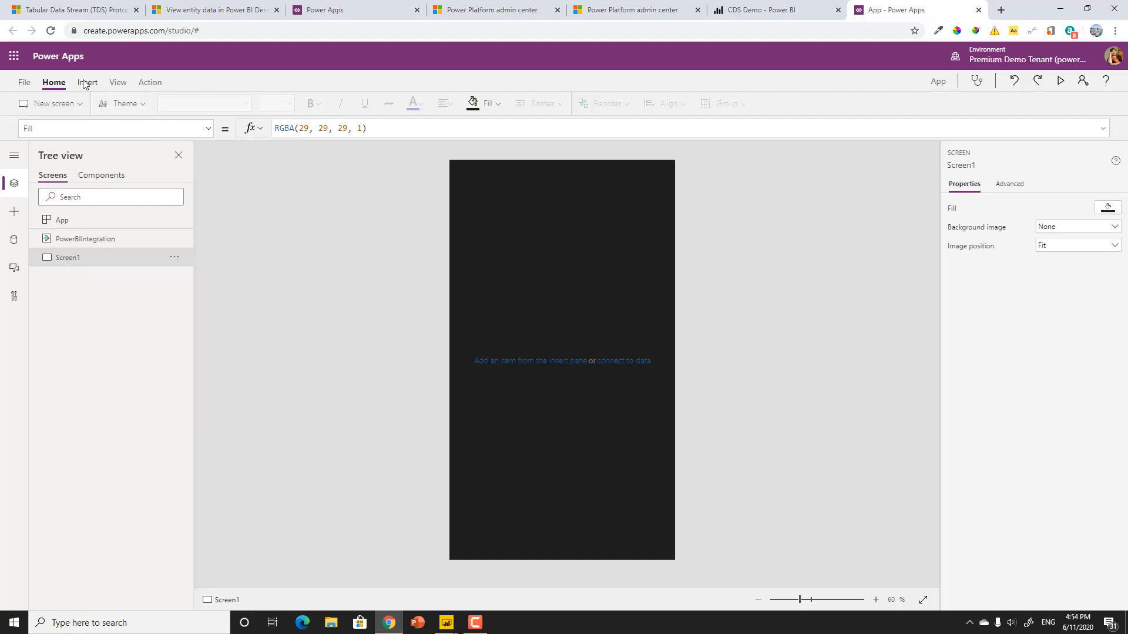
Step: Insert an edit form and connect it to the Device Orders data source
click(459, 104)
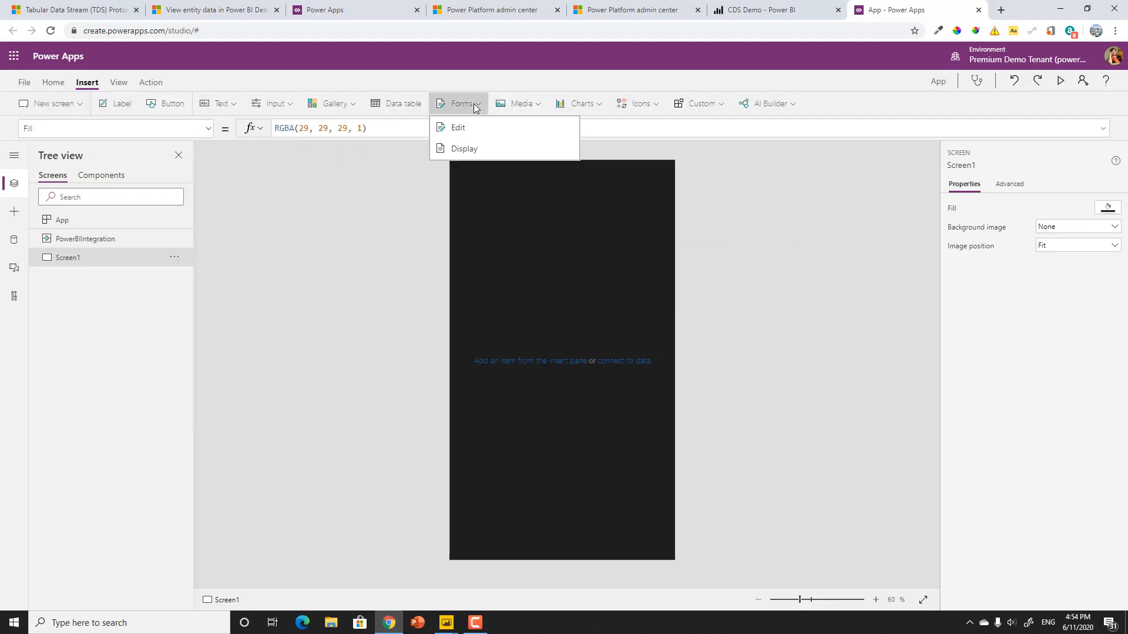
click(458, 128)
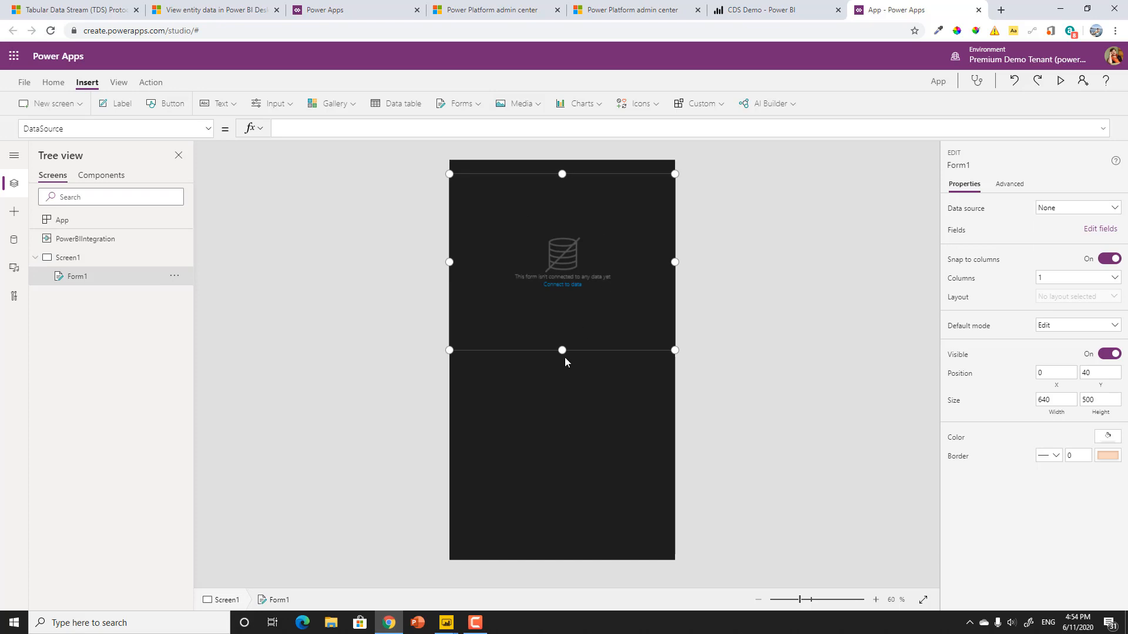
mouse_move(1100, 229)
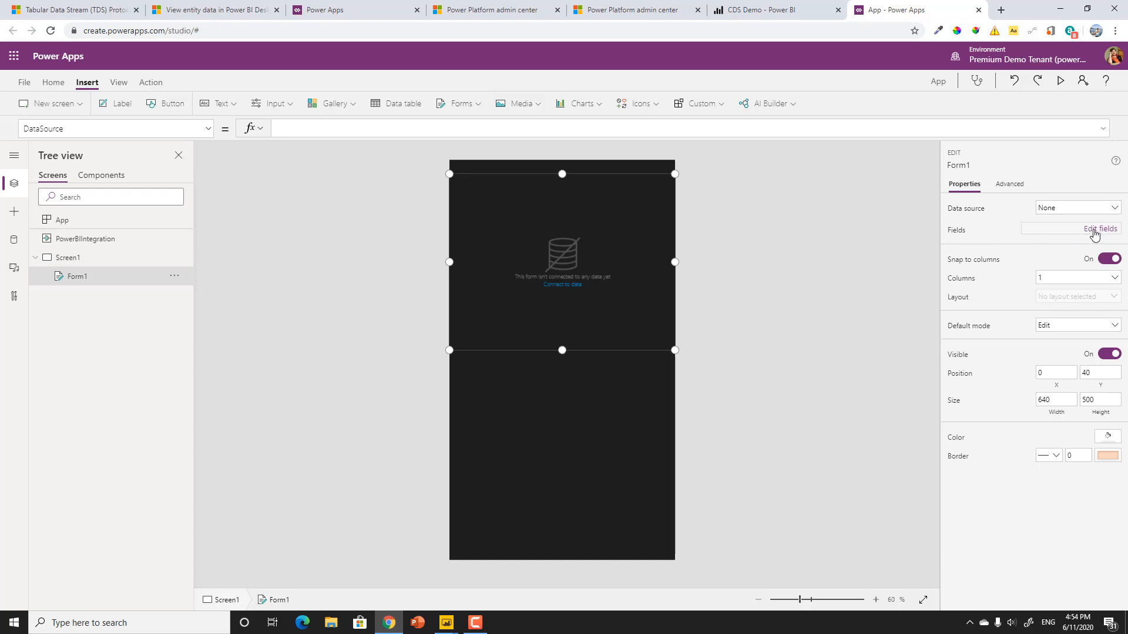
click(1100, 228)
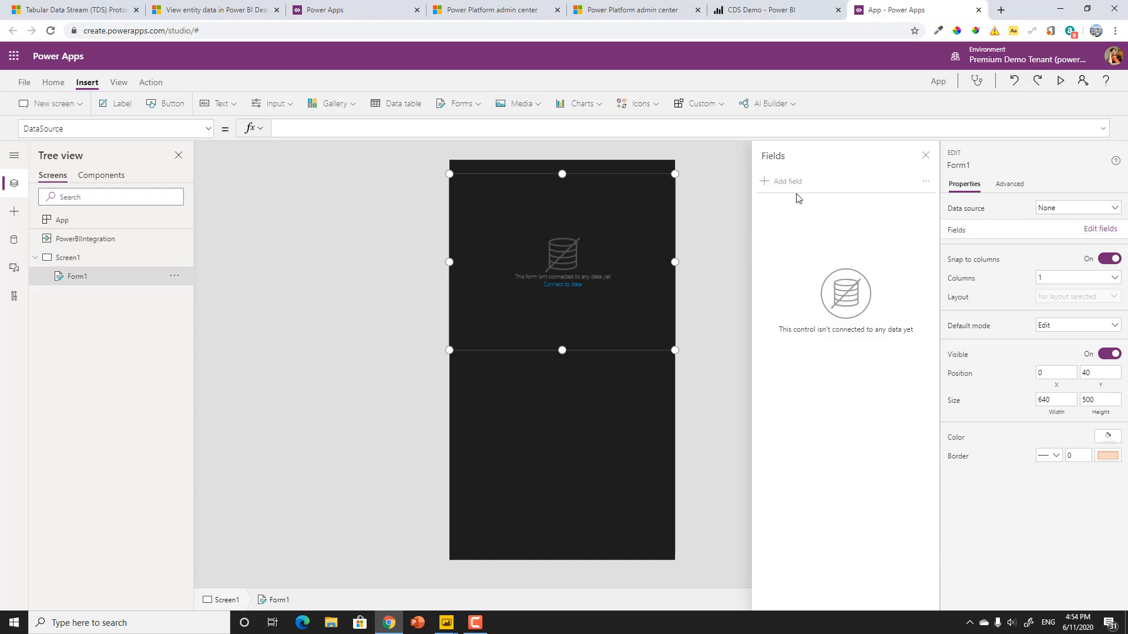
click(1078, 208)
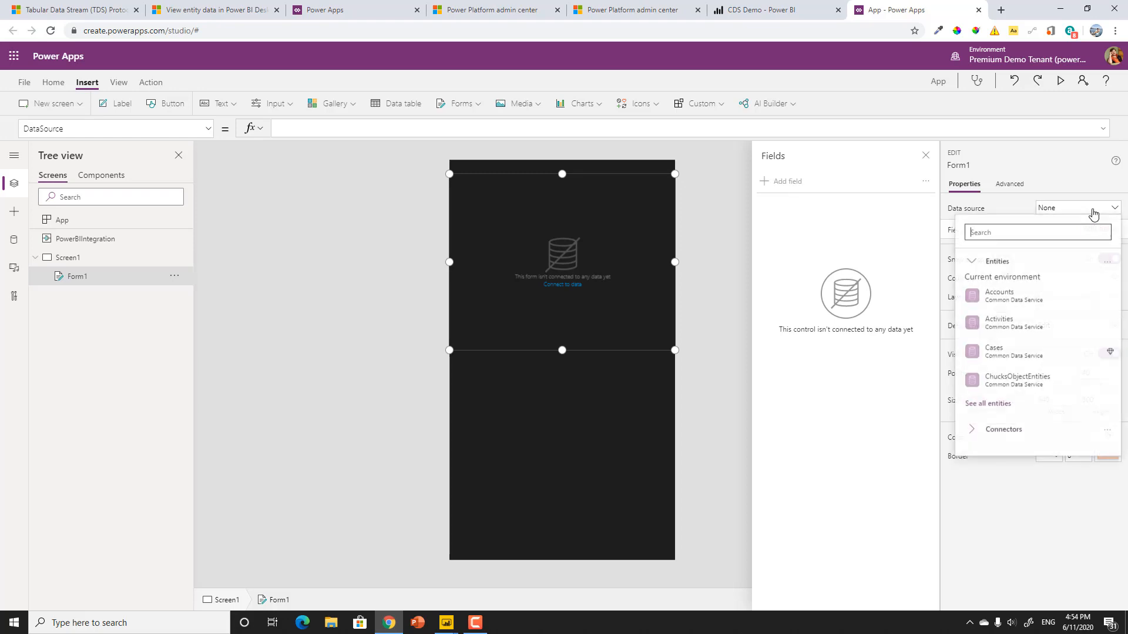
mouse_move(1094, 212)
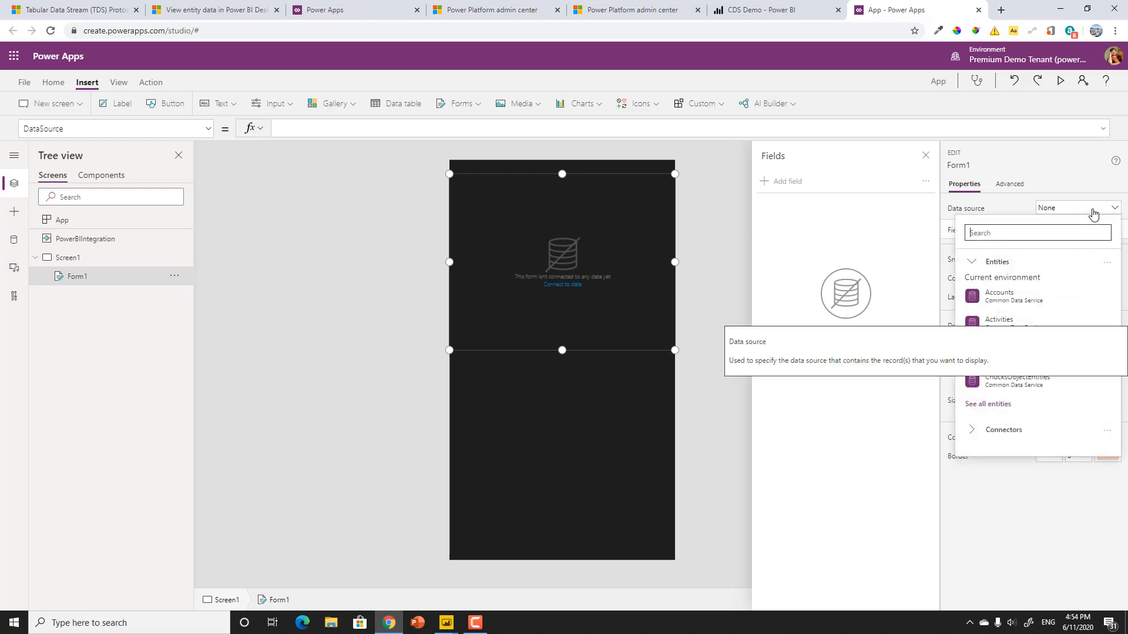
text(new)
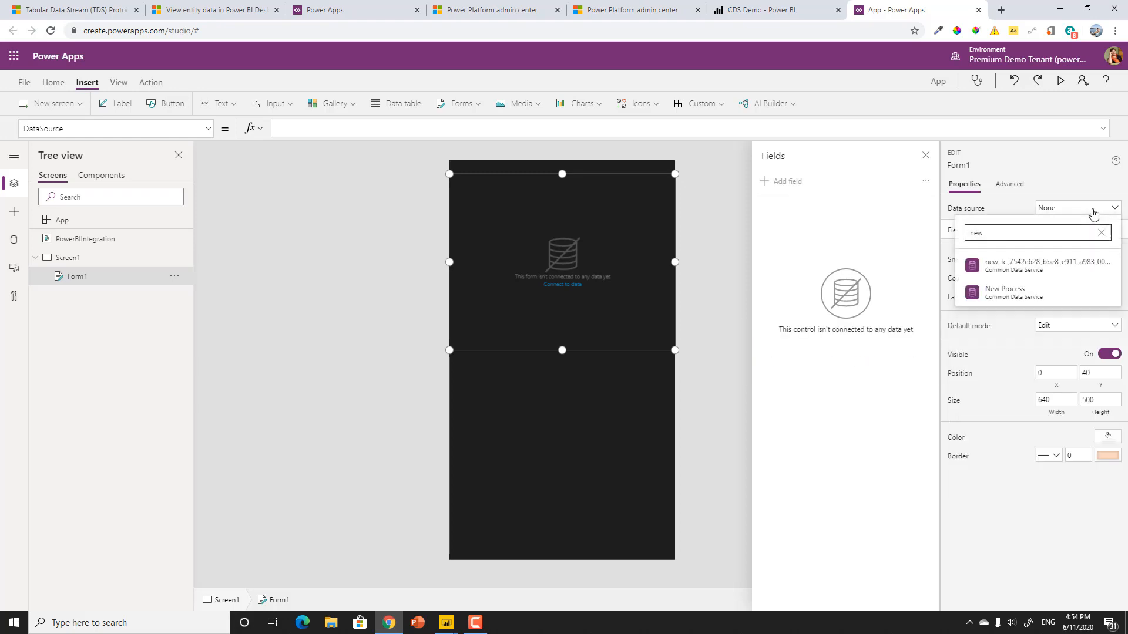
text(orde)
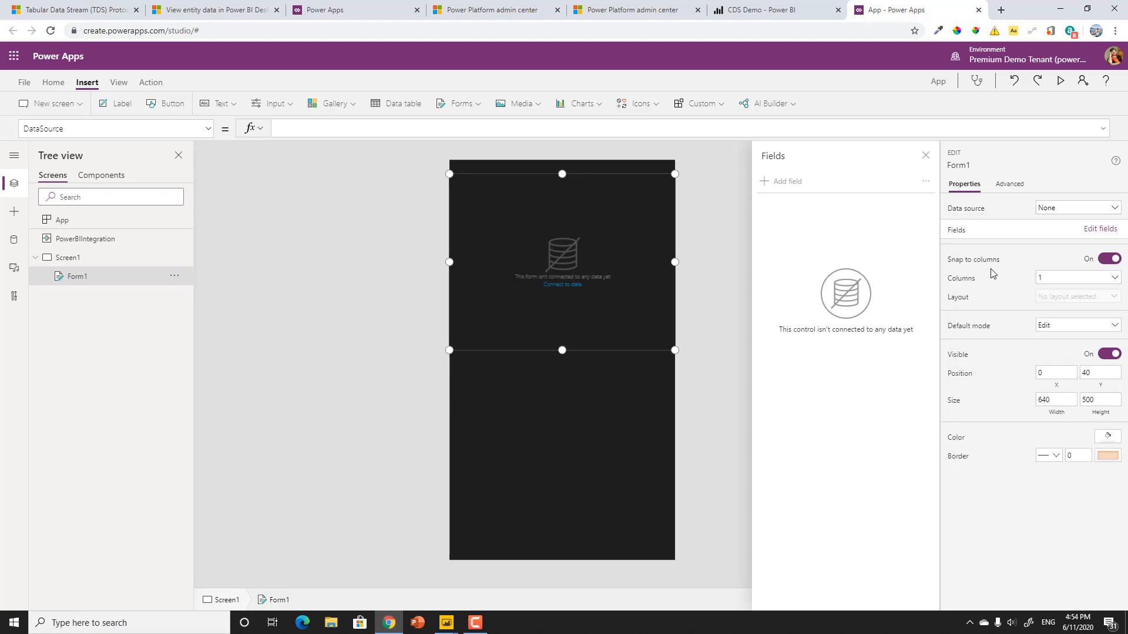
click(1077, 207)
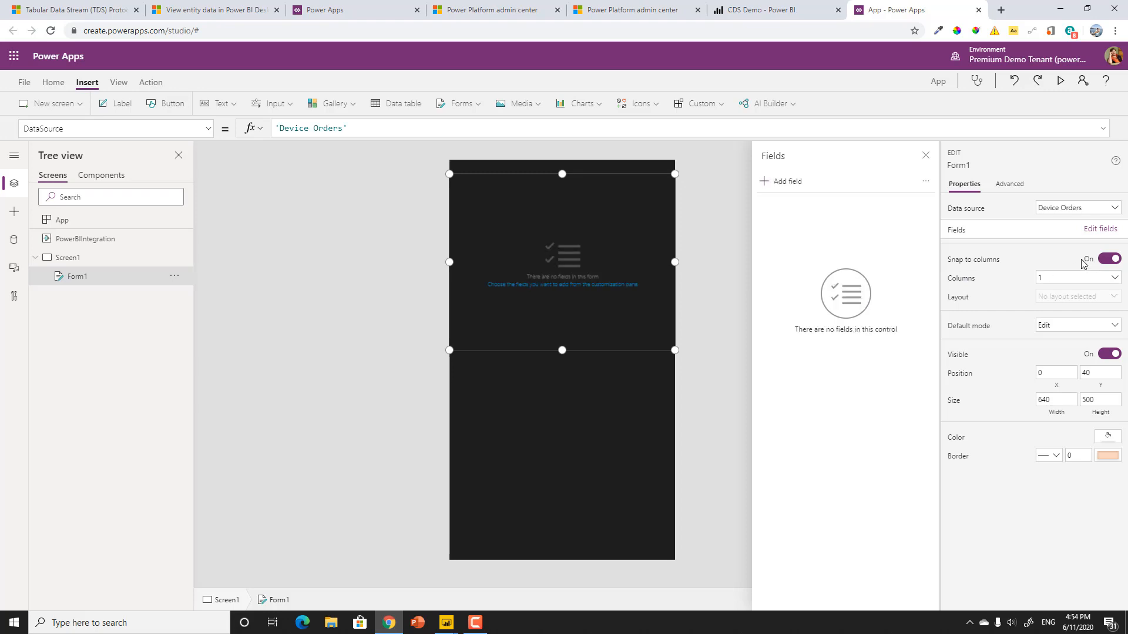
Step: Edit the form's fields to show Name and add the Price field
click(1100, 228)
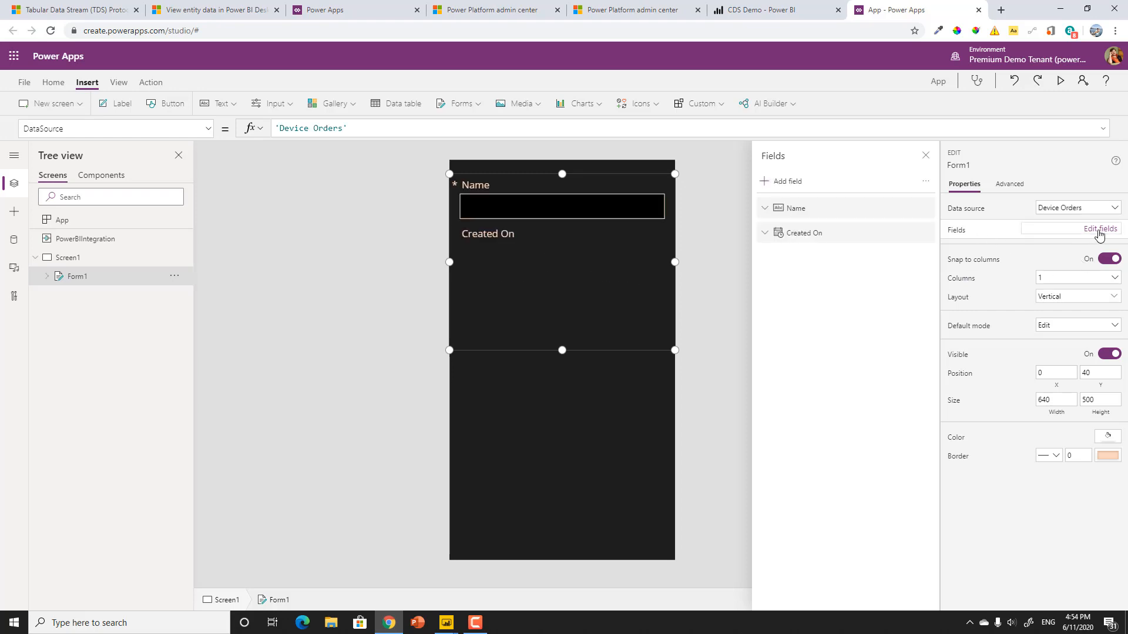
mouse_move(923, 235)
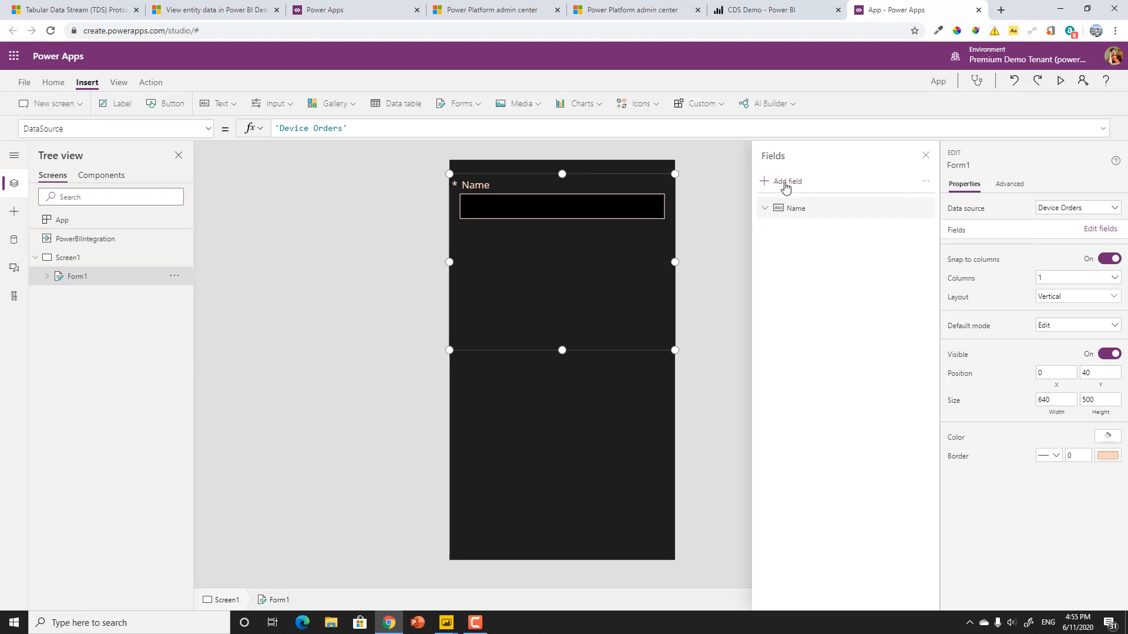
click(784, 181)
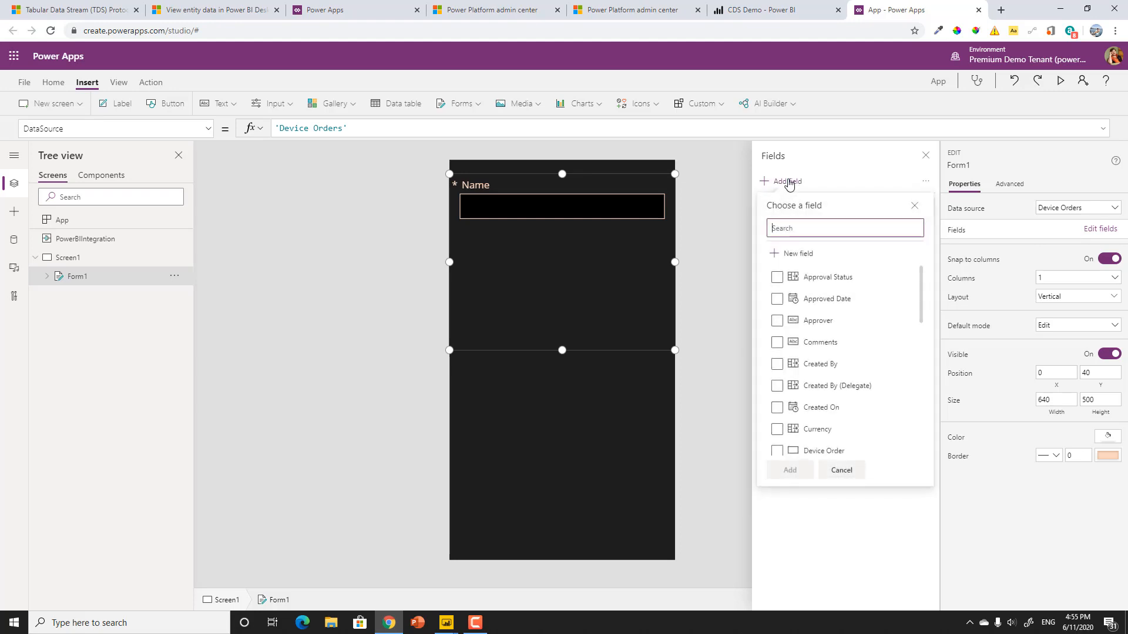
text(price)
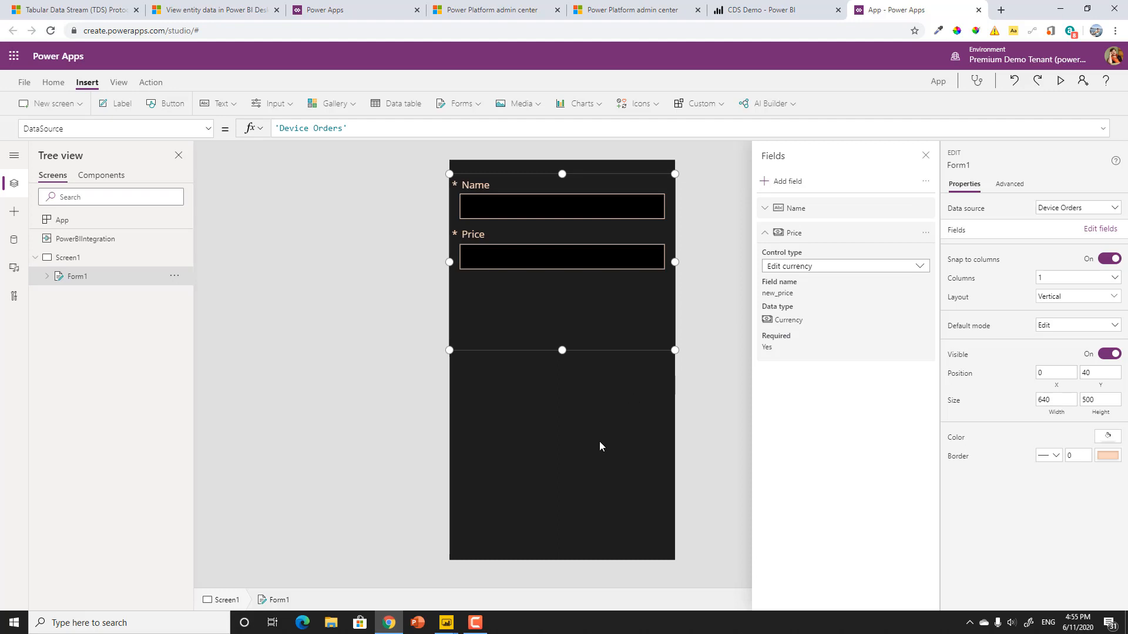
Step: Add a button below the form and set its fill to DarkOrange
click(67, 257)
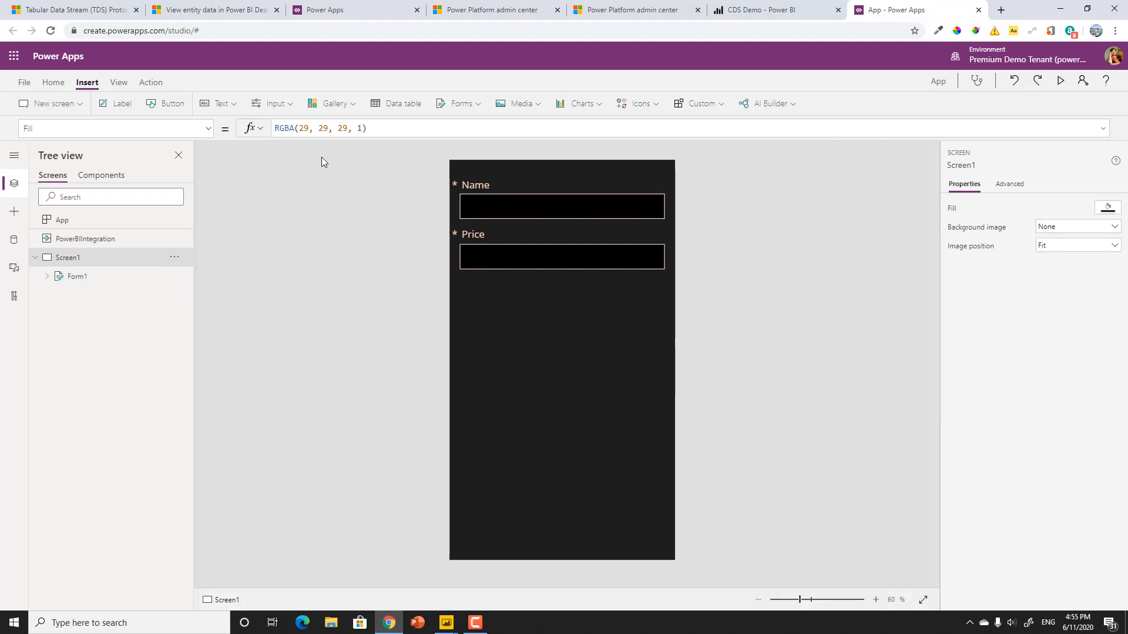
mouse_move(216, 140)
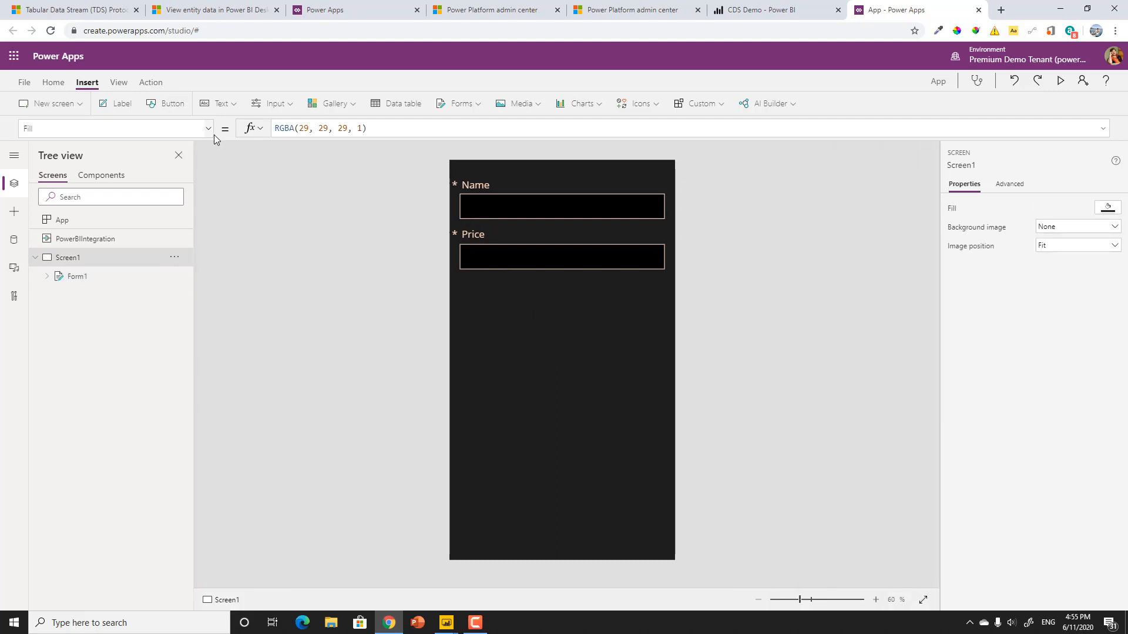
mouse_move(163, 105)
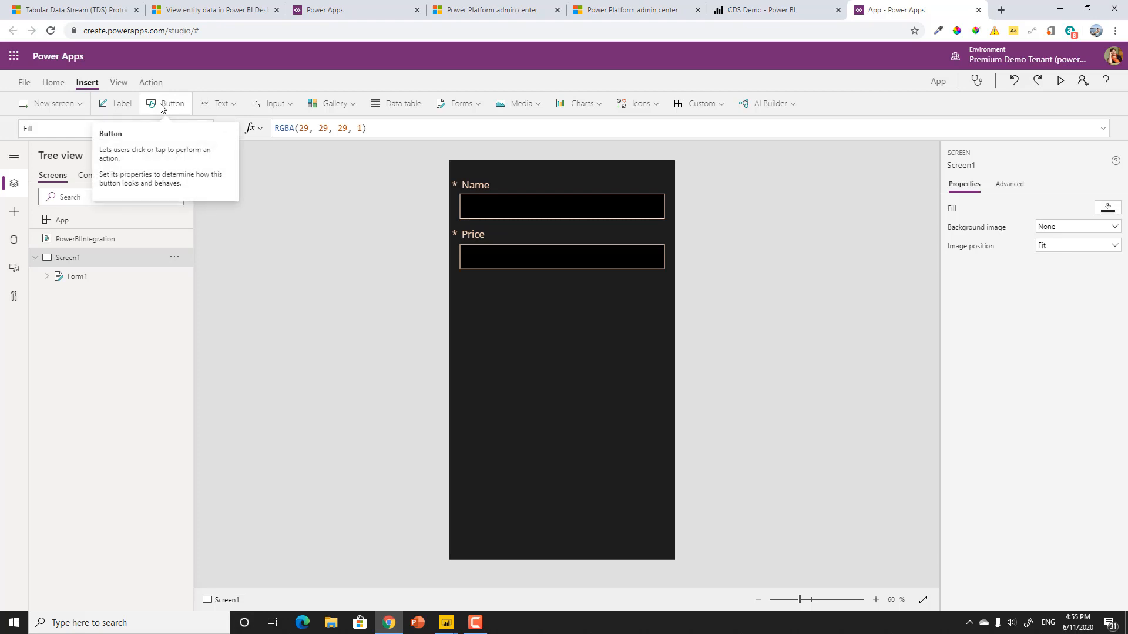
click(166, 104)
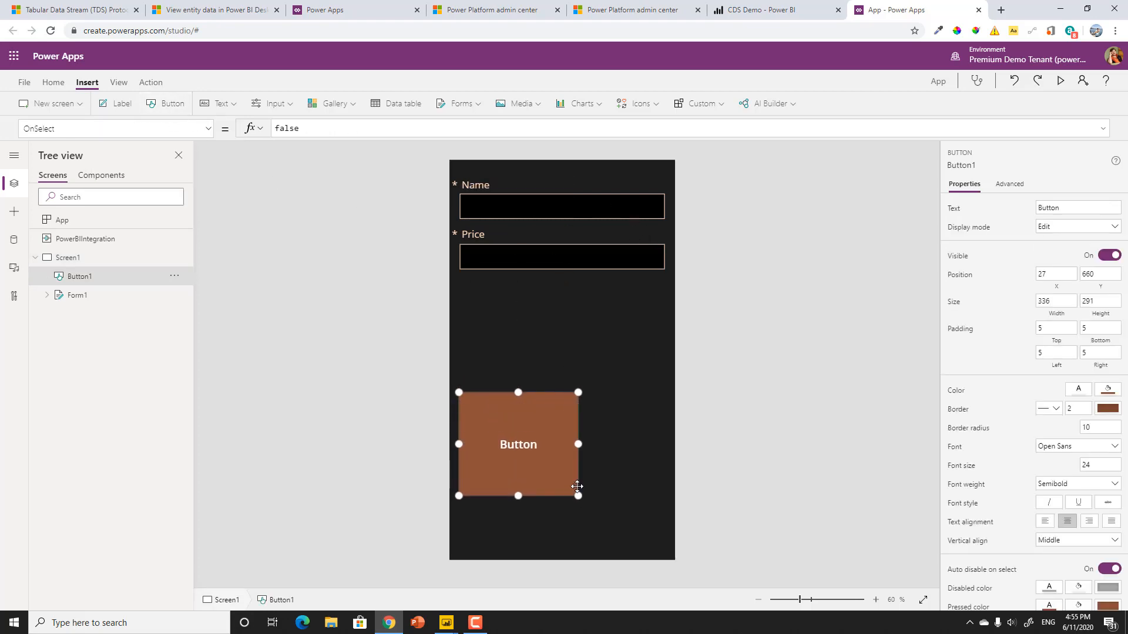
drag(518, 444, 527, 409)
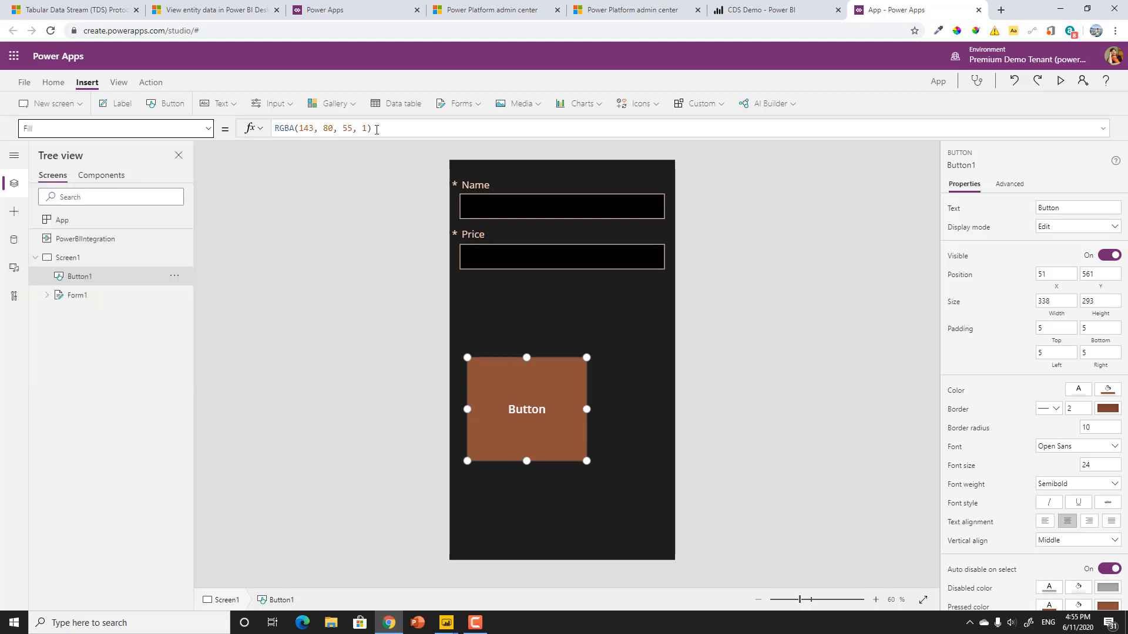
click(336, 128)
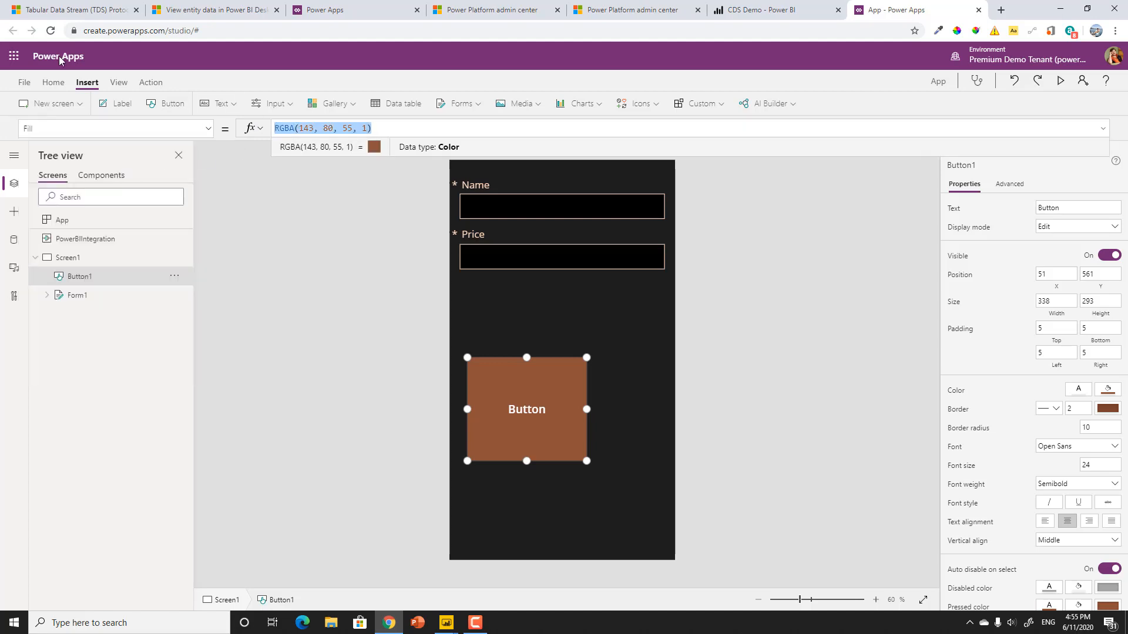
text(dark)
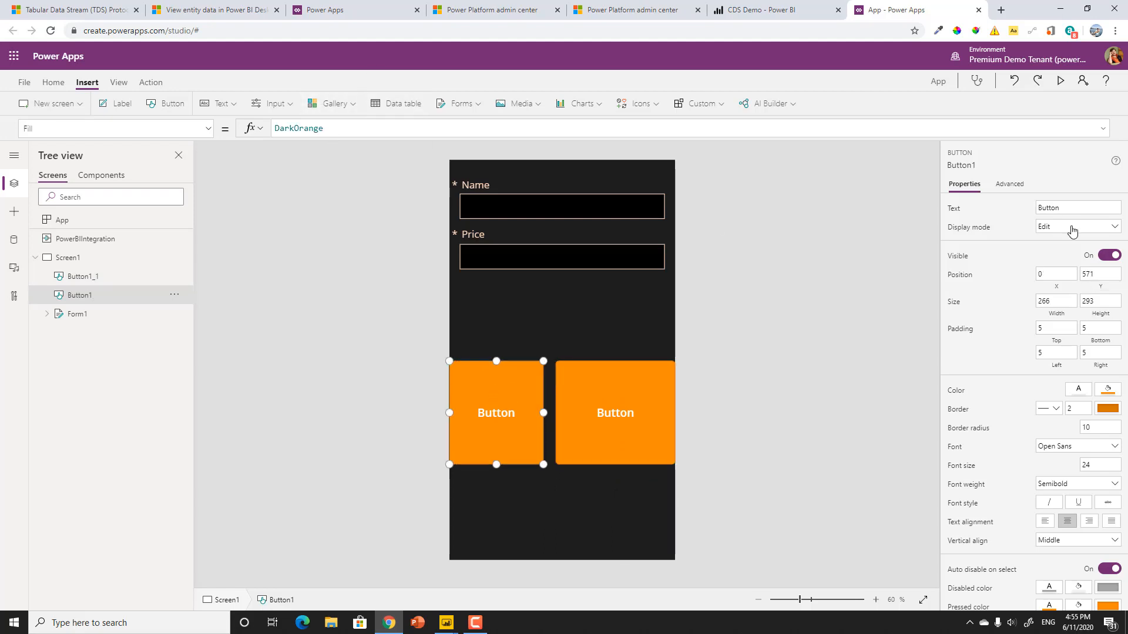
Step: Make a second button and label the two buttons New and Submit
text(New)
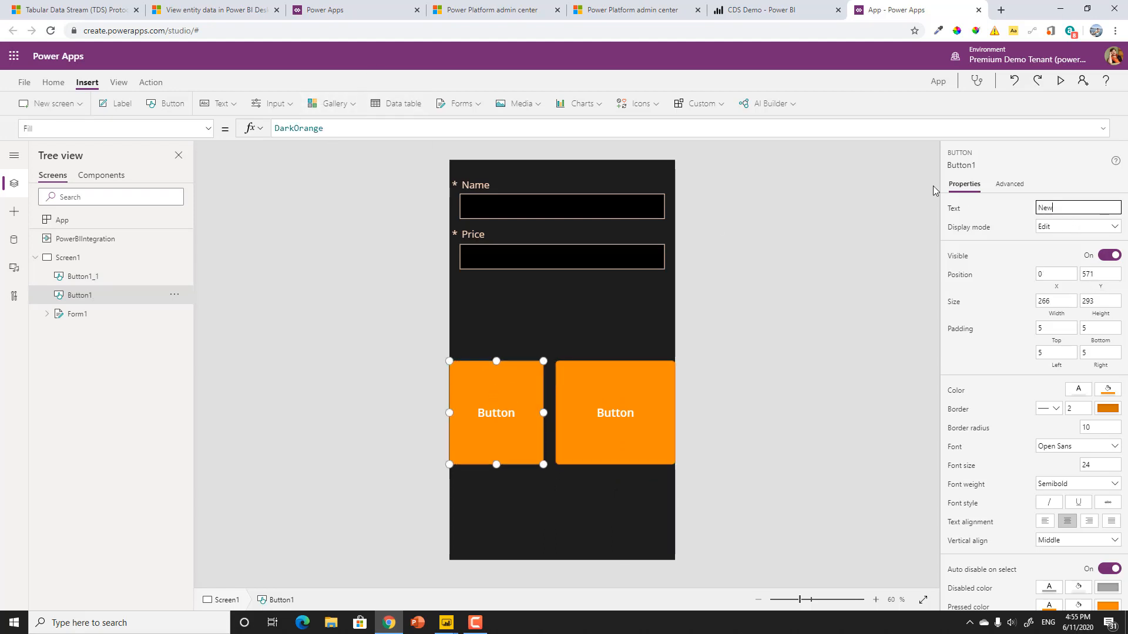
mouse_move(626, 411)
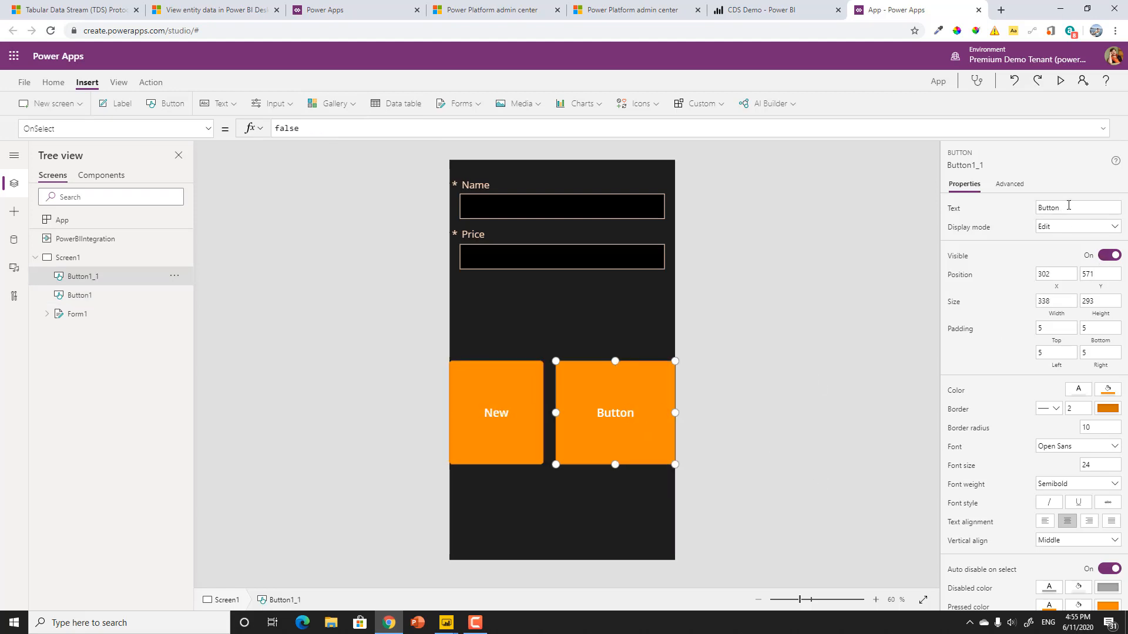
text(Submit)
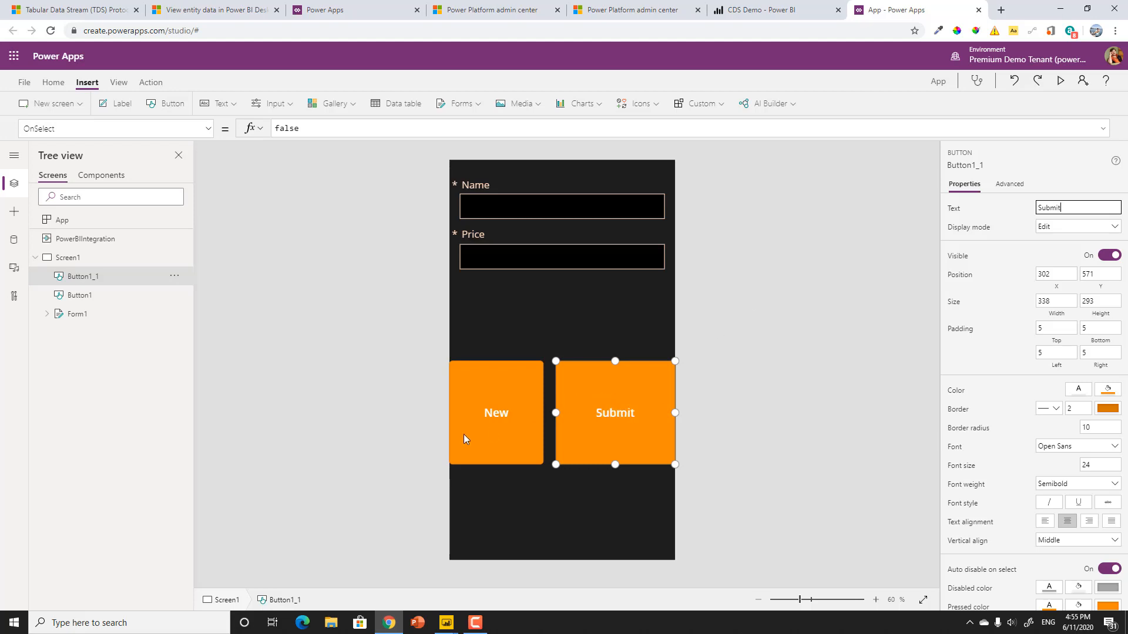
click(496, 413)
text(New)
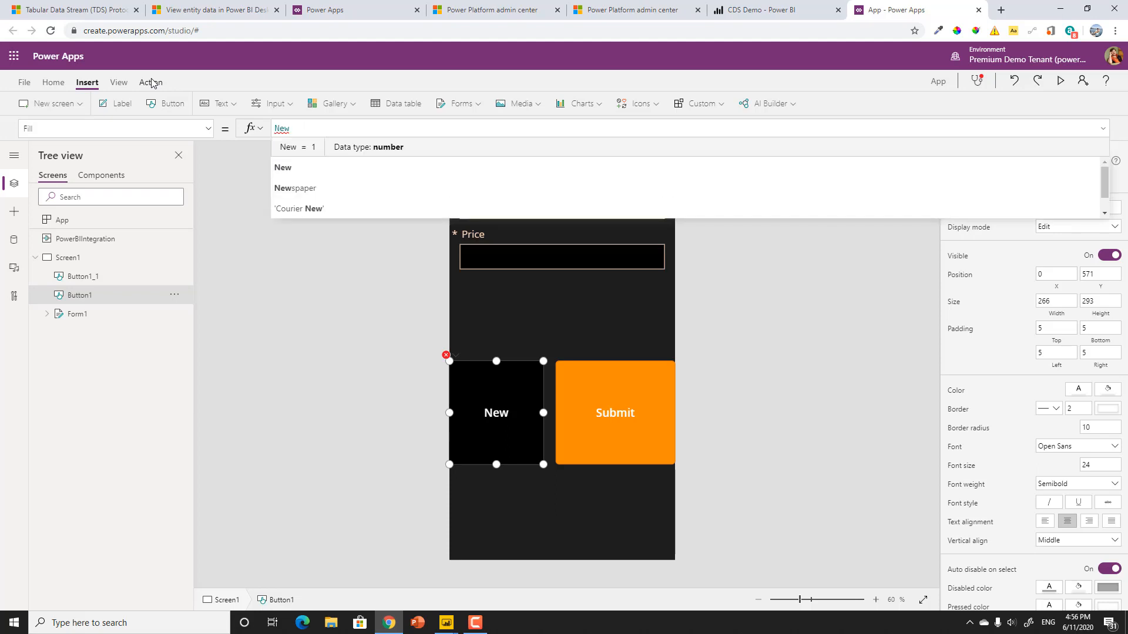
Step: Set the New button's fill to DarkOrange and its OnSelect to NewForm(Form1)
text(DarkOrange)
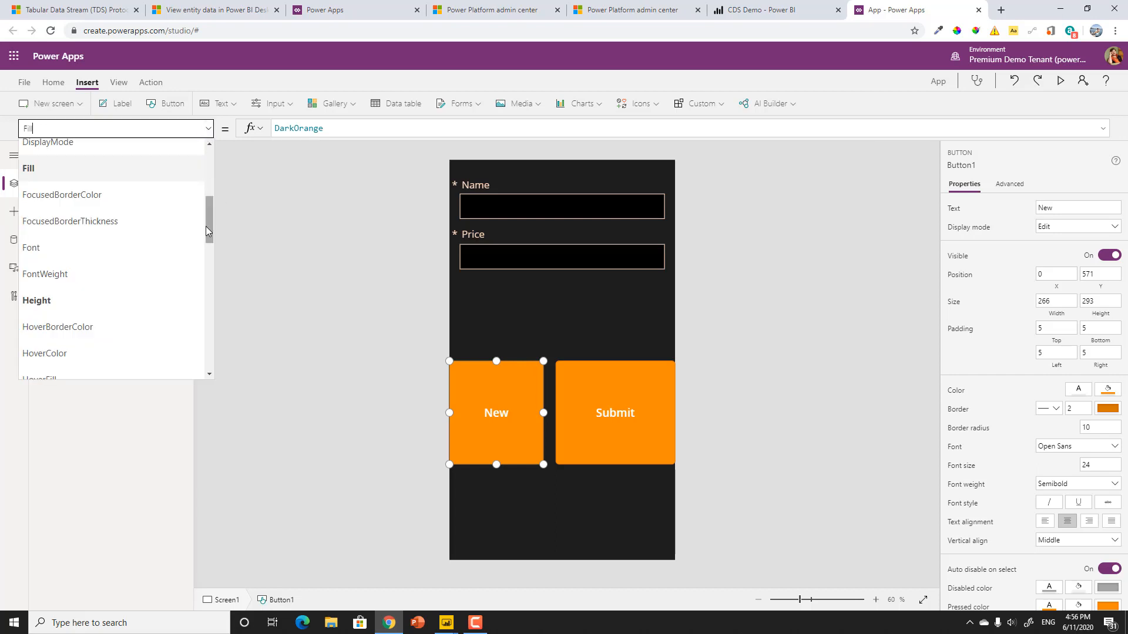
scroll(down, 3)
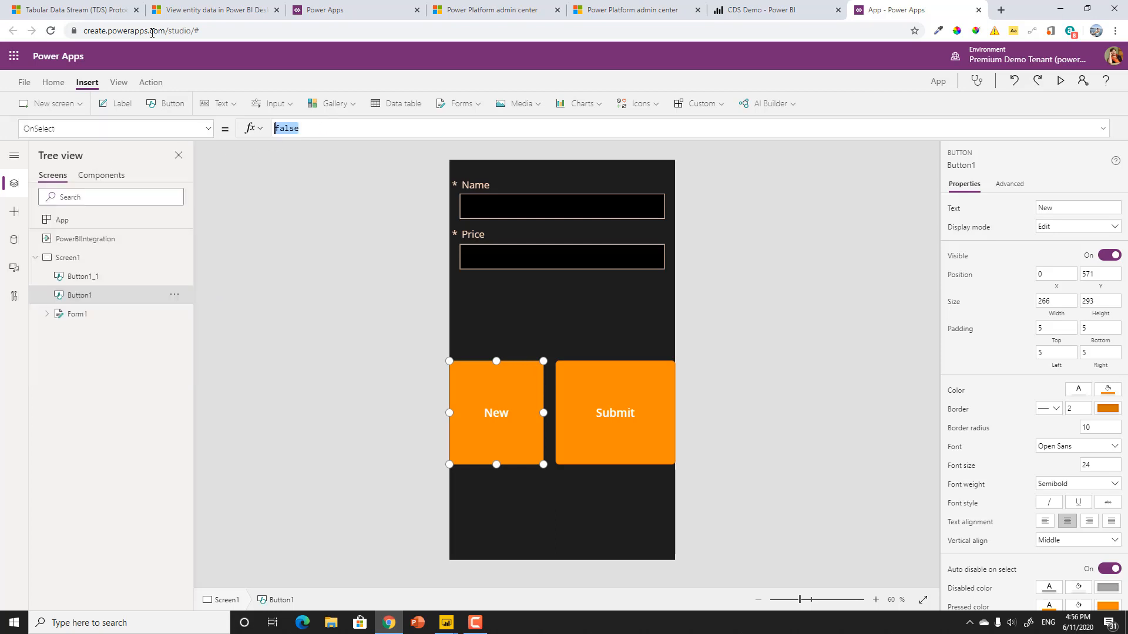
text(new)
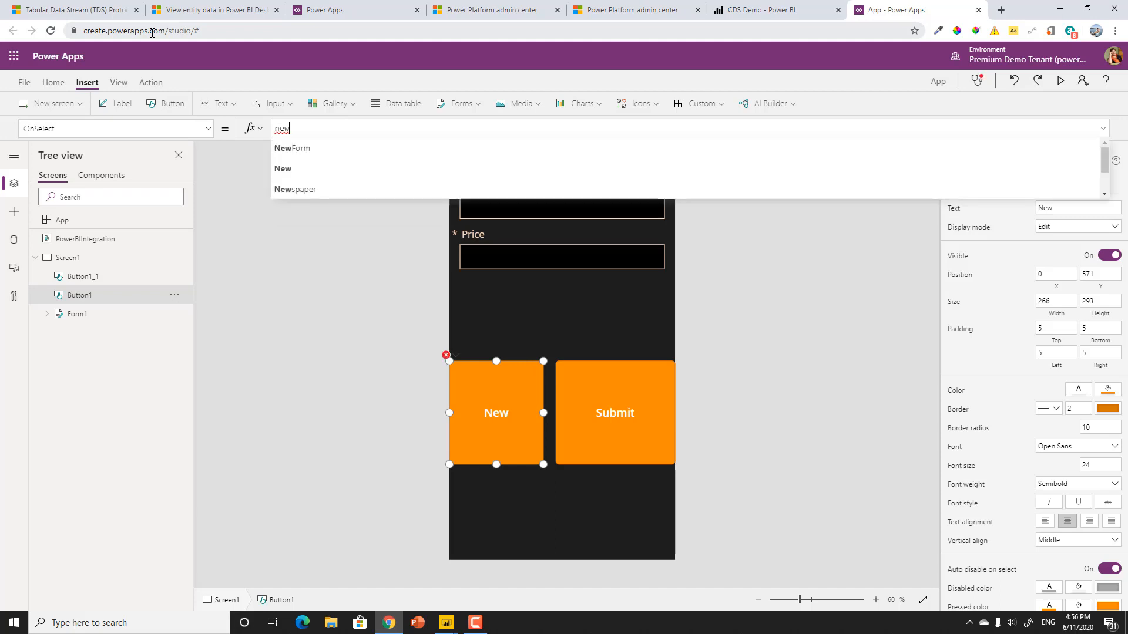
click(292, 148)
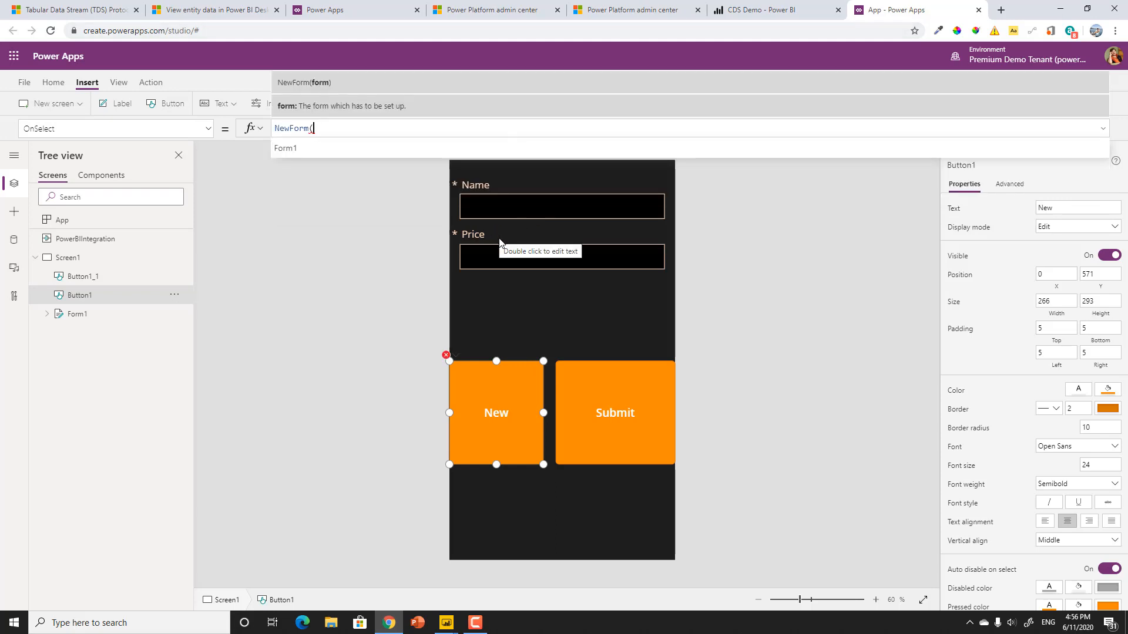
click(286, 148)
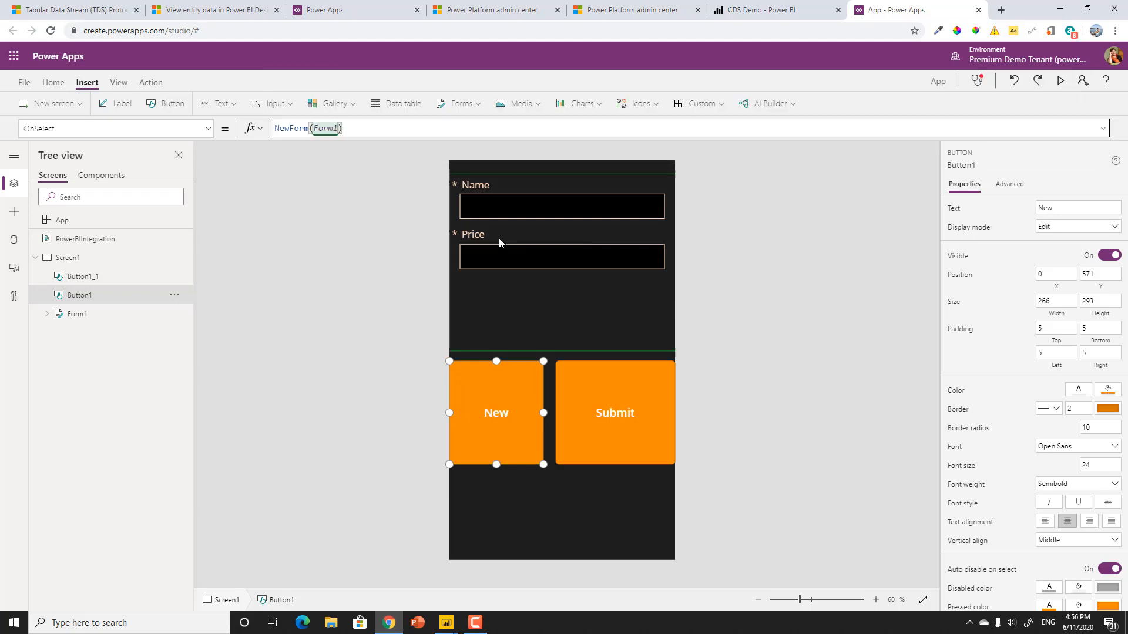
Step: Set Submit's OnSelect to SubmitForm(Form1); PowerBIIntegration.Refresh() and widen the buttons
click(615, 413)
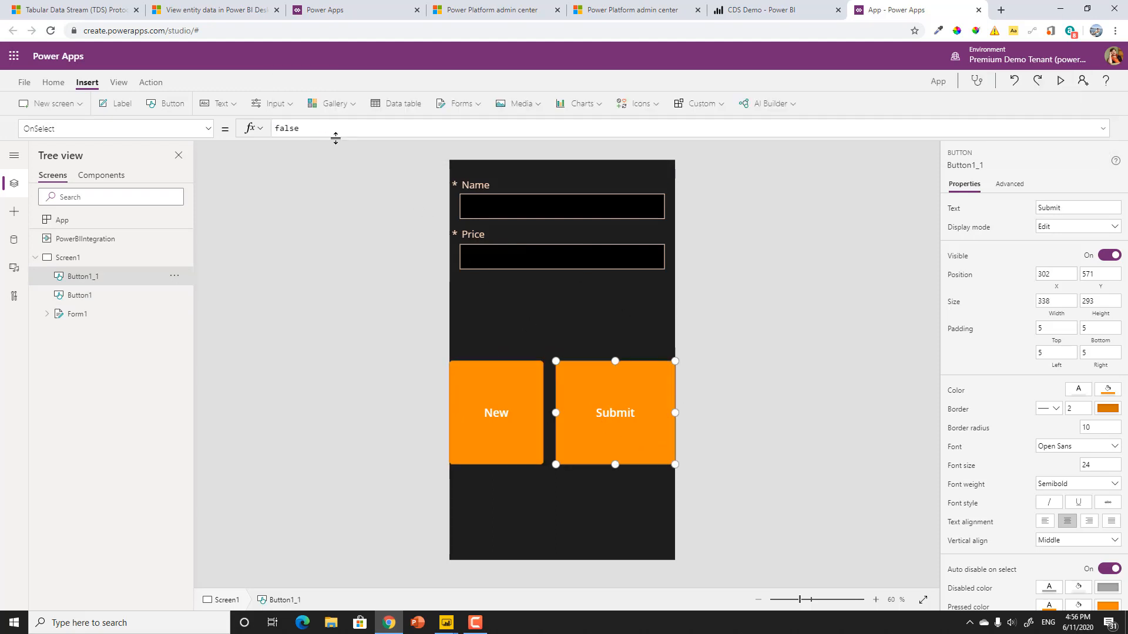
text(submitForm()
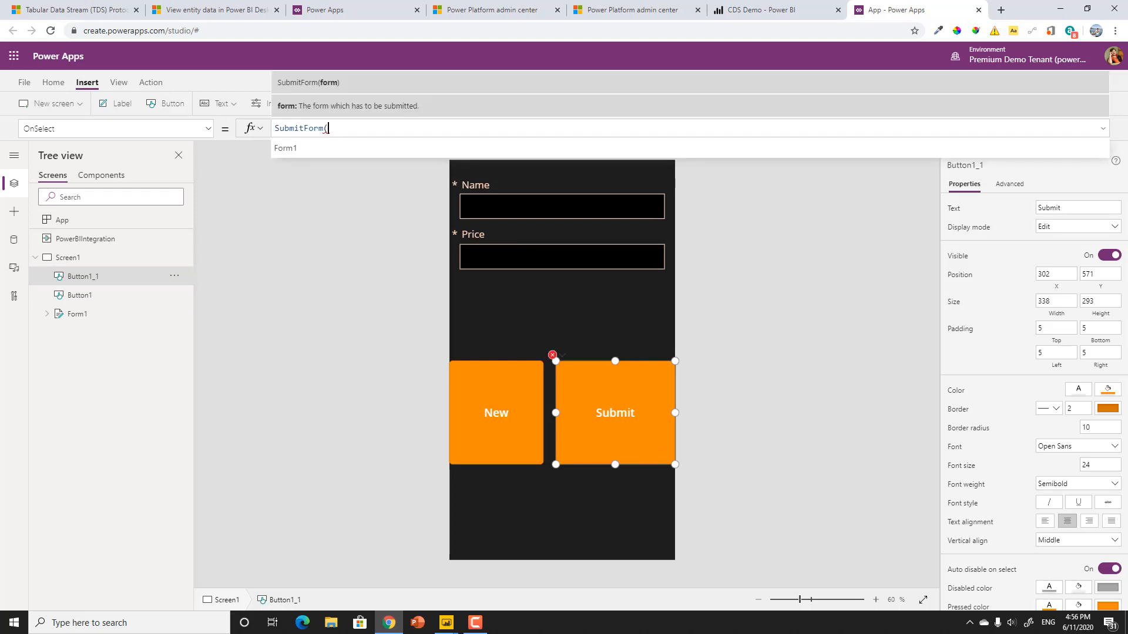
click(285, 147)
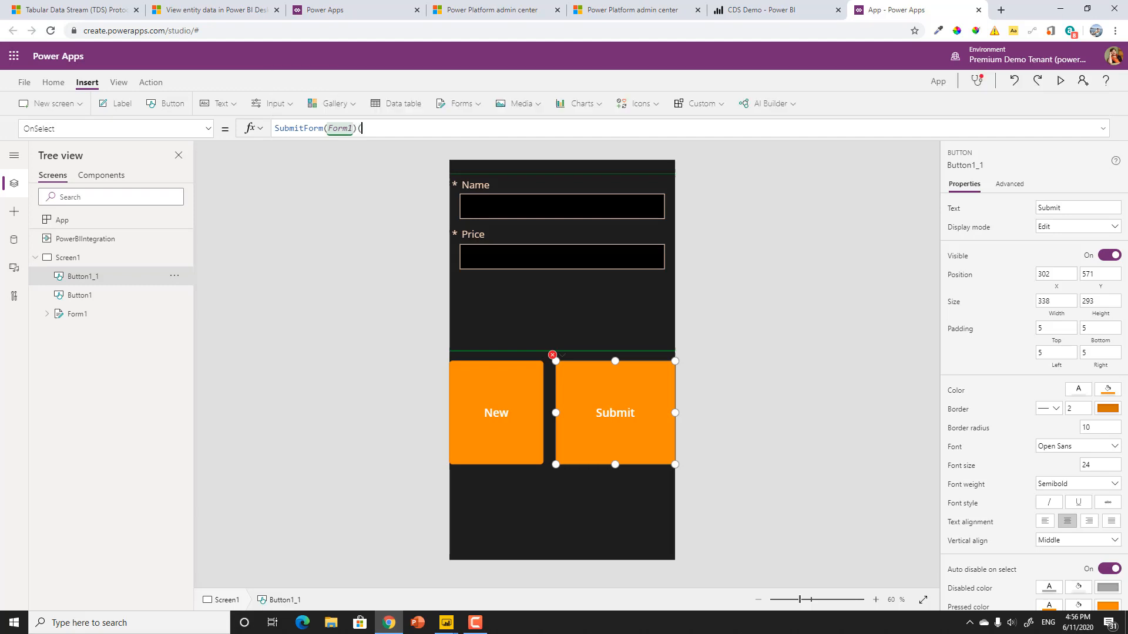
text(;)
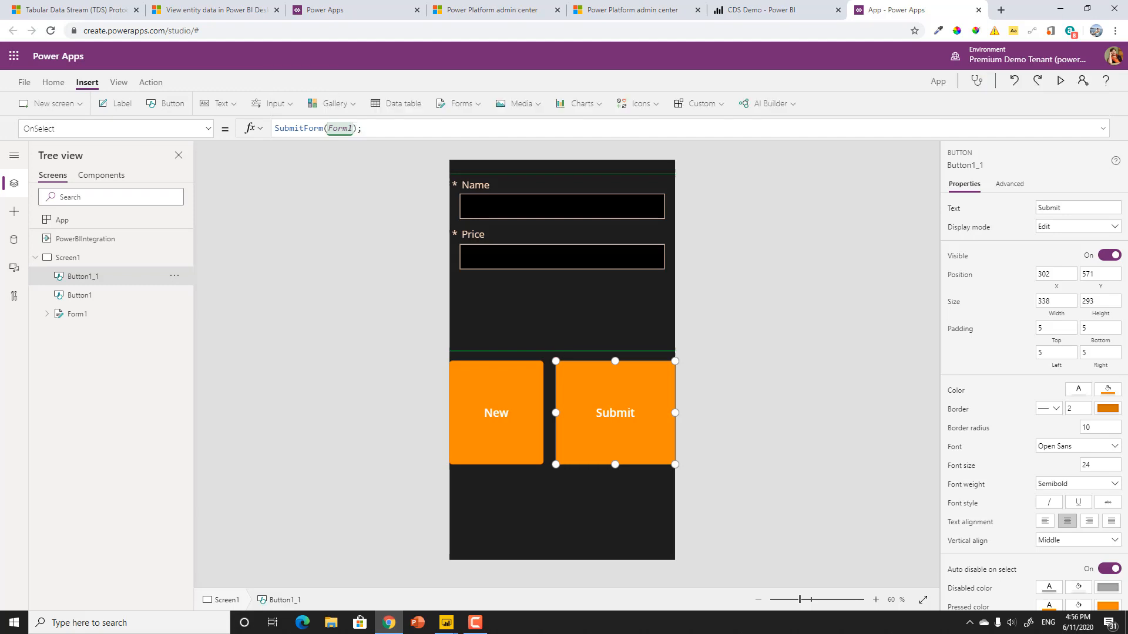
text(PowerBIIntegration.Refresh()
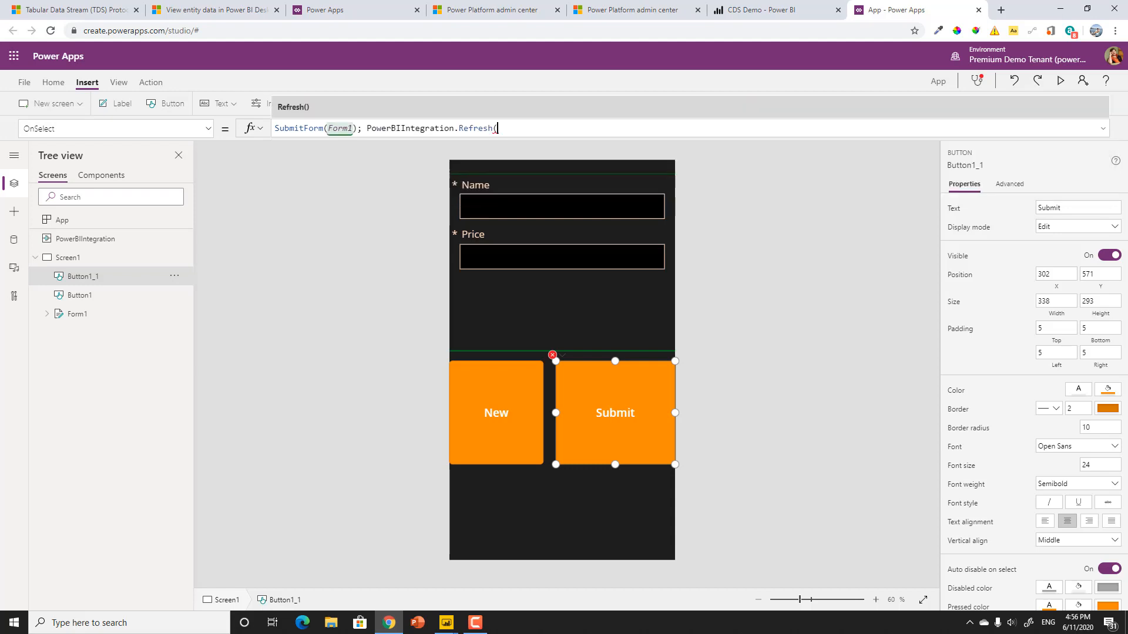
text())
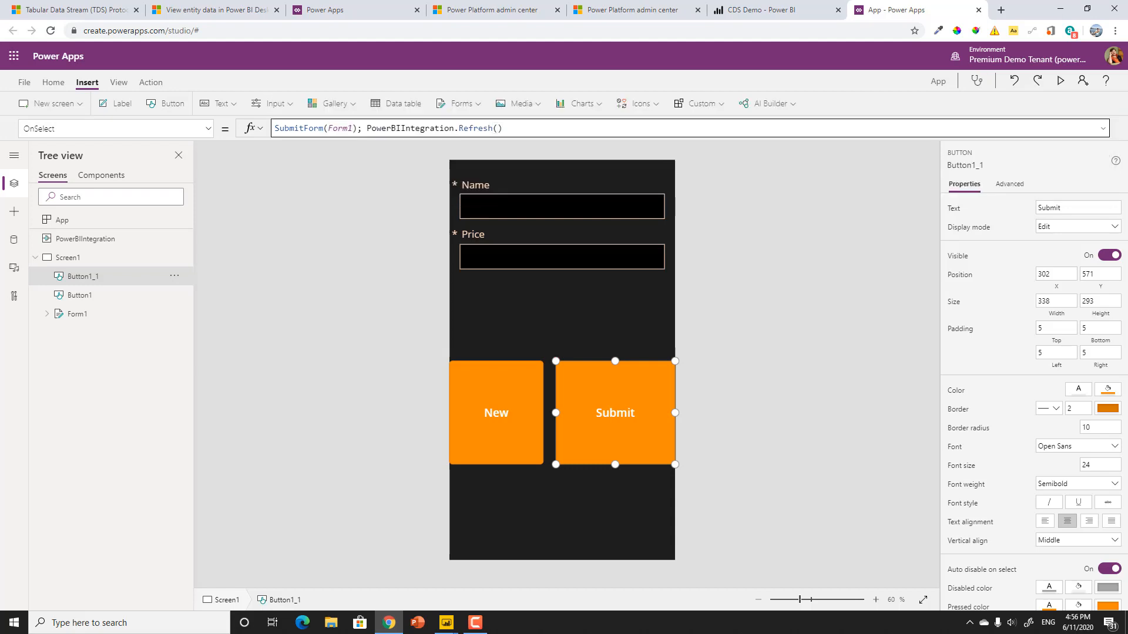
mouse_move(637, 330)
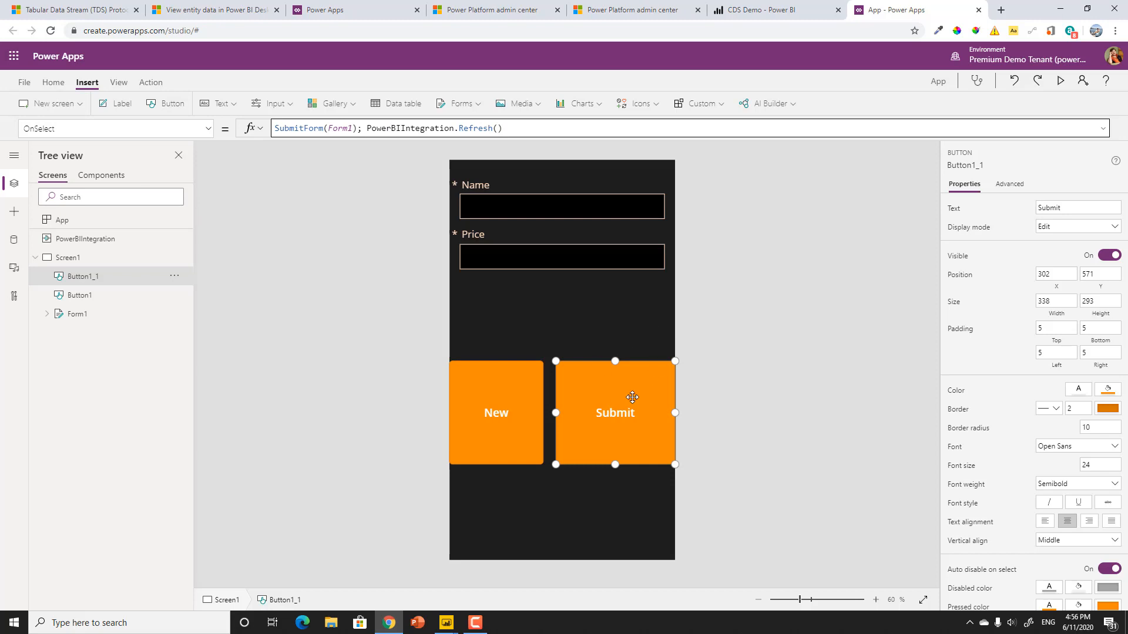
drag(555, 412, 599, 413)
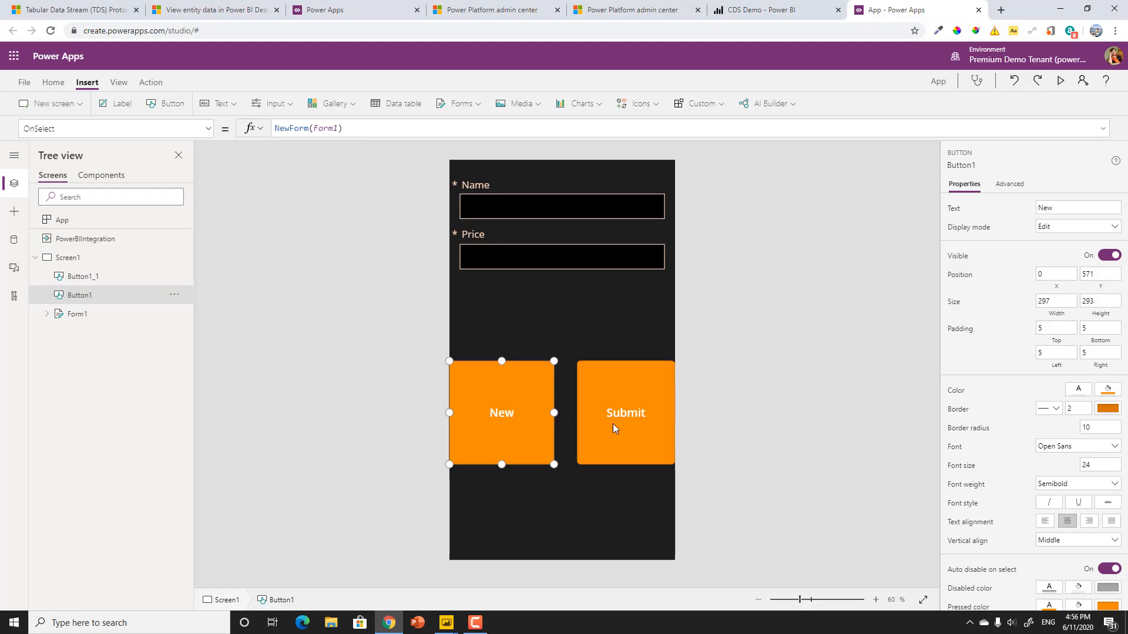
click(625, 412)
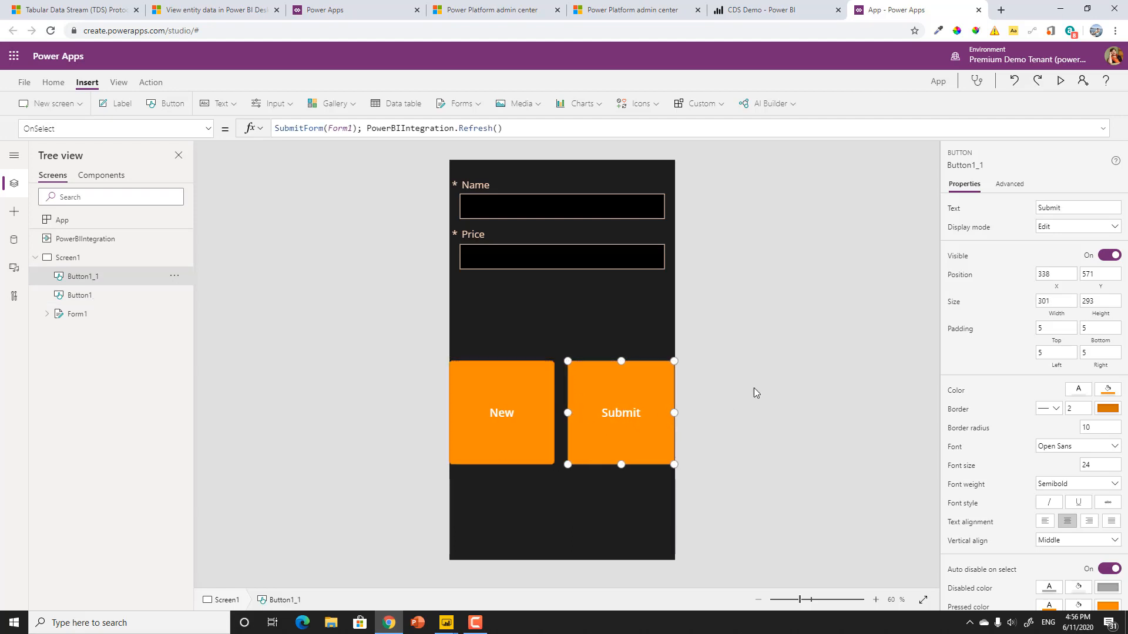
Step: Rename the app CDS2 with an orange icon background and save it to the cloud
click(25, 83)
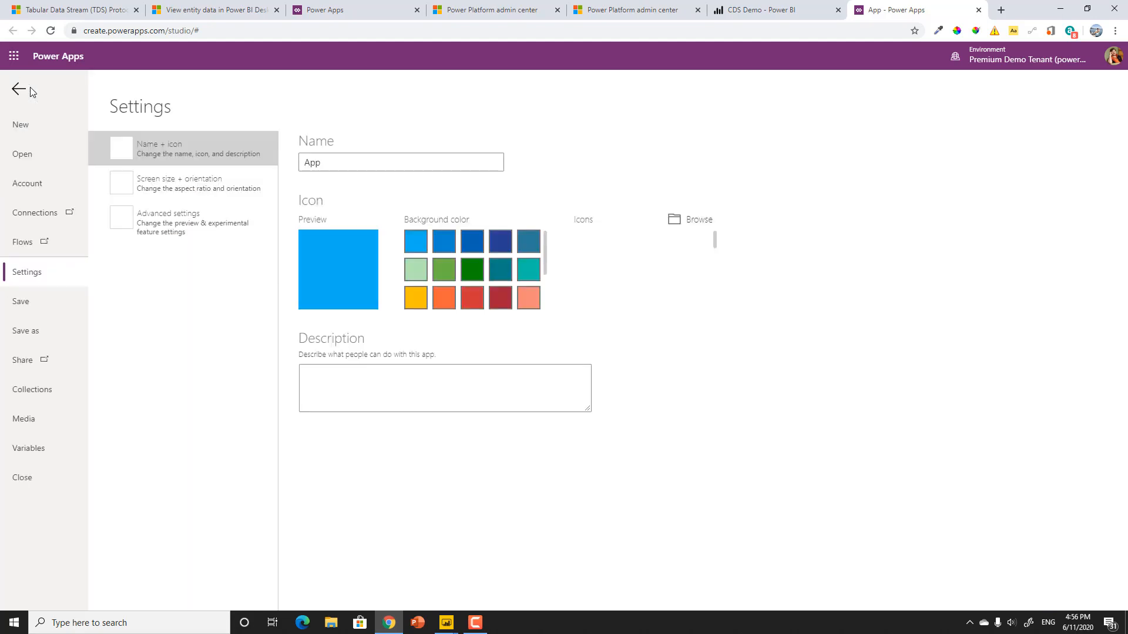
click(188, 148)
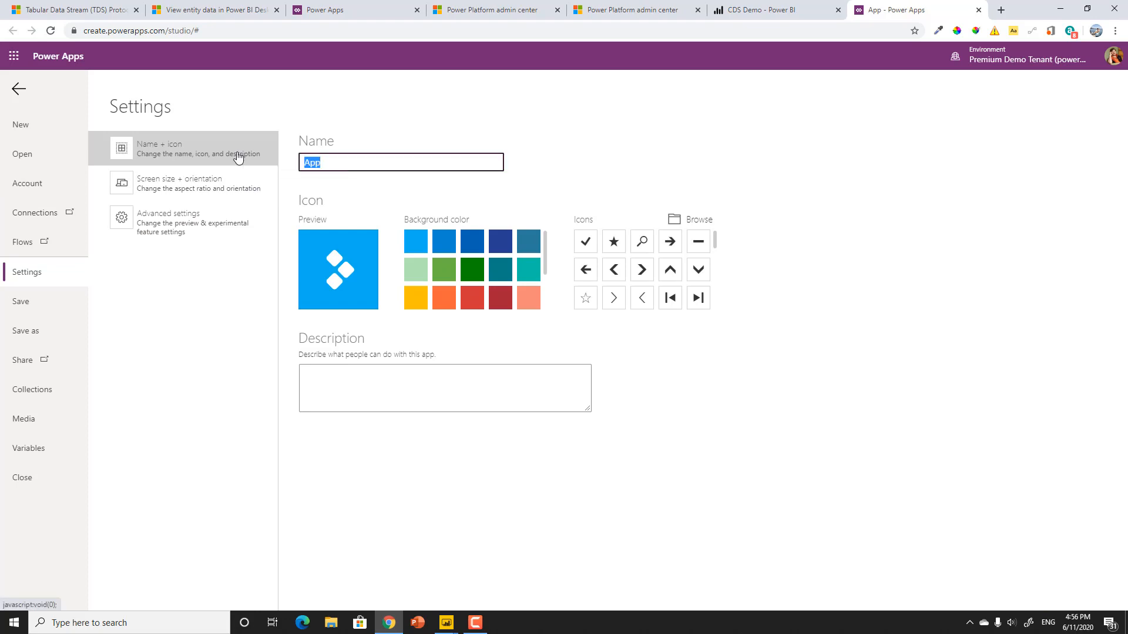
text(CDS2)
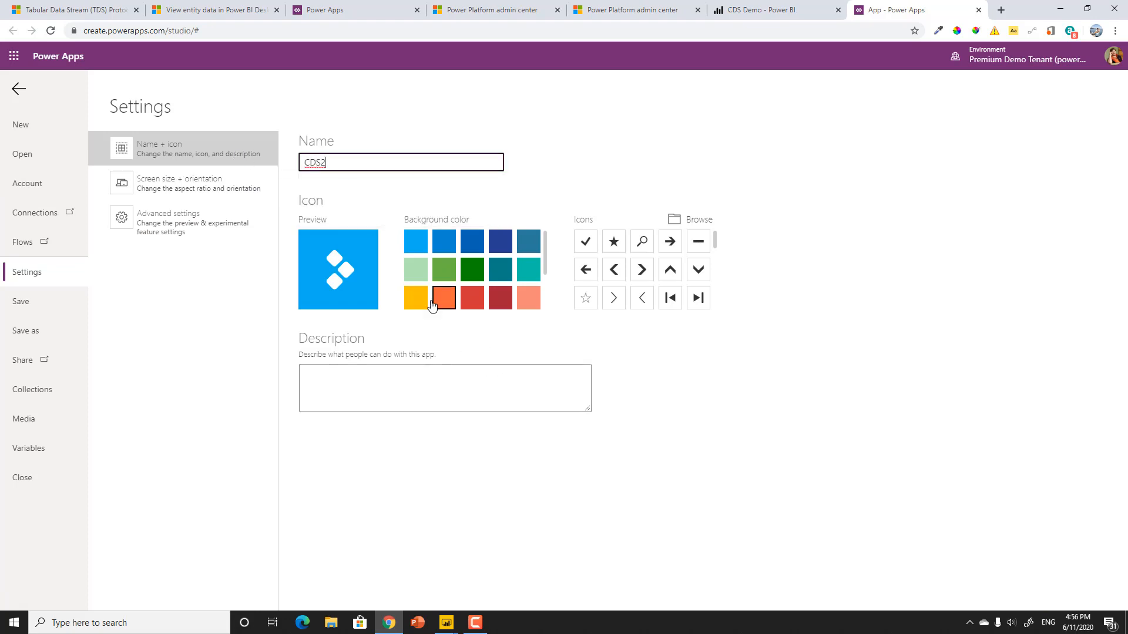
click(443, 297)
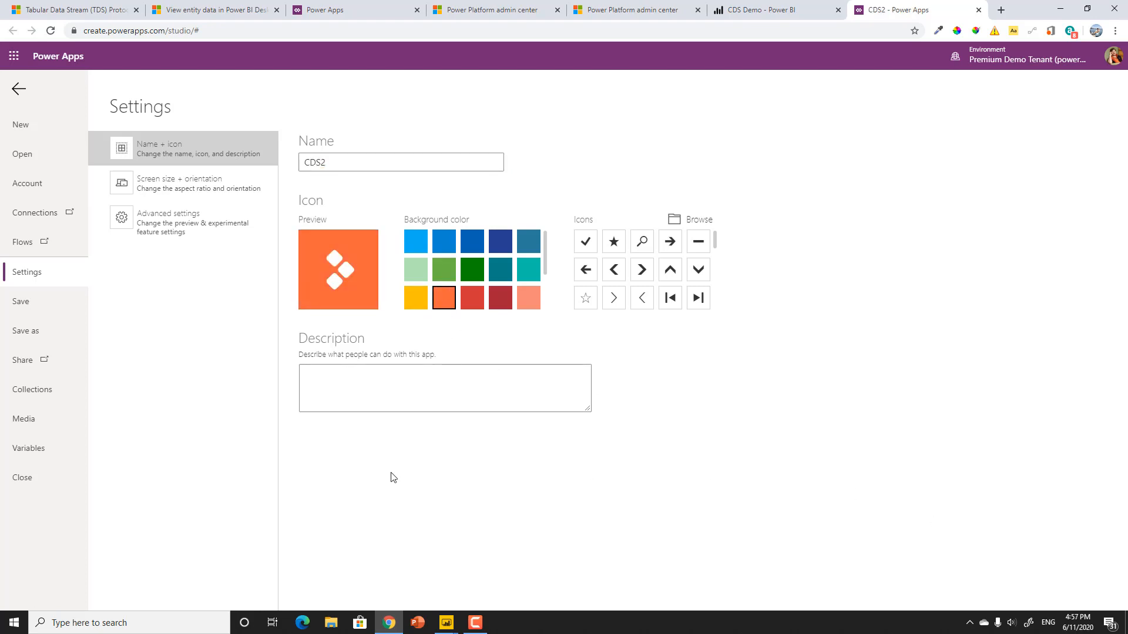
click(26, 331)
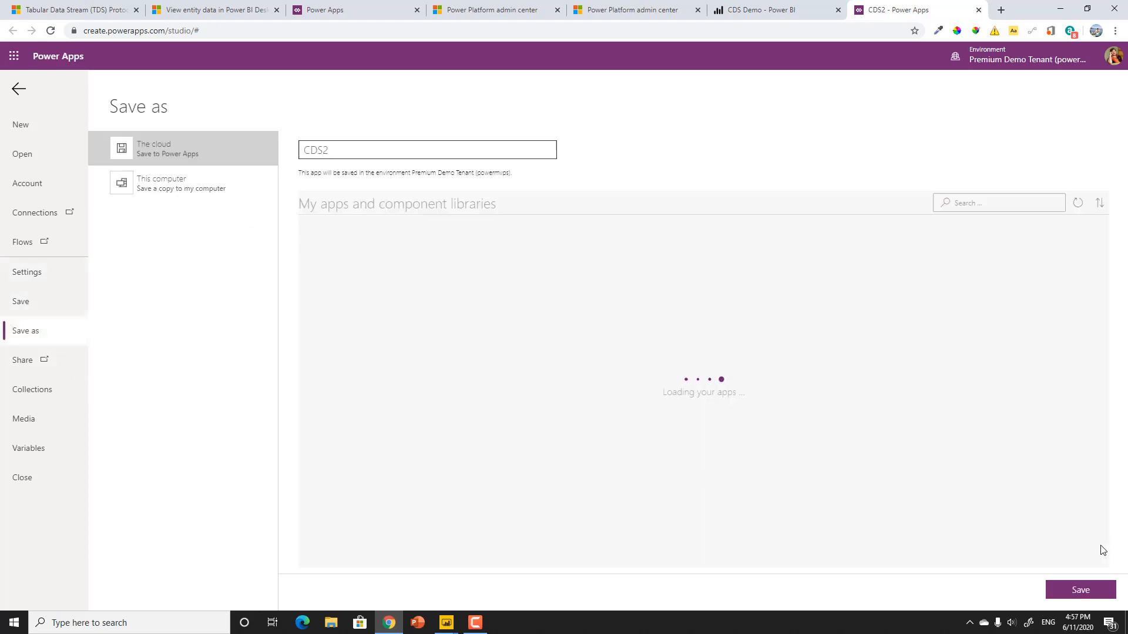
click(1080, 589)
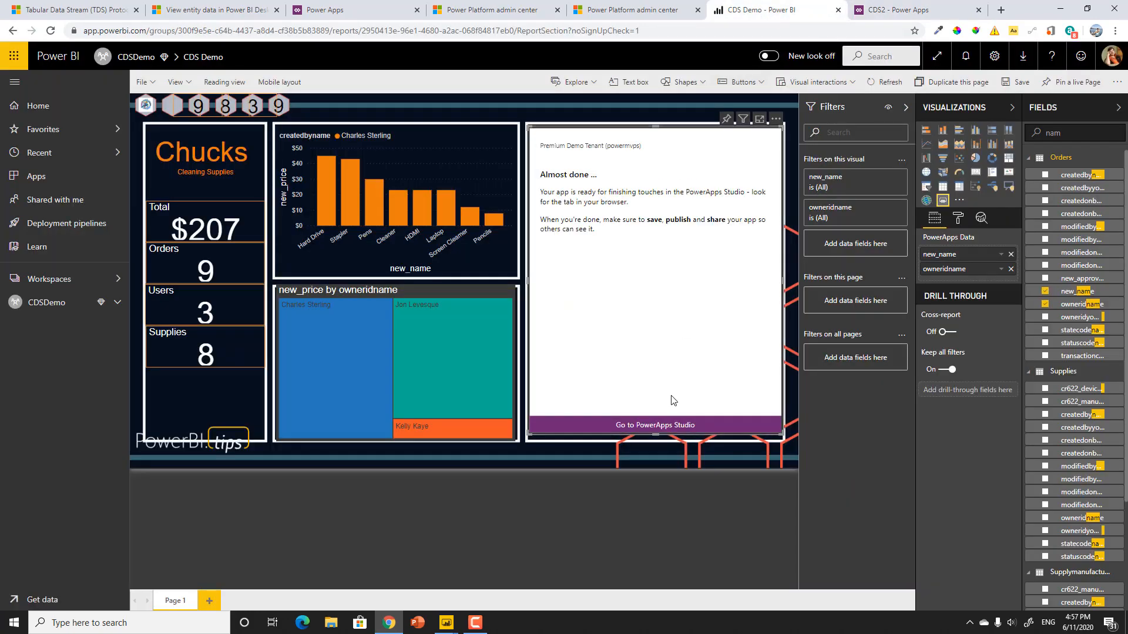
Step: Load the CDS2 app in the report visual and fill its form with Pencils, price 56
click(654, 425)
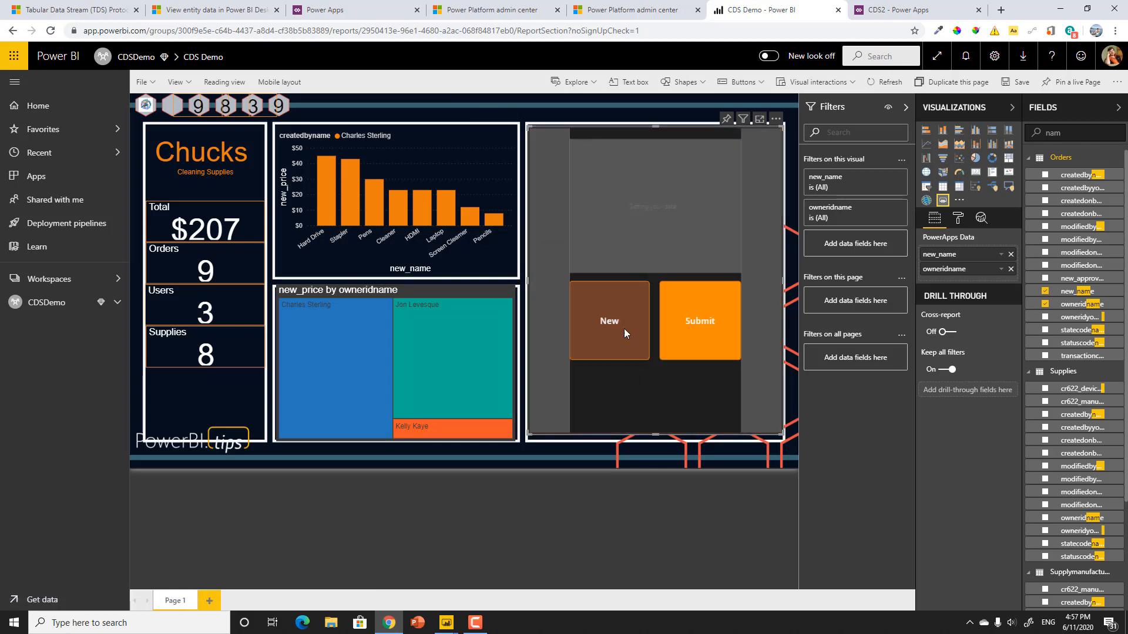
click(609, 320)
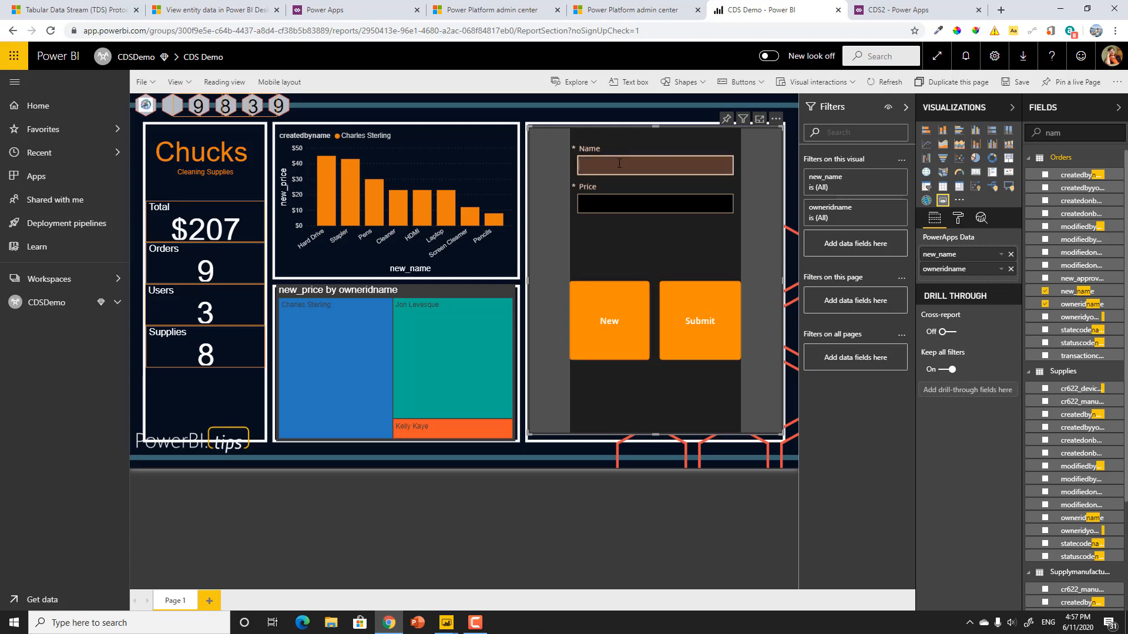
text(Pencils)
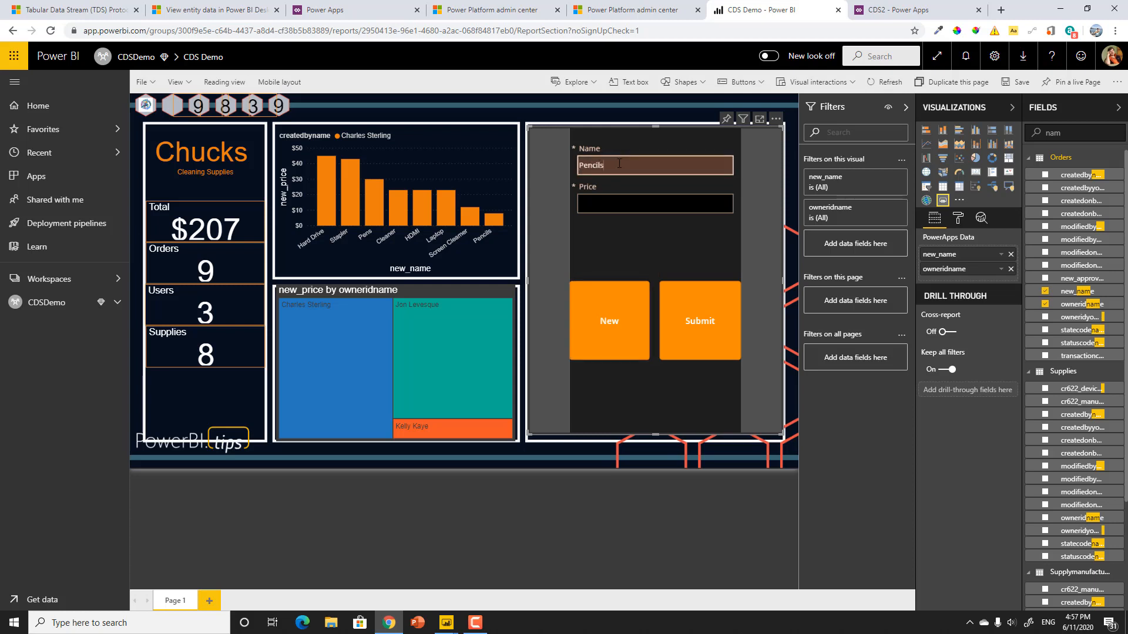
click(654, 203)
text(56)
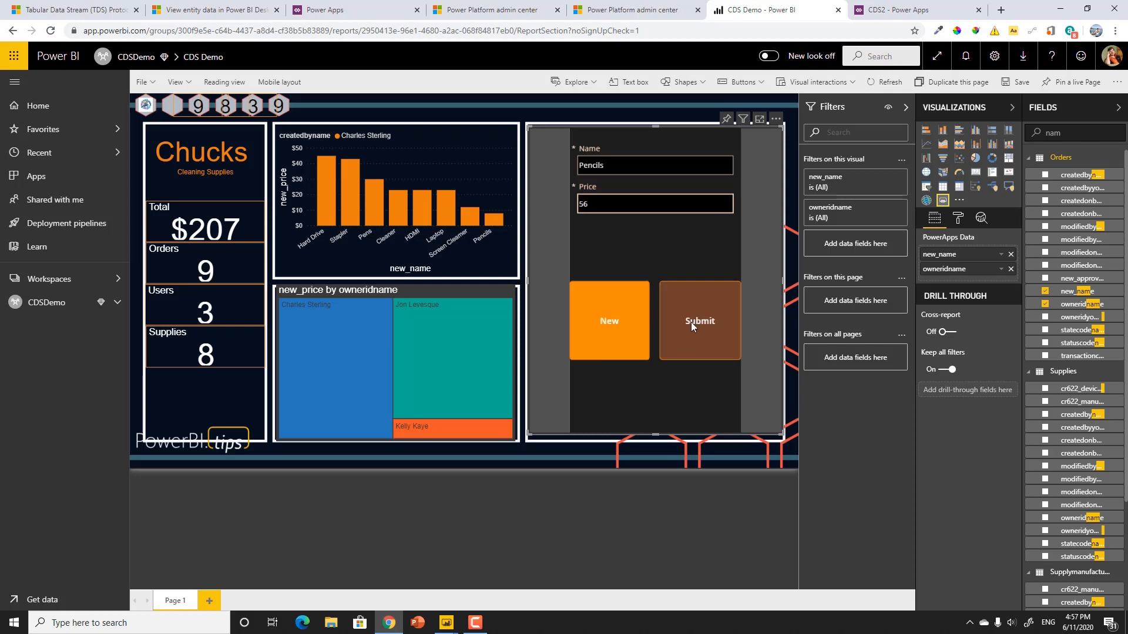
Step: Submit the Pencils order so the report refreshes to 10 orders with Pencils the tallest bar
click(700, 321)
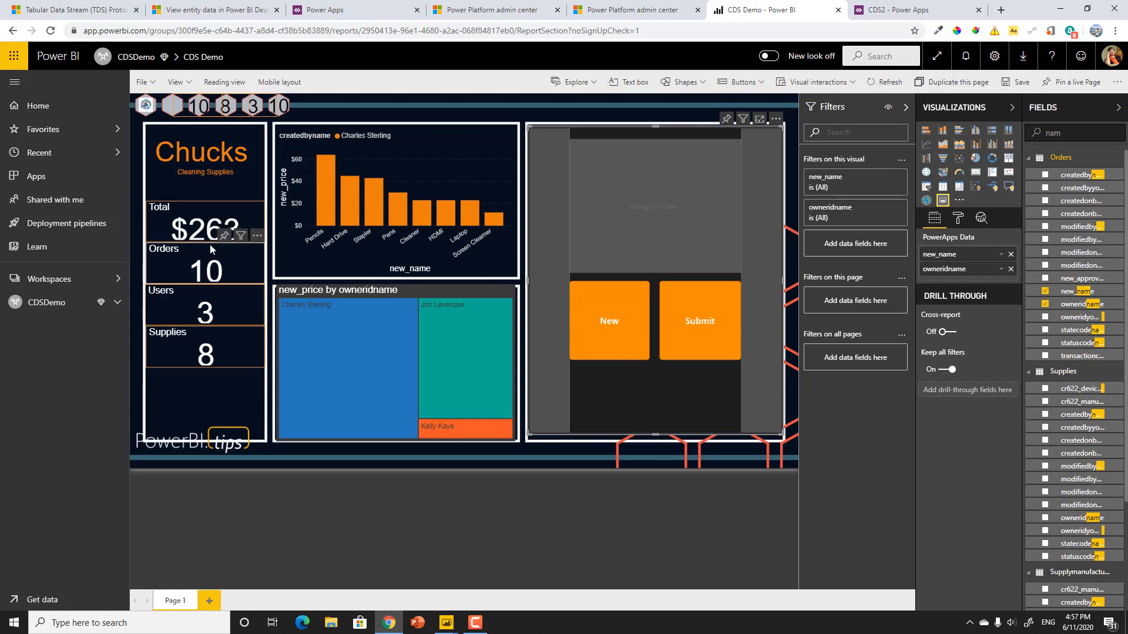
mouse_move(388, 256)
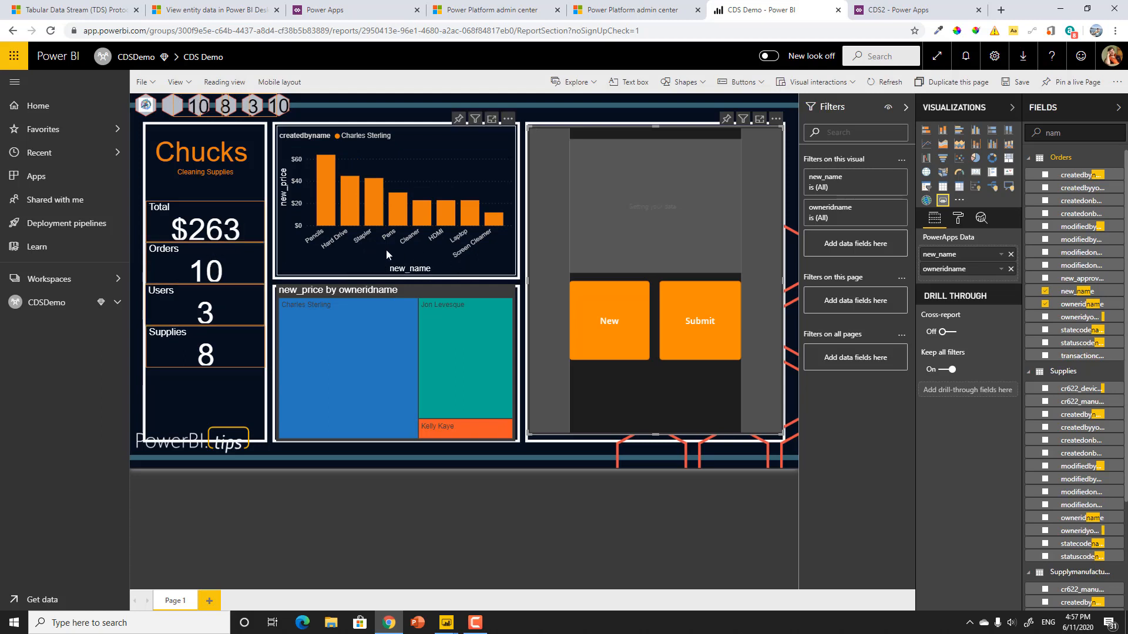
mouse_move(327, 171)
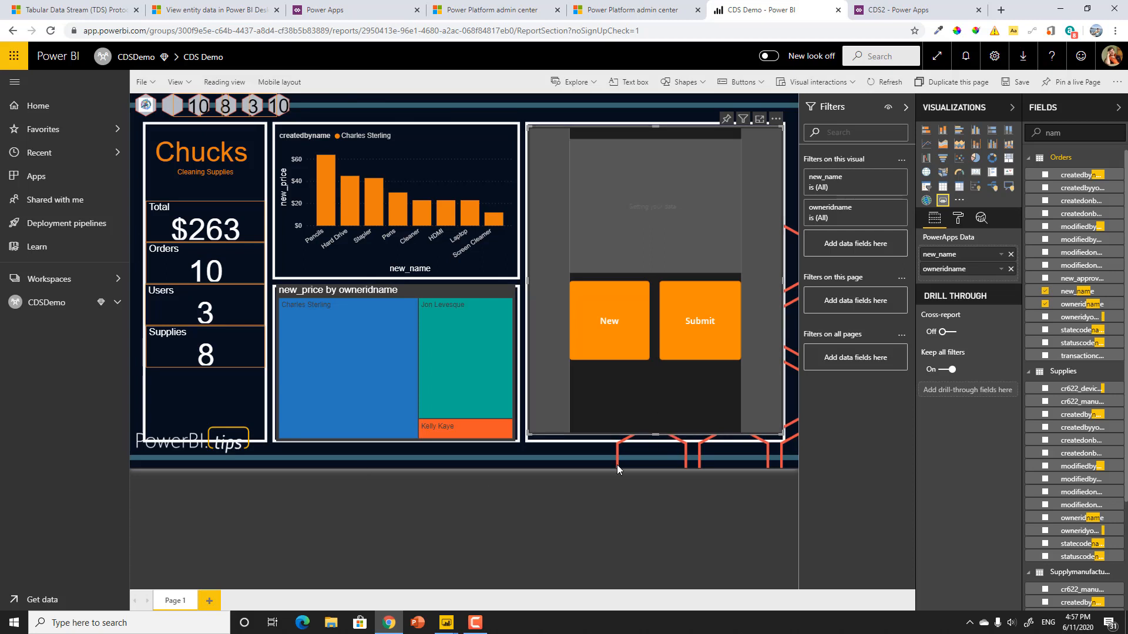
mouse_move(642, 232)
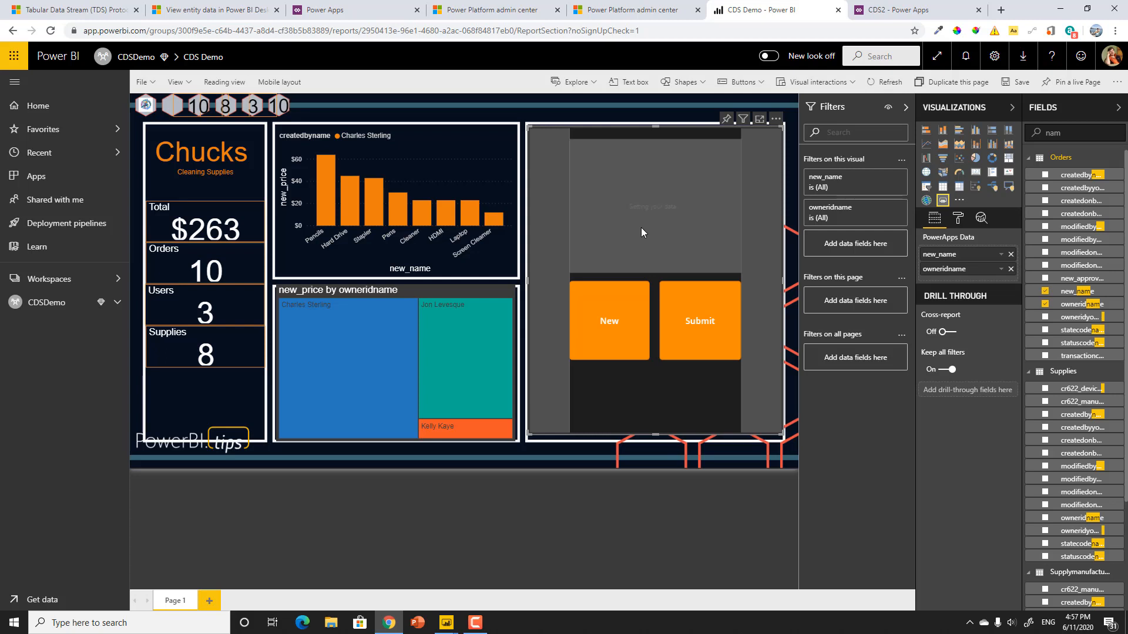
mouse_move(576, 340)
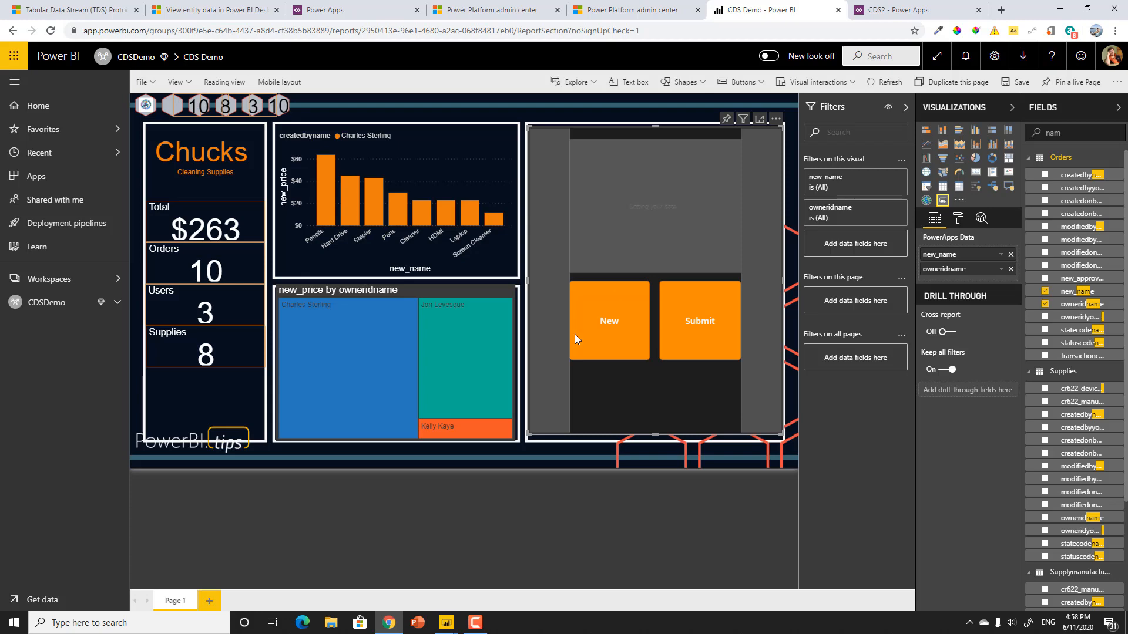